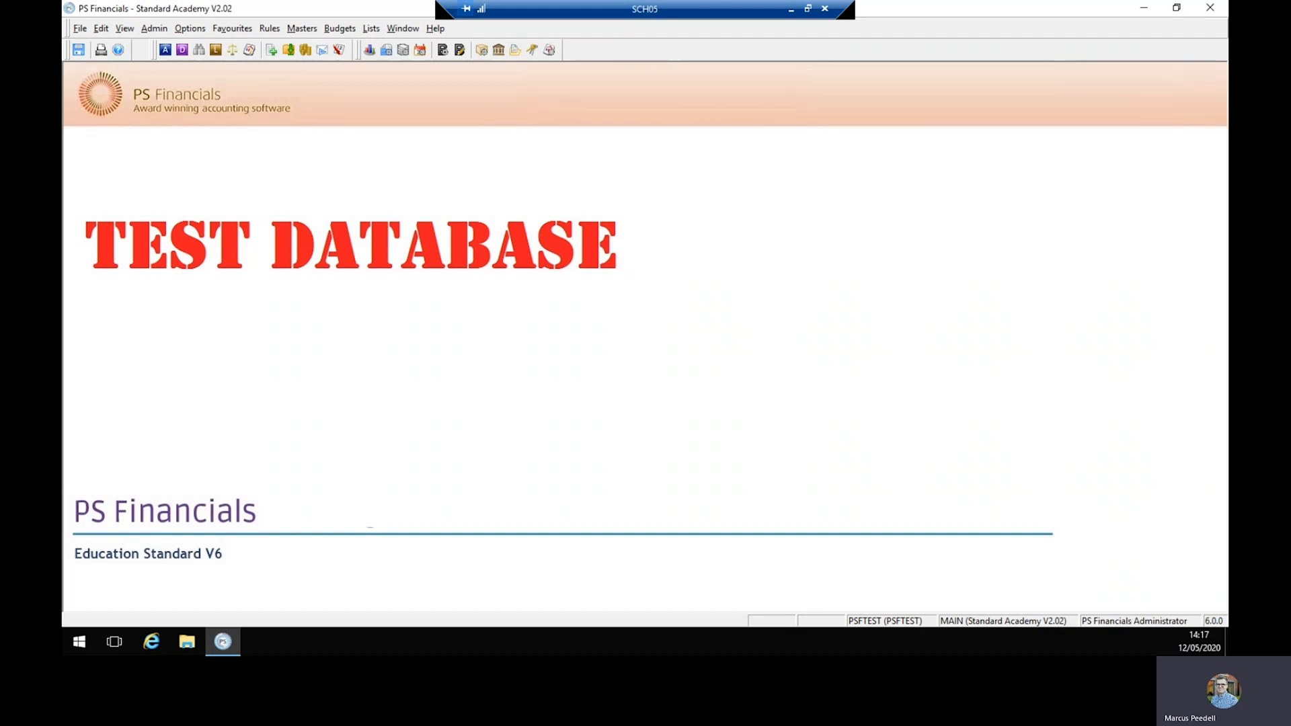
mouse_move(271, 194)
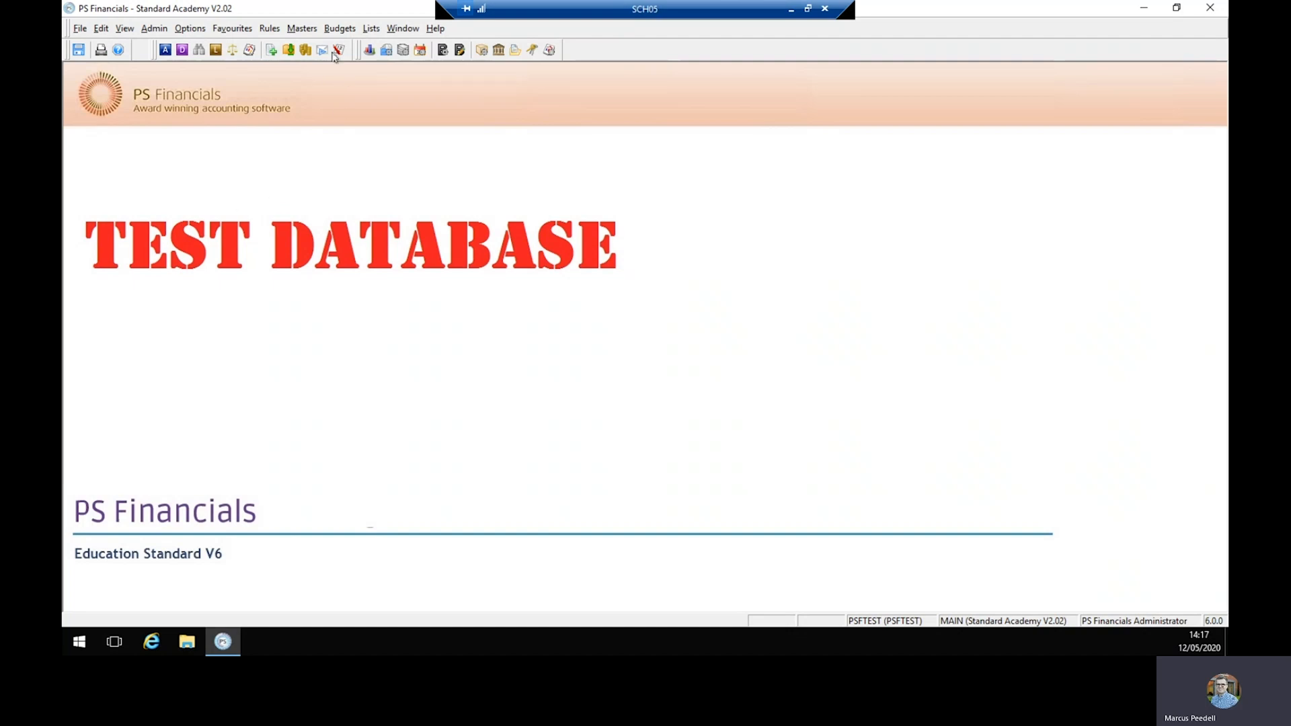
left_click(302, 29)
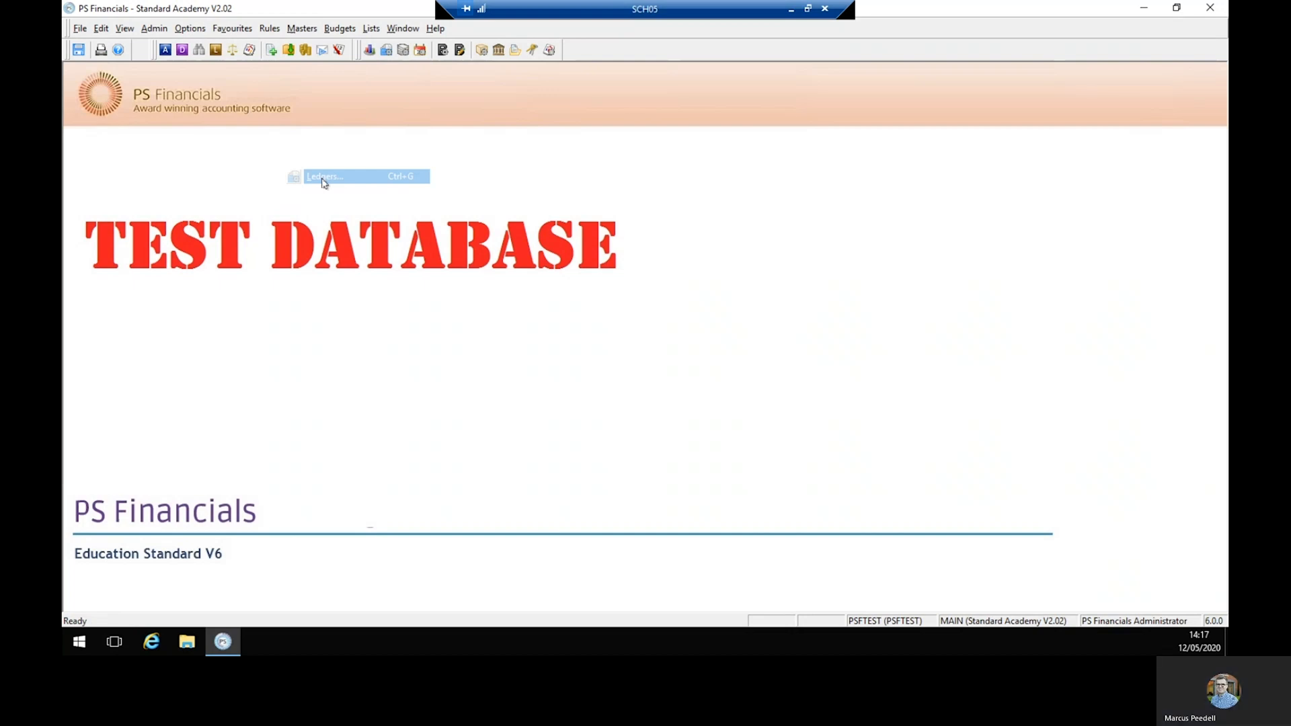
left_click(323, 176)
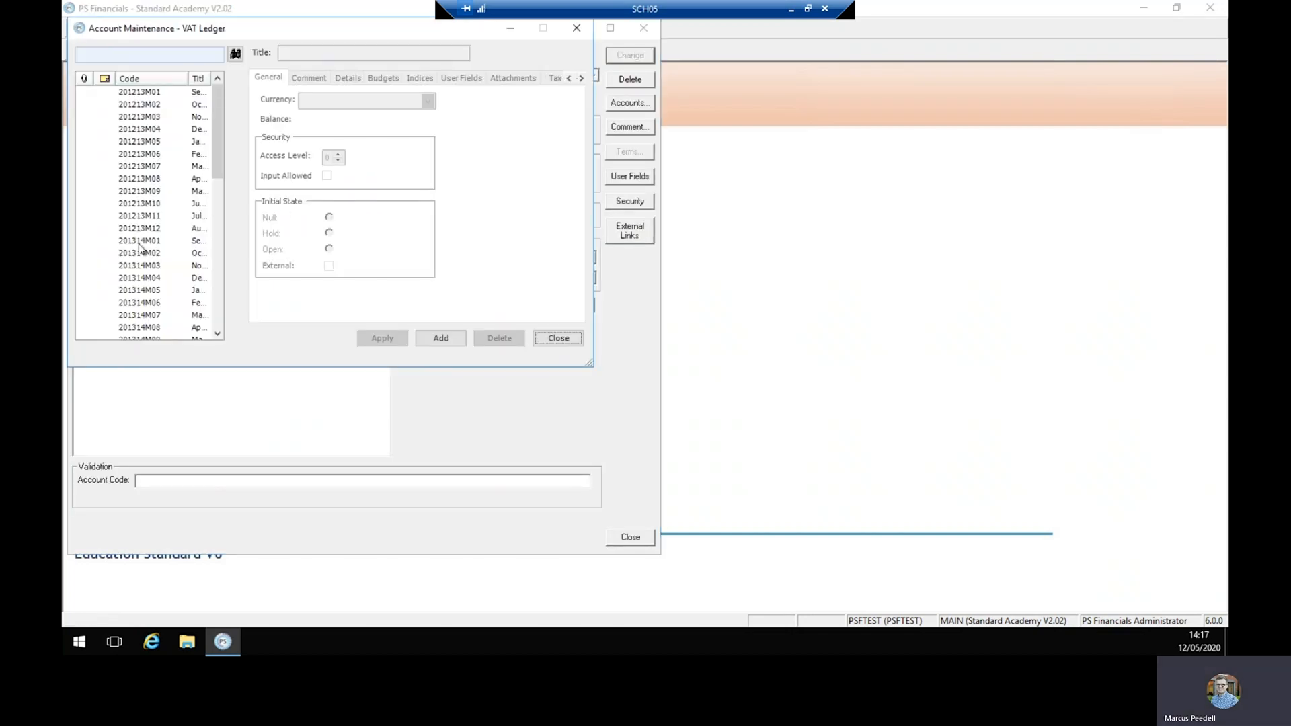
Scroll the period codes and load VAT period 201516M05, Jan 2016 VAT period 05
scroll("down", 3)
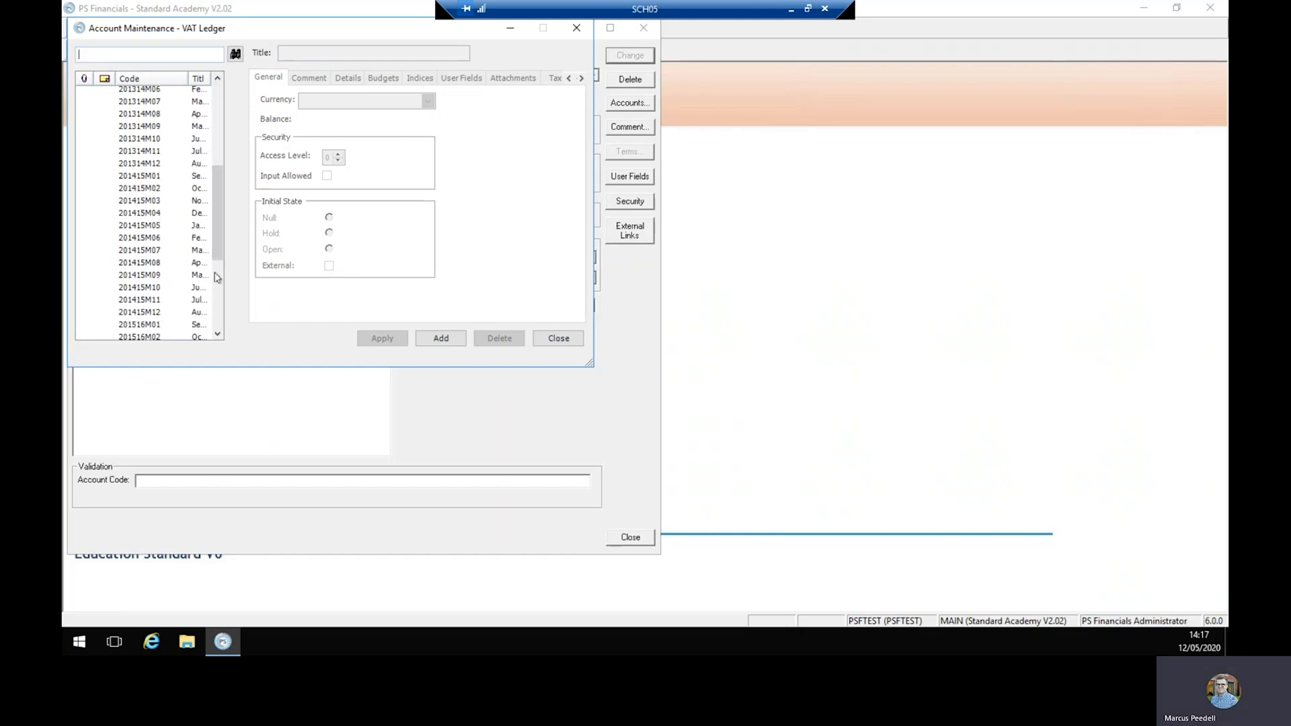
scroll("down", 3)
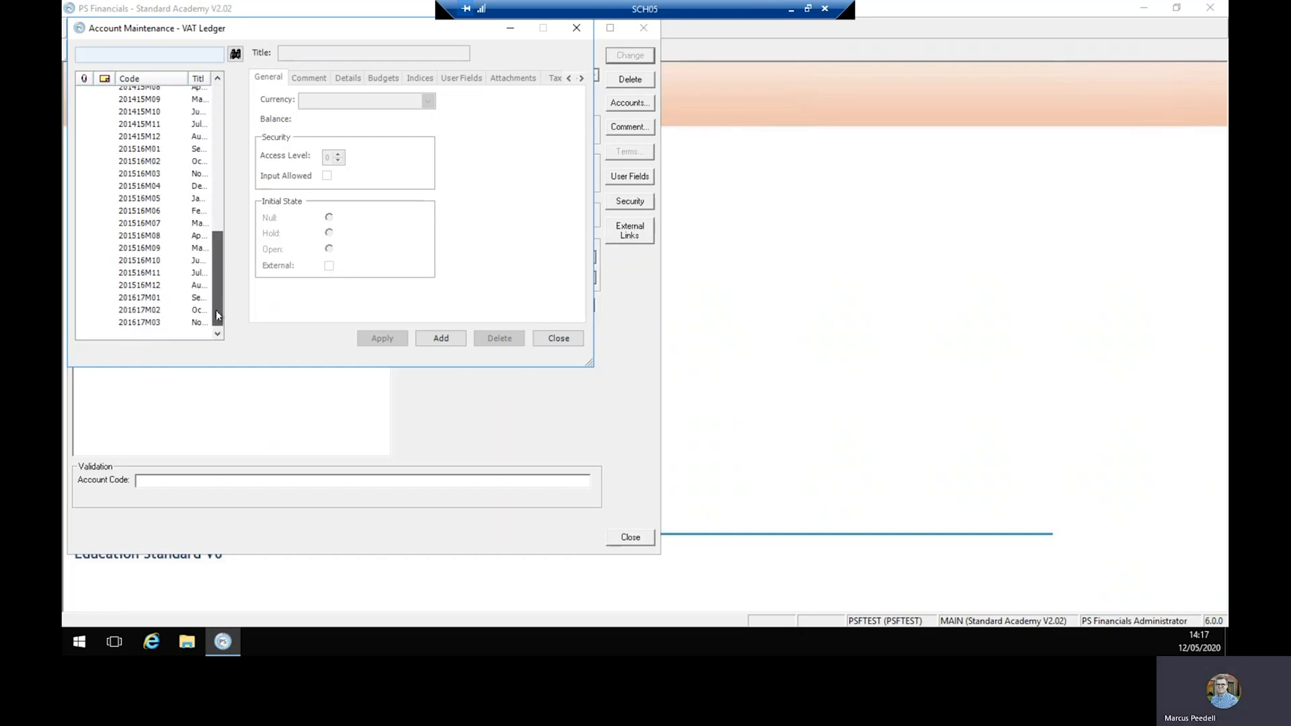
scroll("up", 3)
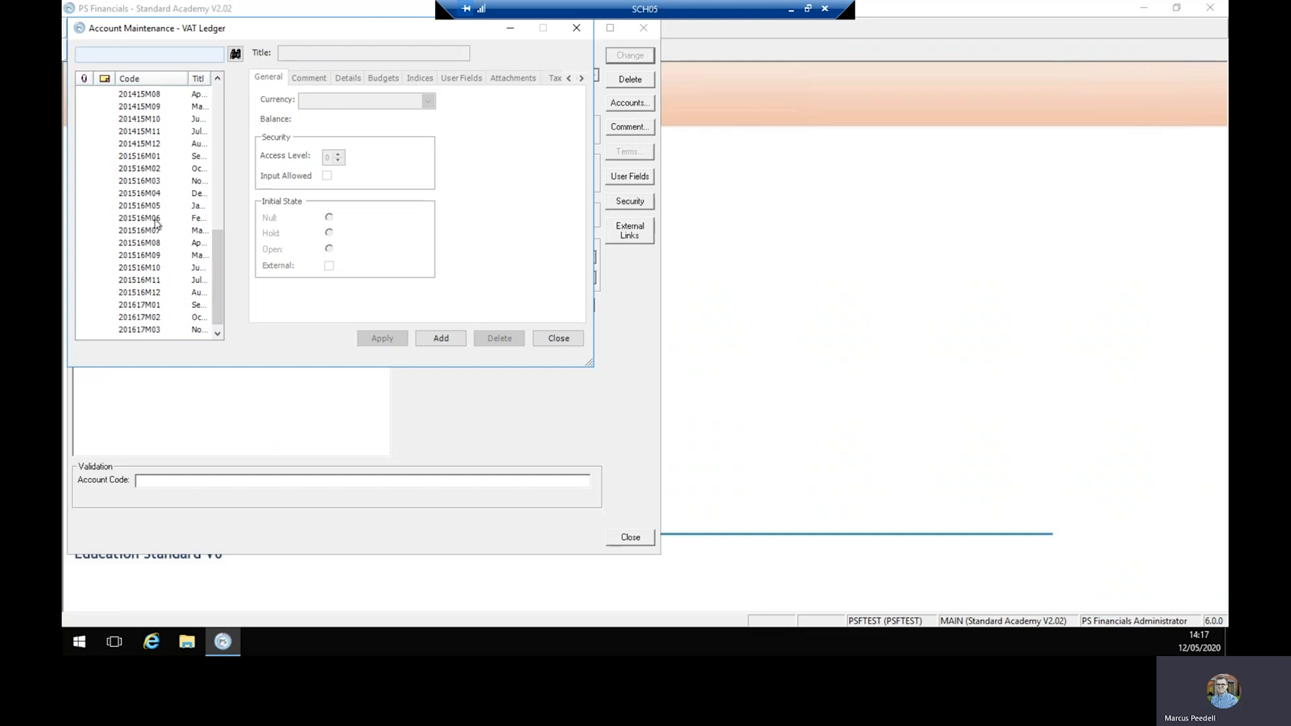
mouse_move(158, 218)
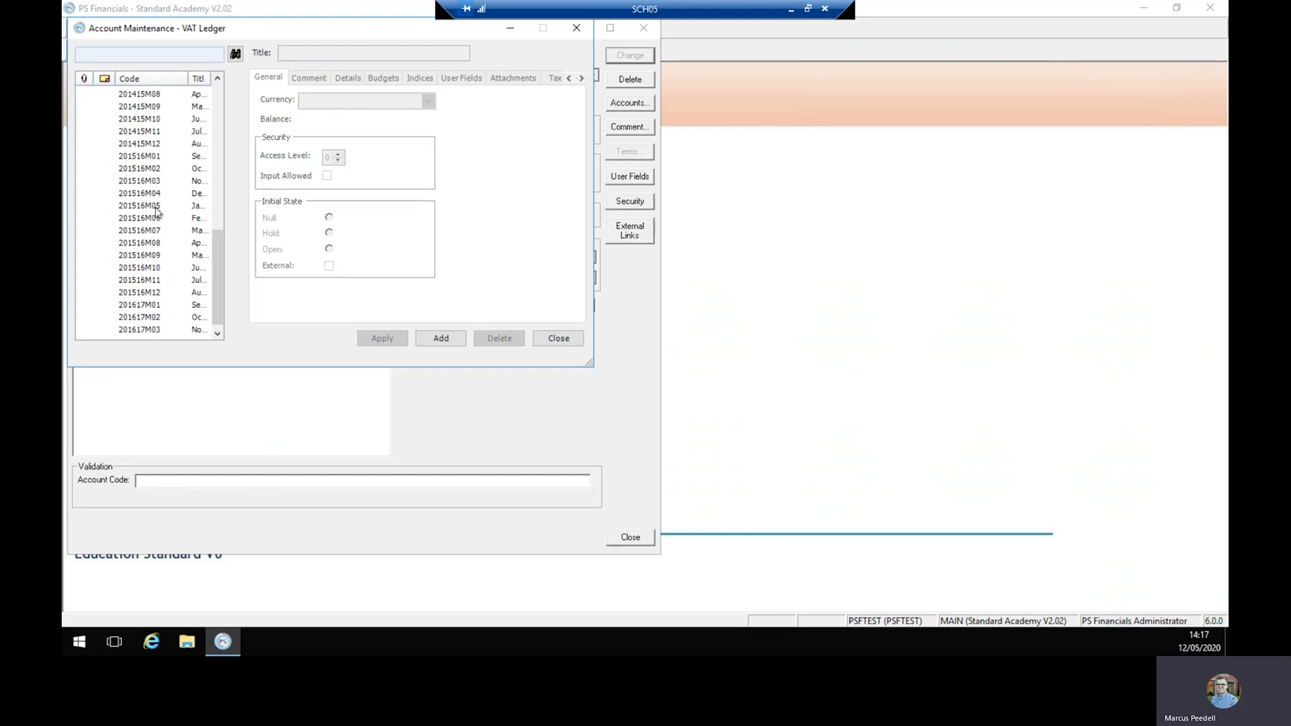
left_click(139, 205)
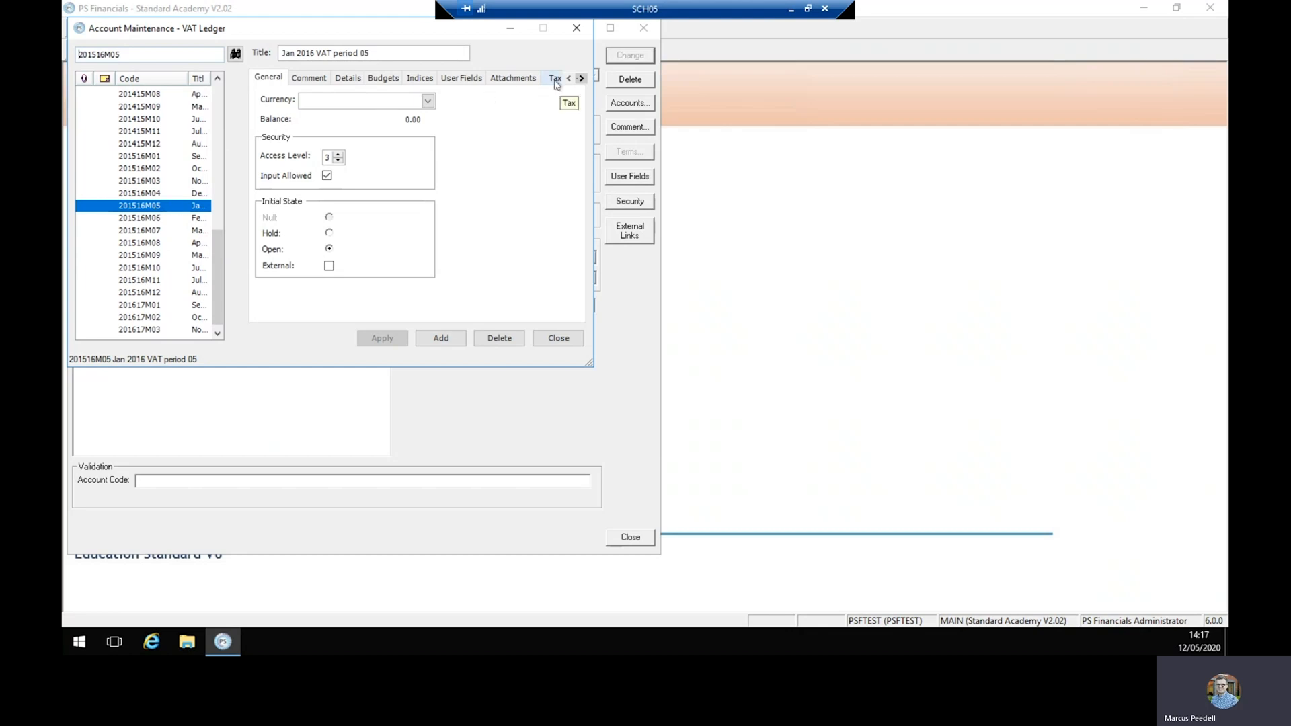
On the Tax tab, reopen the period and apply, then close it and apply
left_click(554, 78)
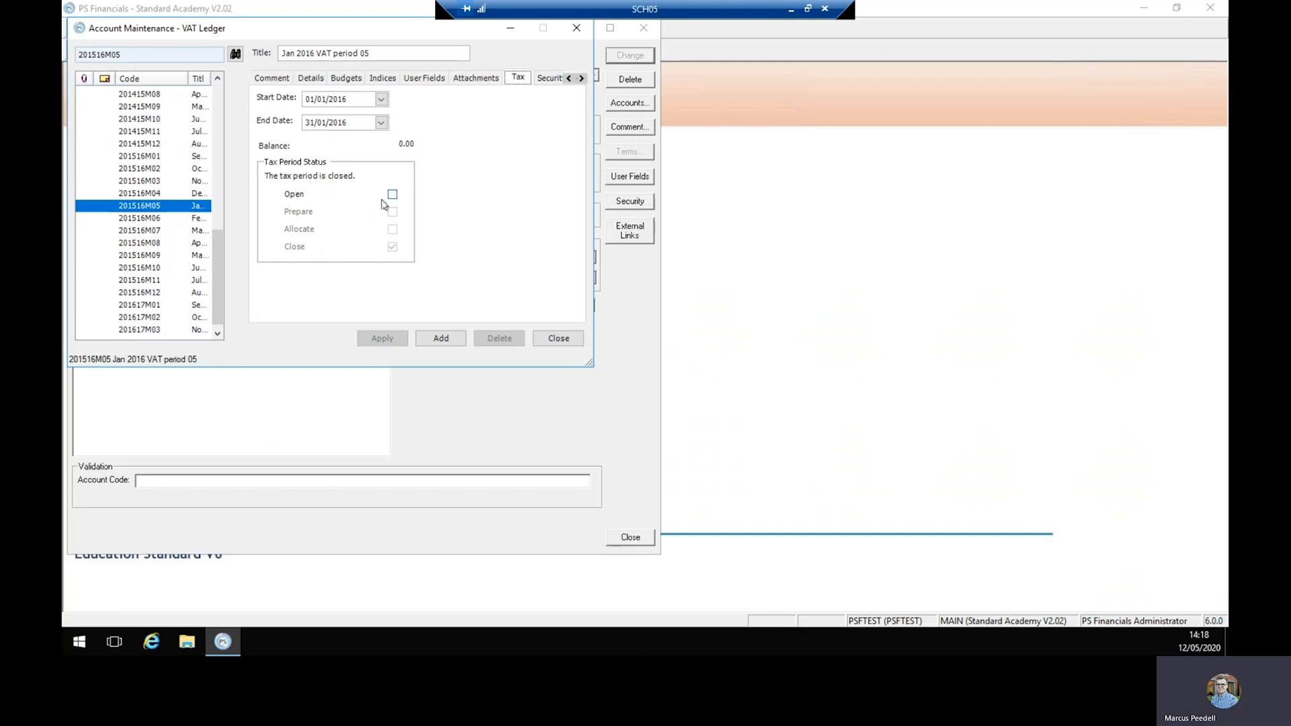
left_click(392, 194)
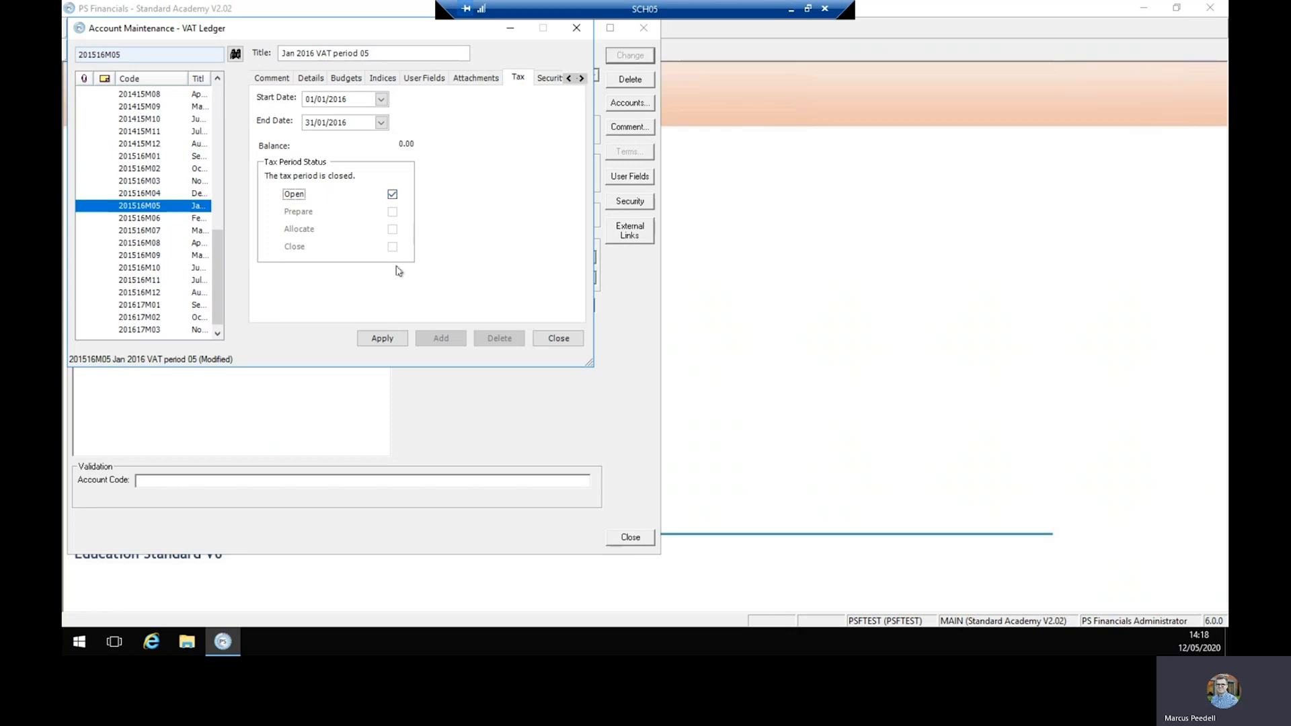
left_click(382, 339)
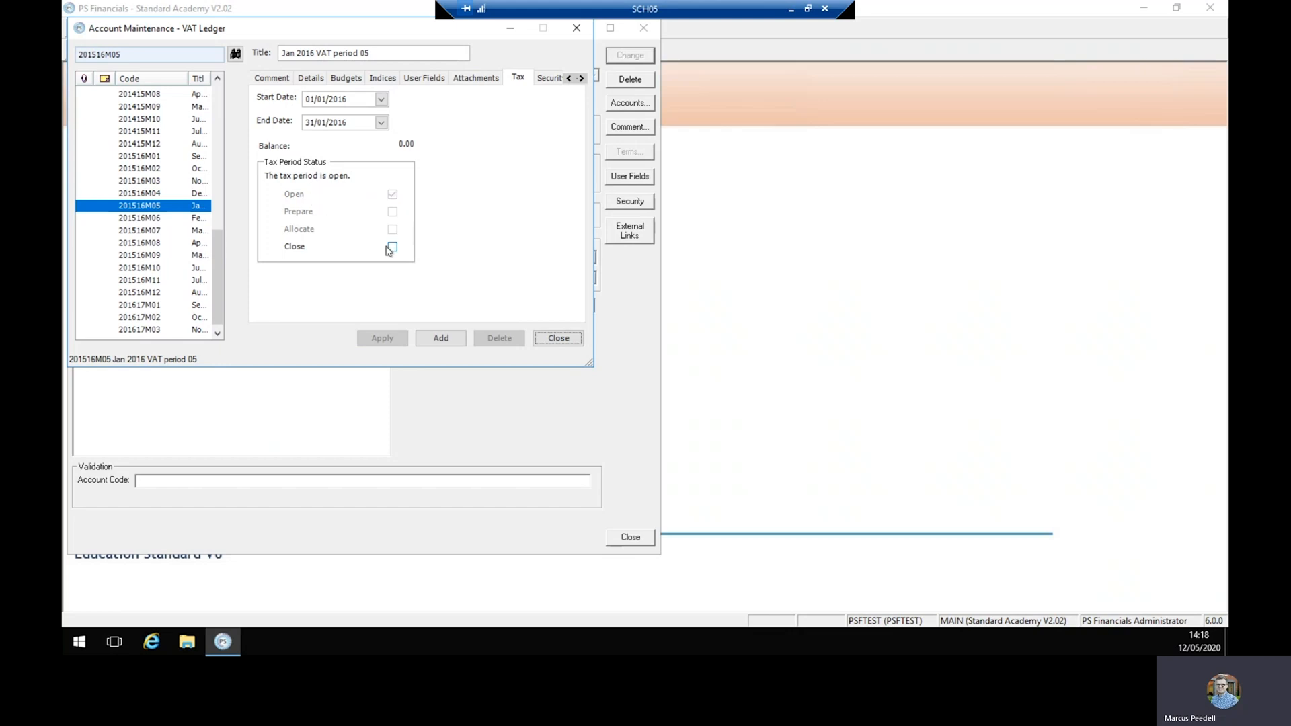
left_click(392, 247)
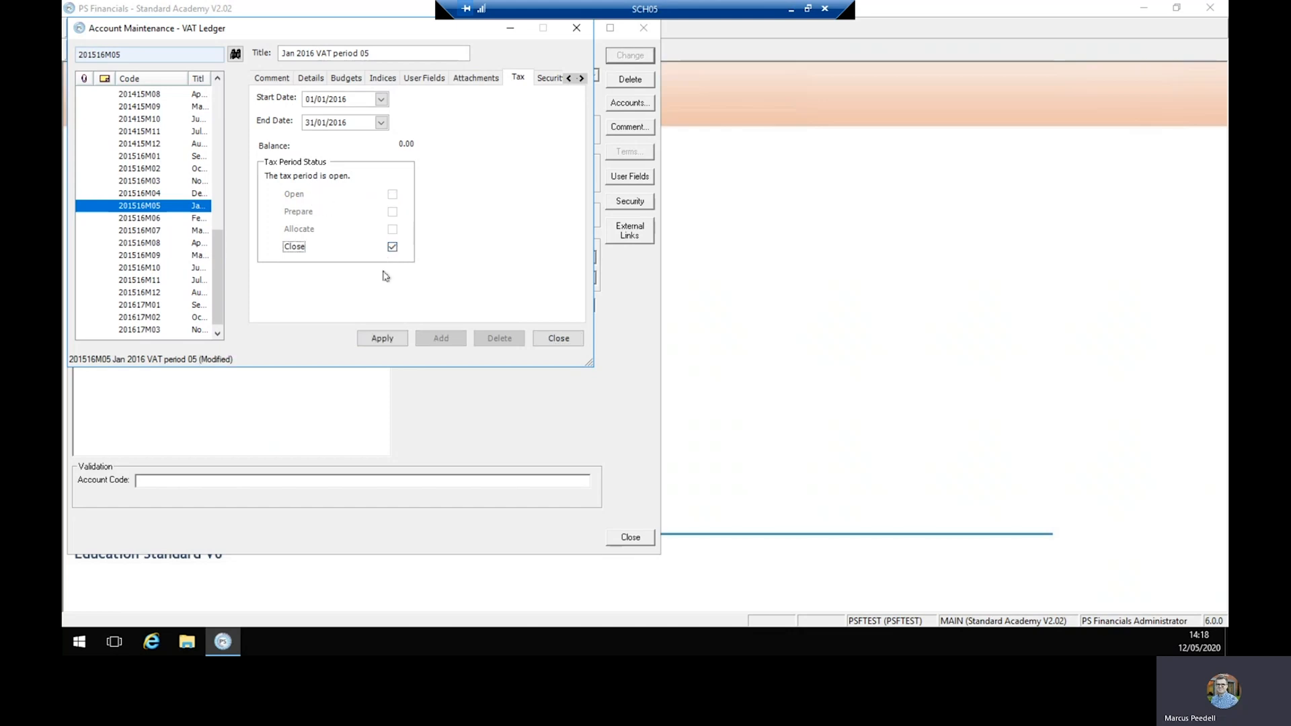
left_click(381, 338)
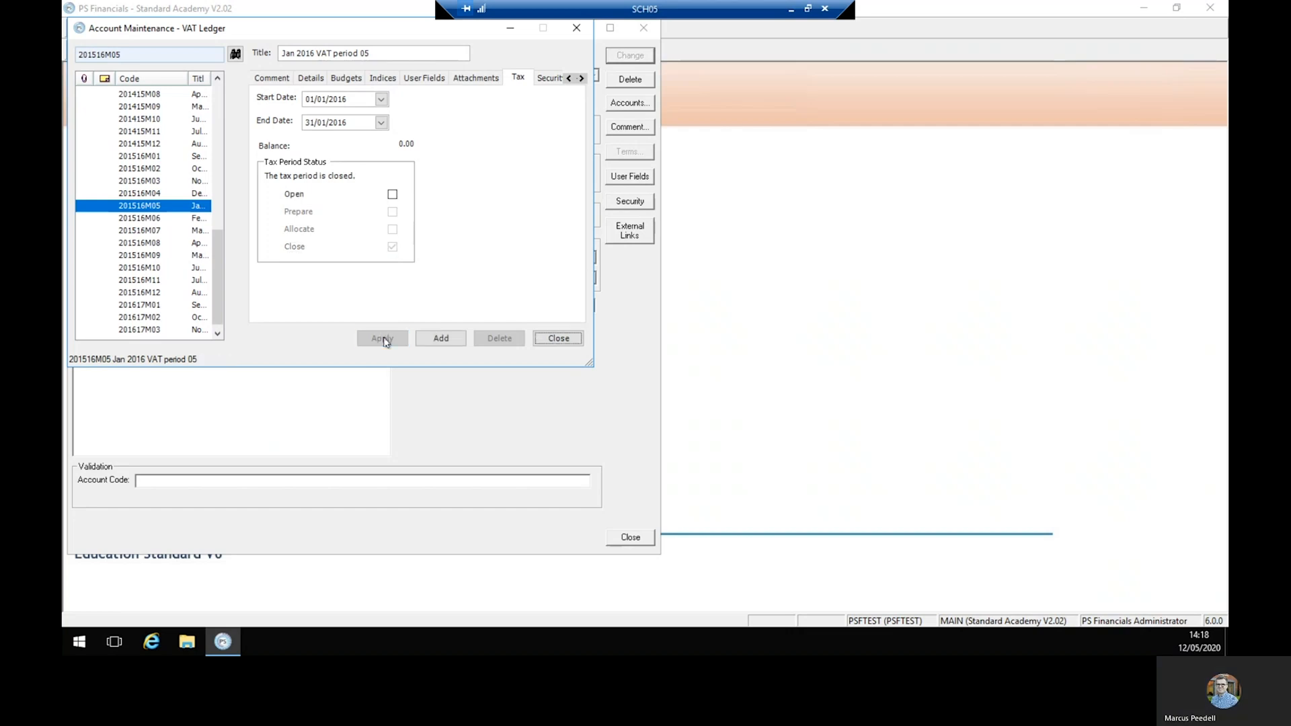
mouse_move(340, 170)
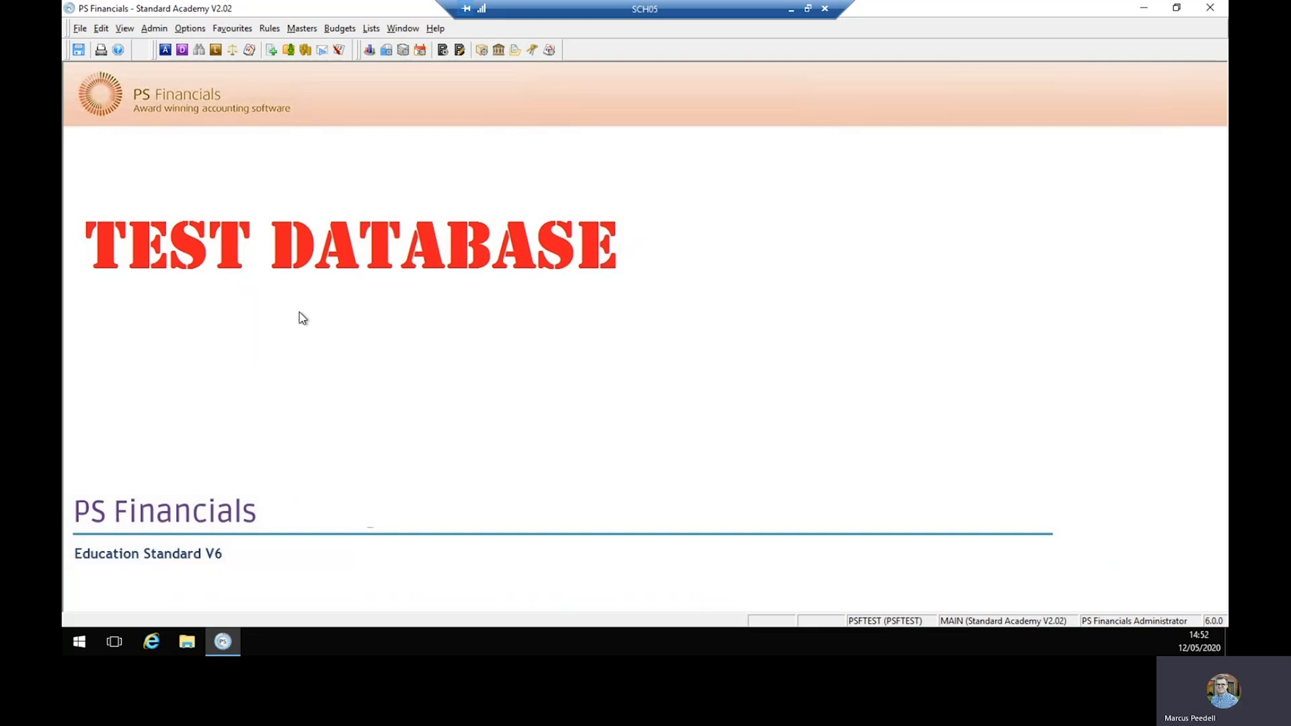
mouse_move(322, 320)
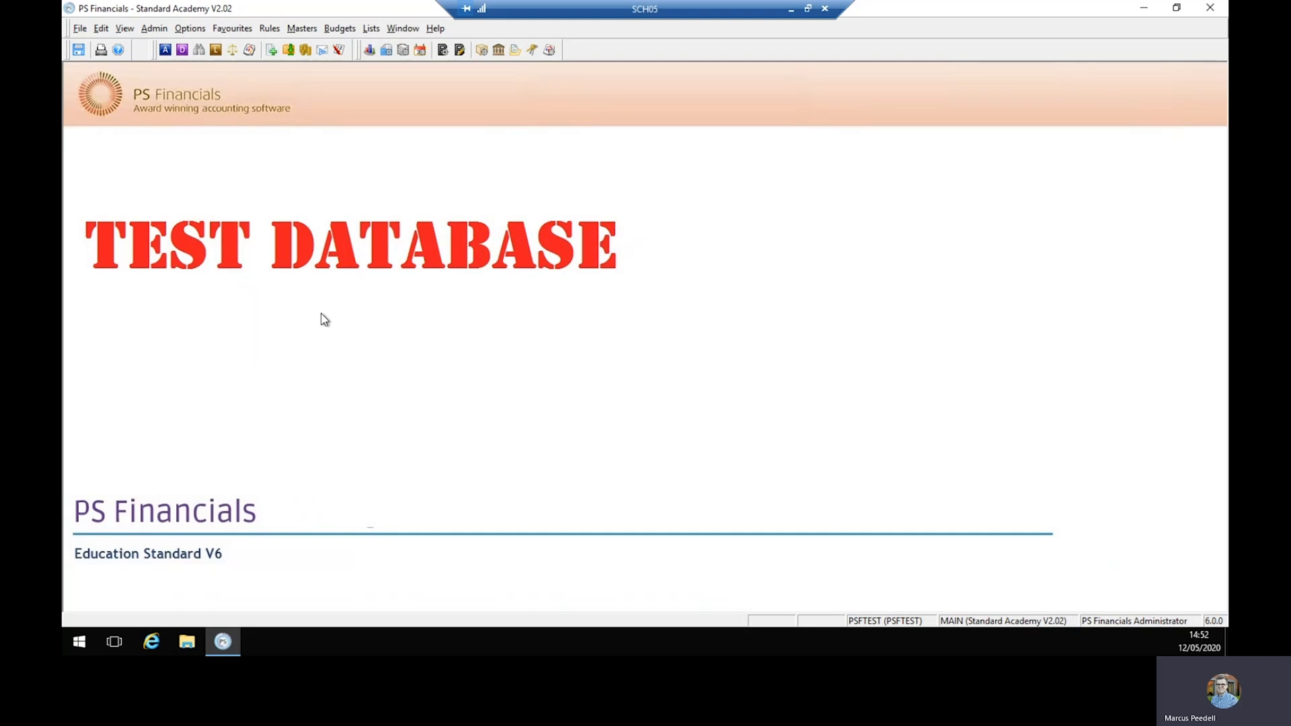
Open Masters > Nominals and scroll the nominal code list
left_click(302, 28)
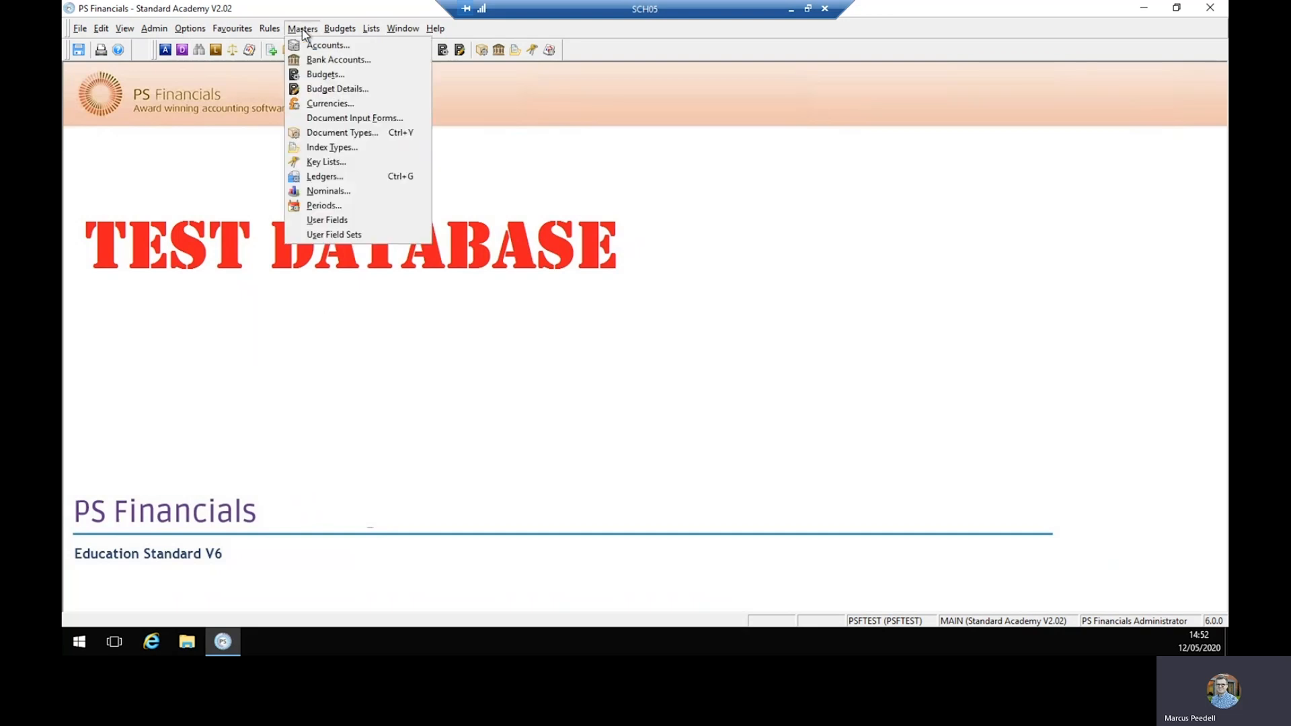
mouse_move(328, 190)
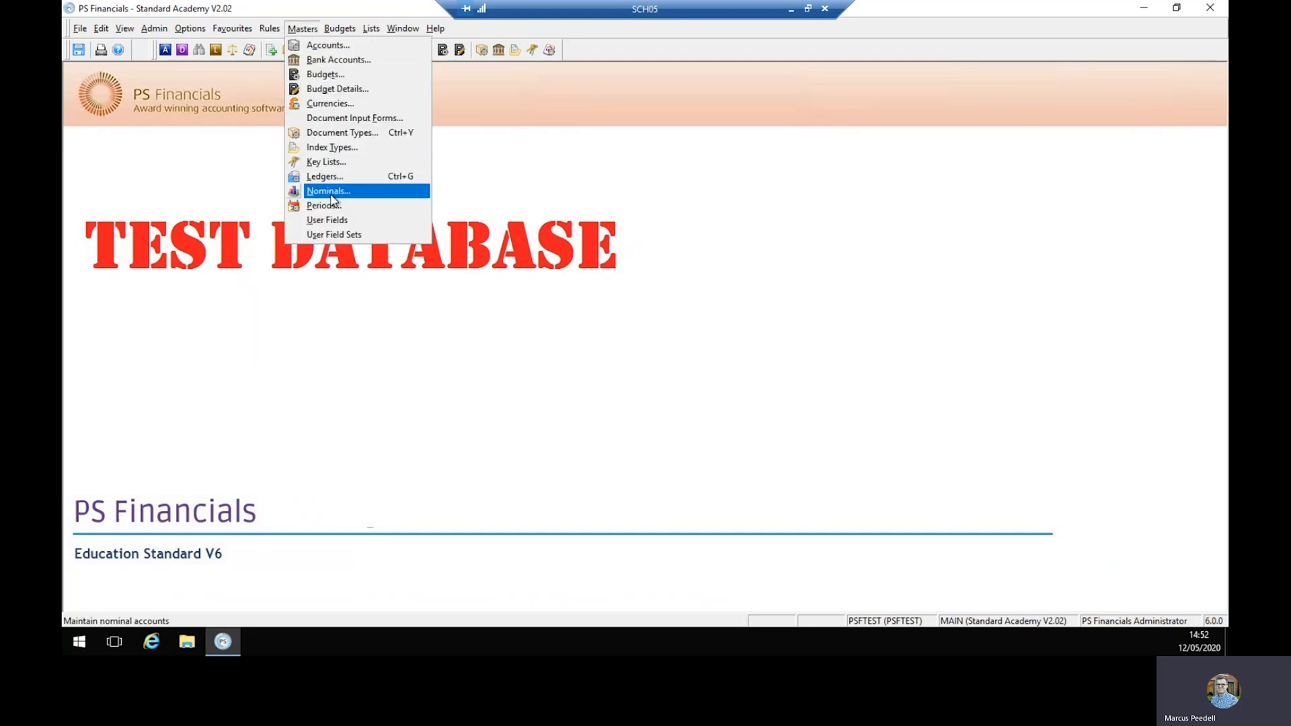
left_click(327, 191)
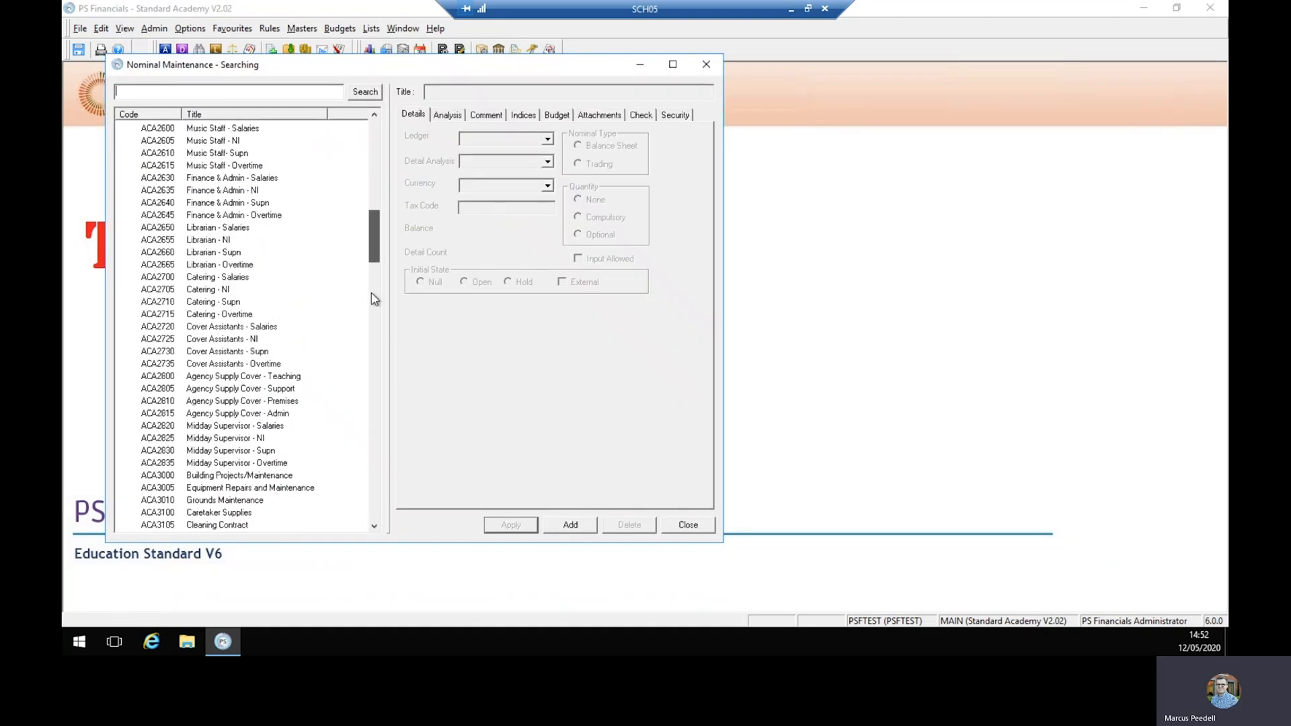
scroll("down", 3)
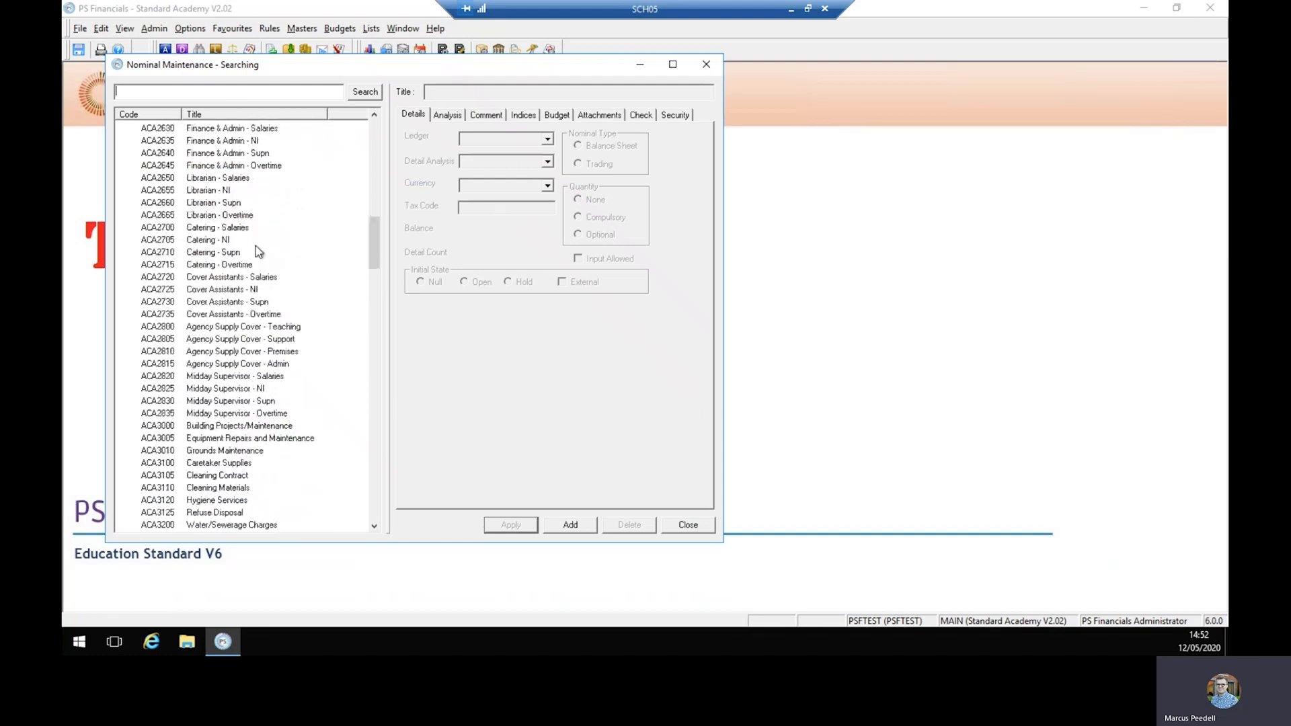
Relink nominal ACA2700 Catering - Salaries to the ACADEMY ledger and close the record
left_click(218, 227)
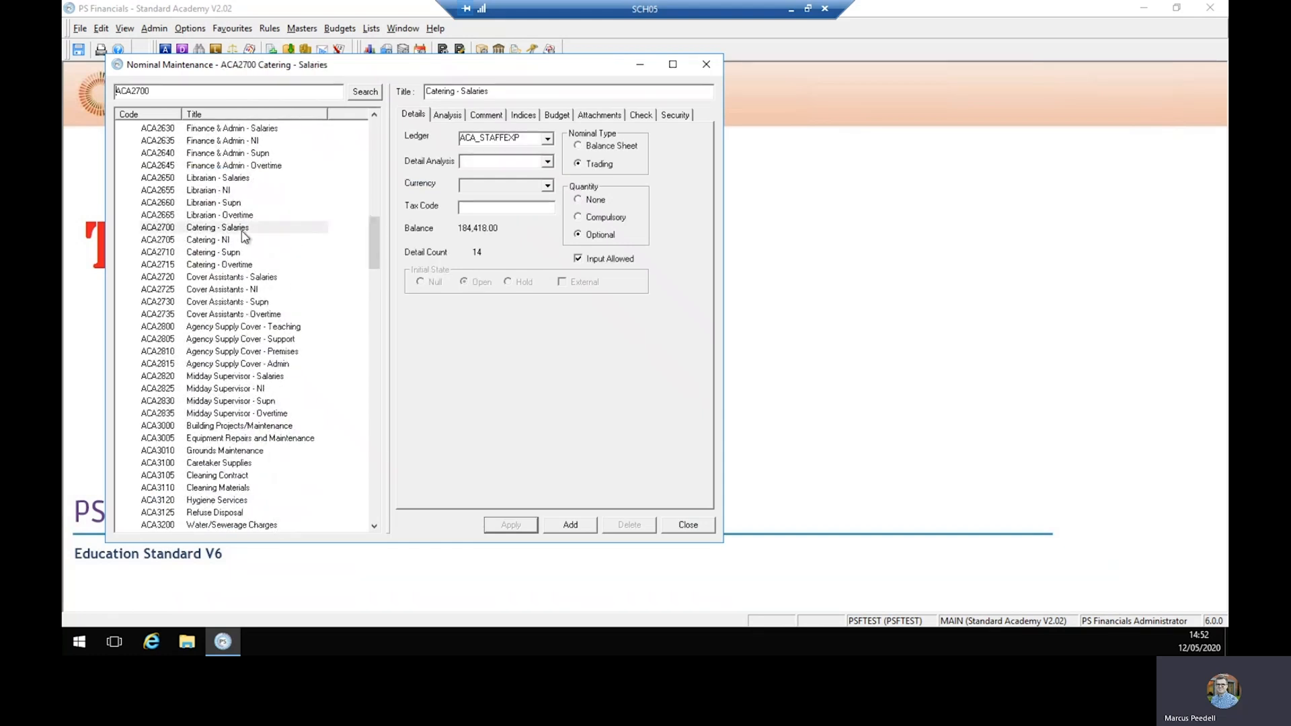
mouse_move(428, 121)
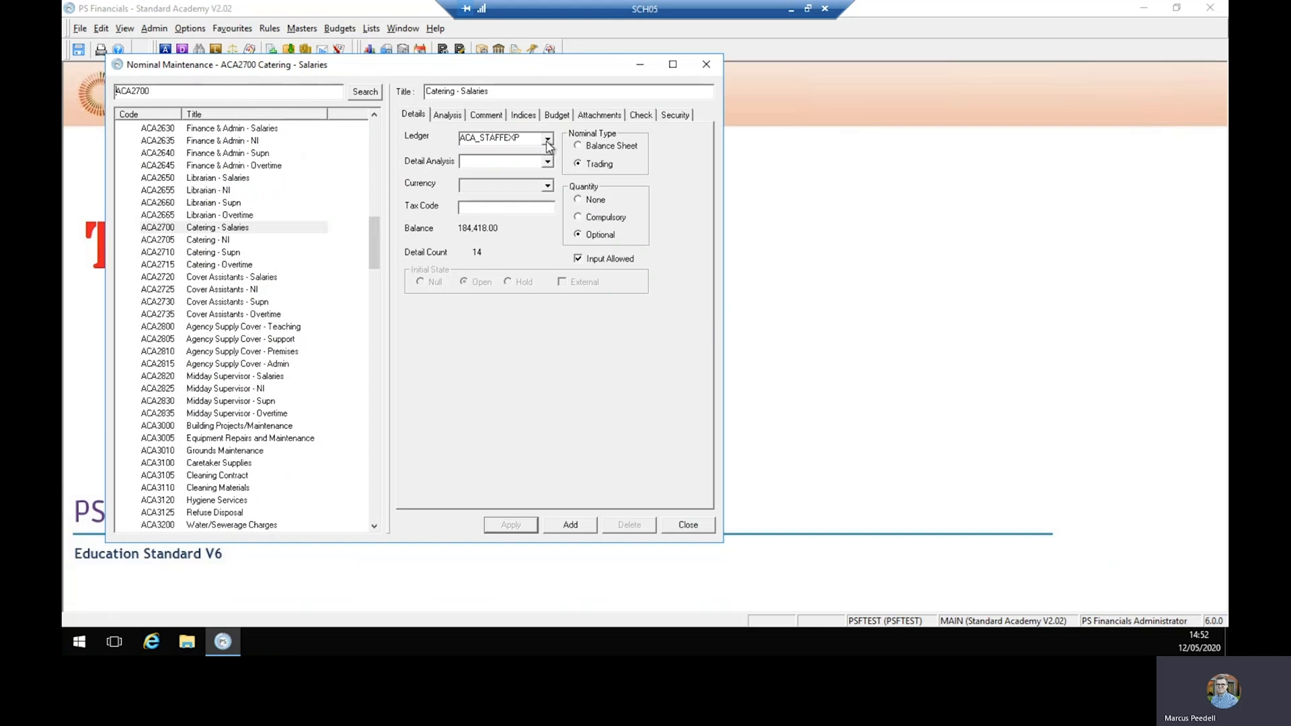
left_click(546, 137)
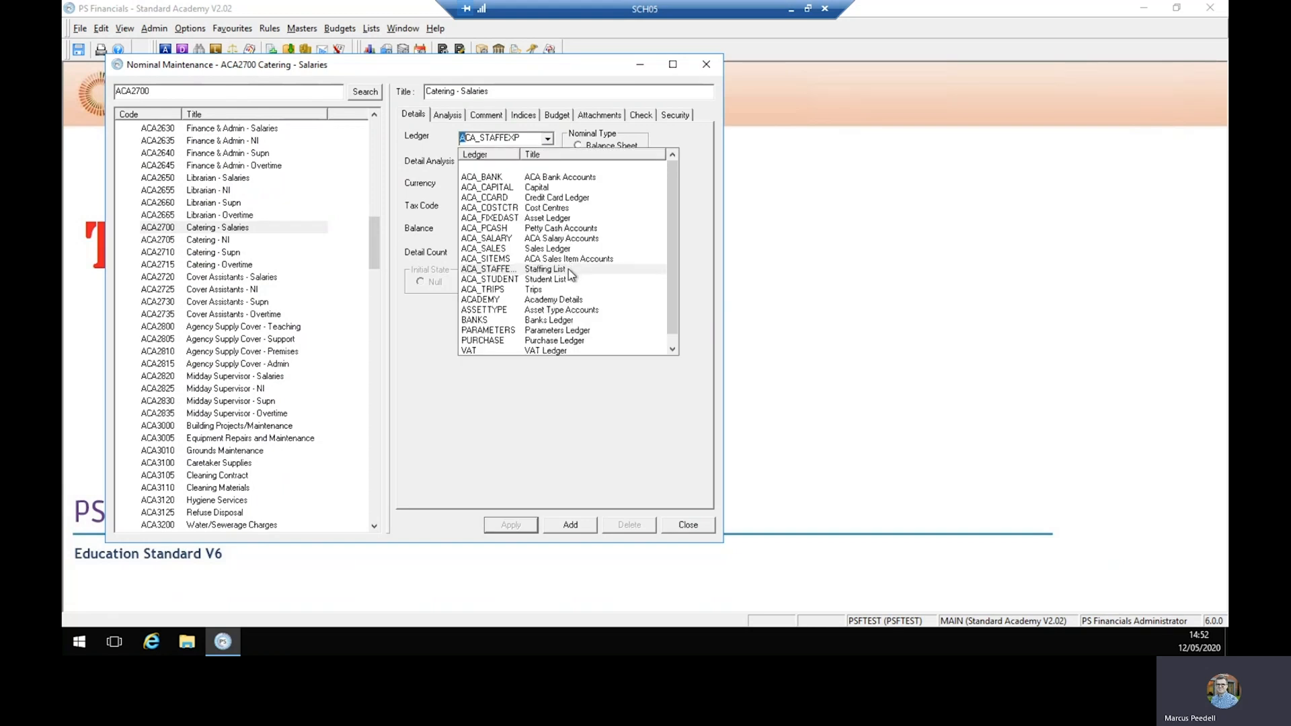
mouse_move(566, 275)
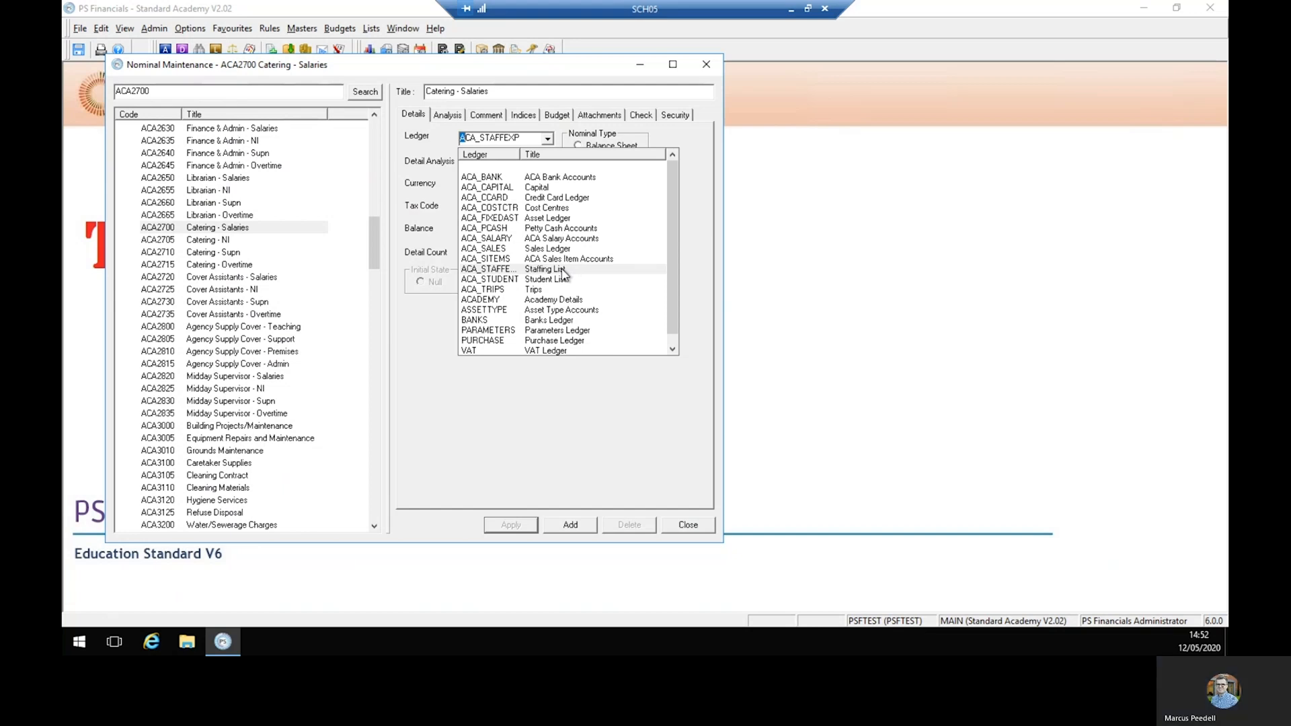
mouse_move(565, 320)
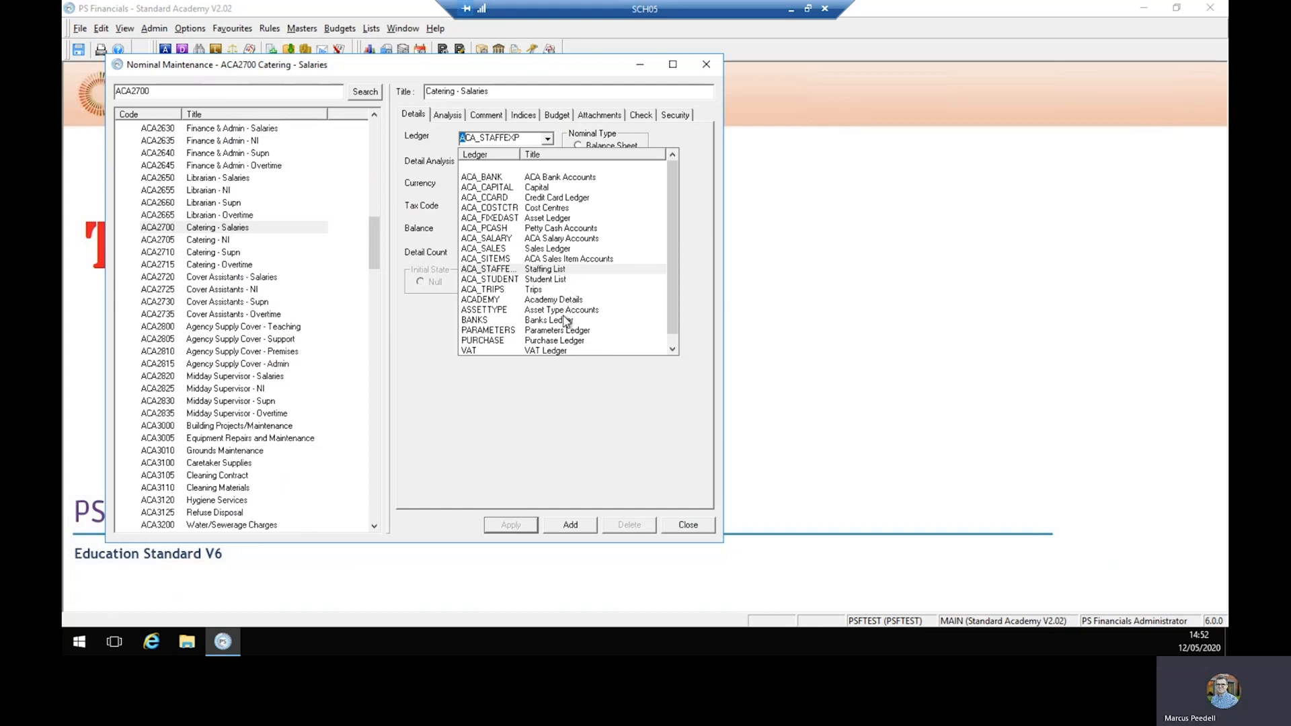
mouse_move(550, 311)
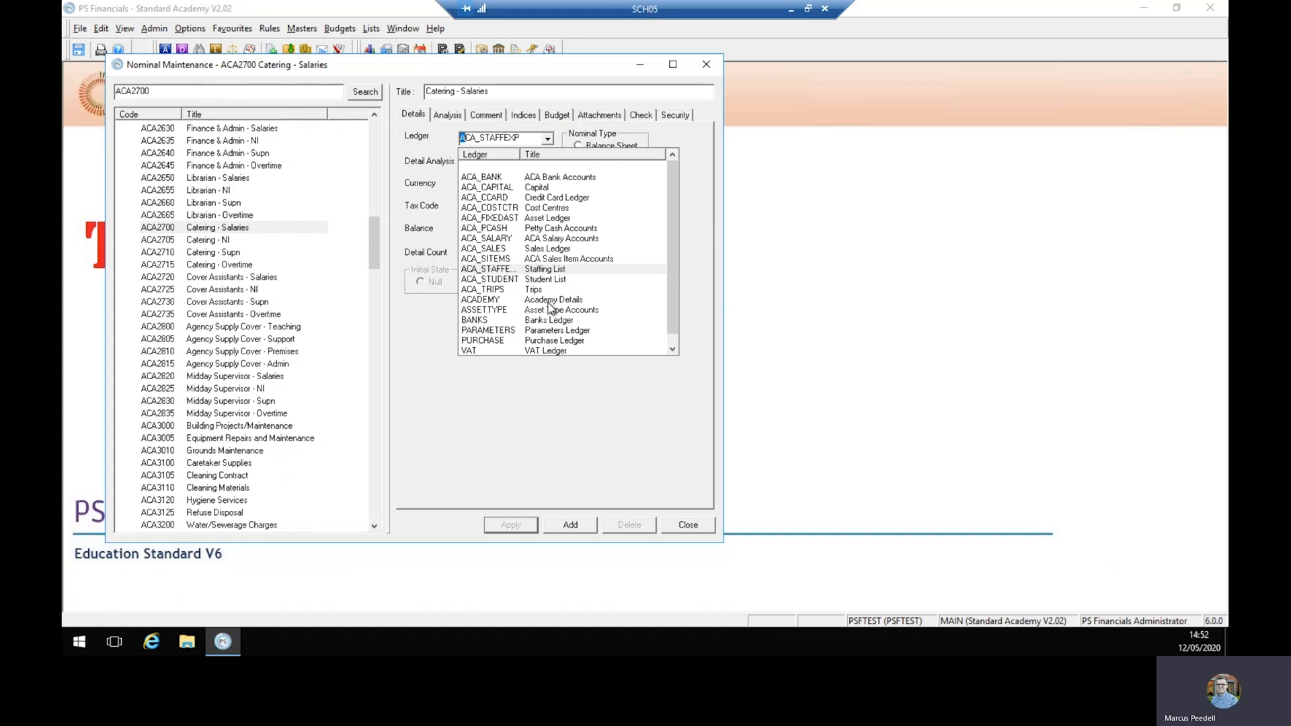
left_click(480, 298)
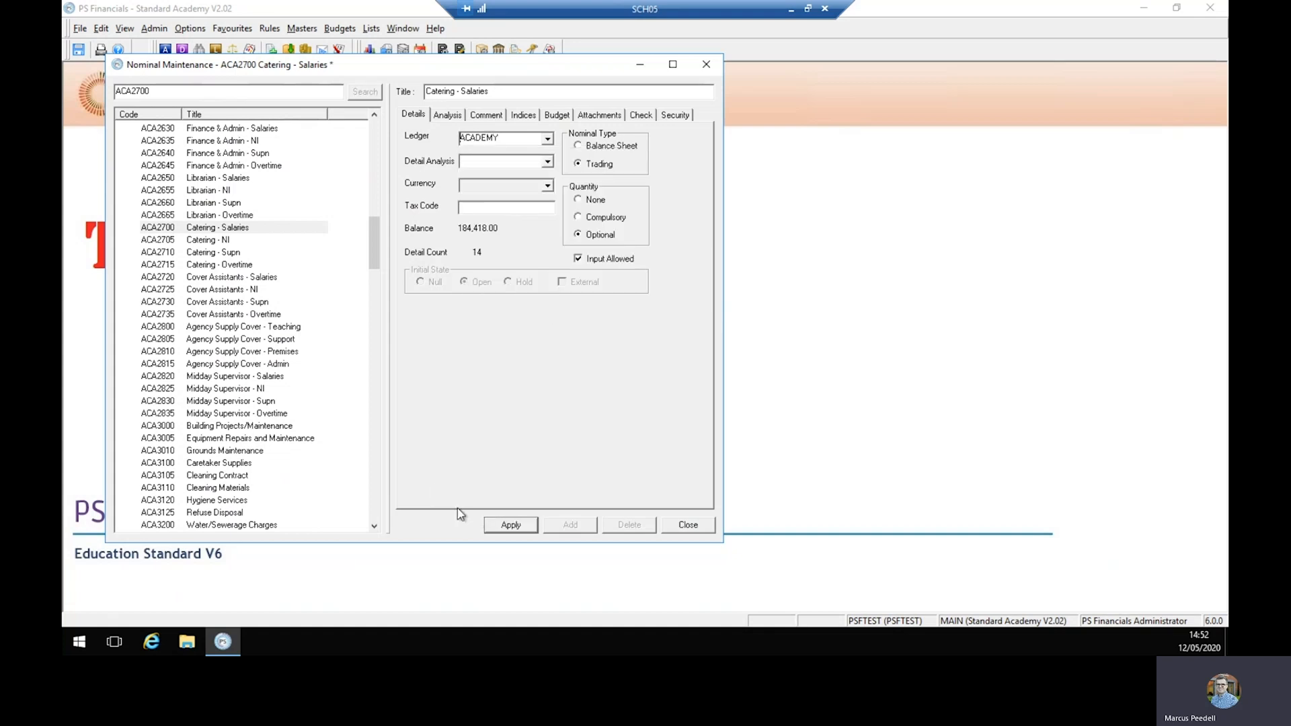
mouse_move(495, 521)
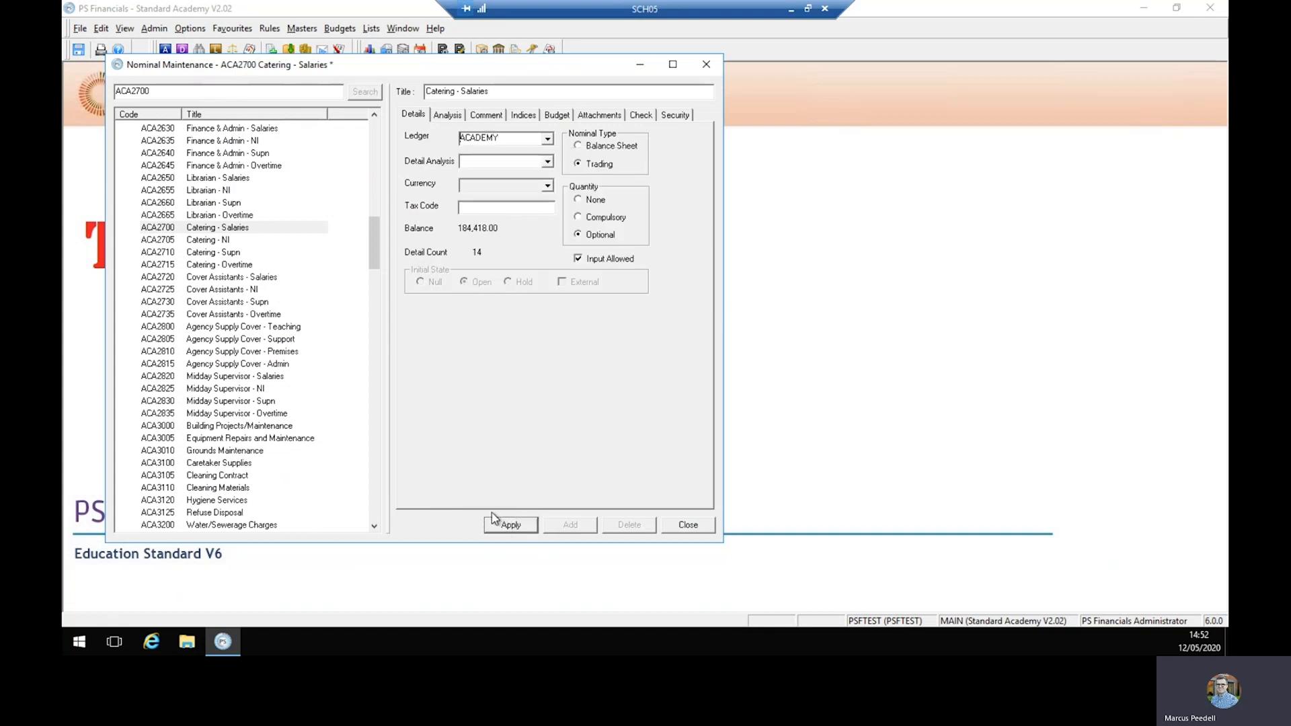
mouse_move(489, 481)
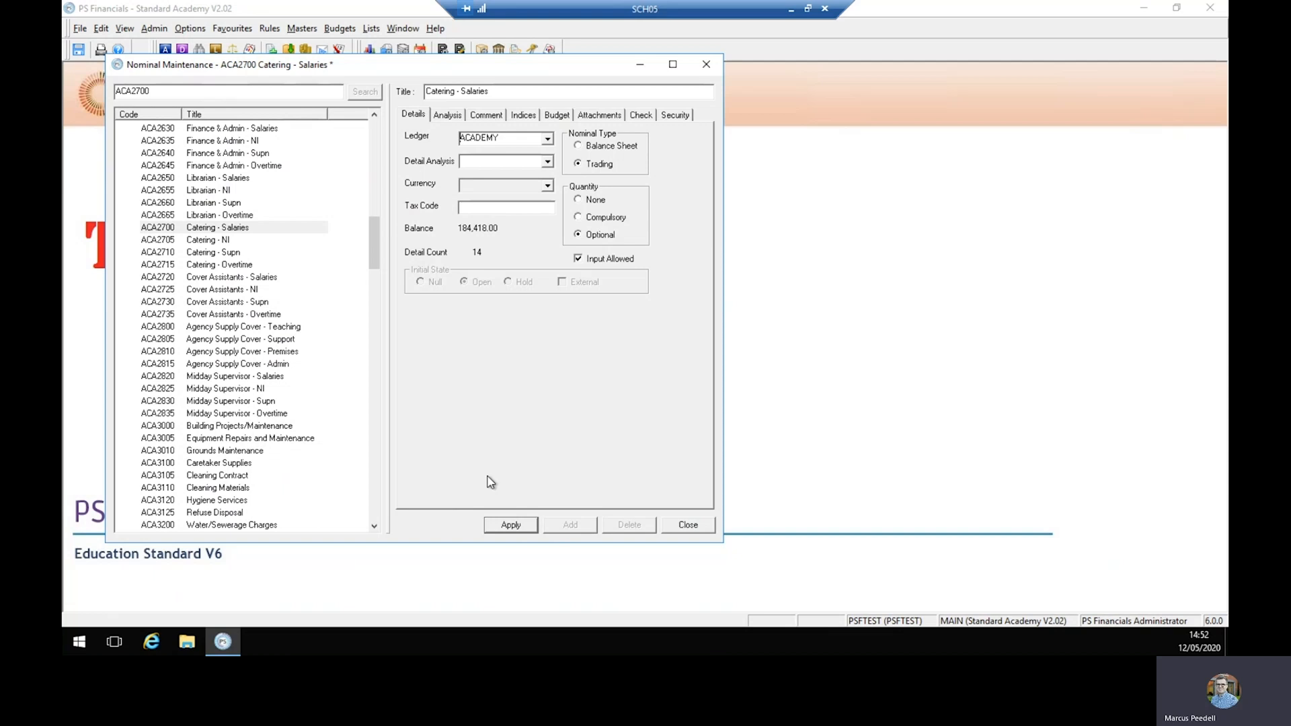
left_click(687, 525)
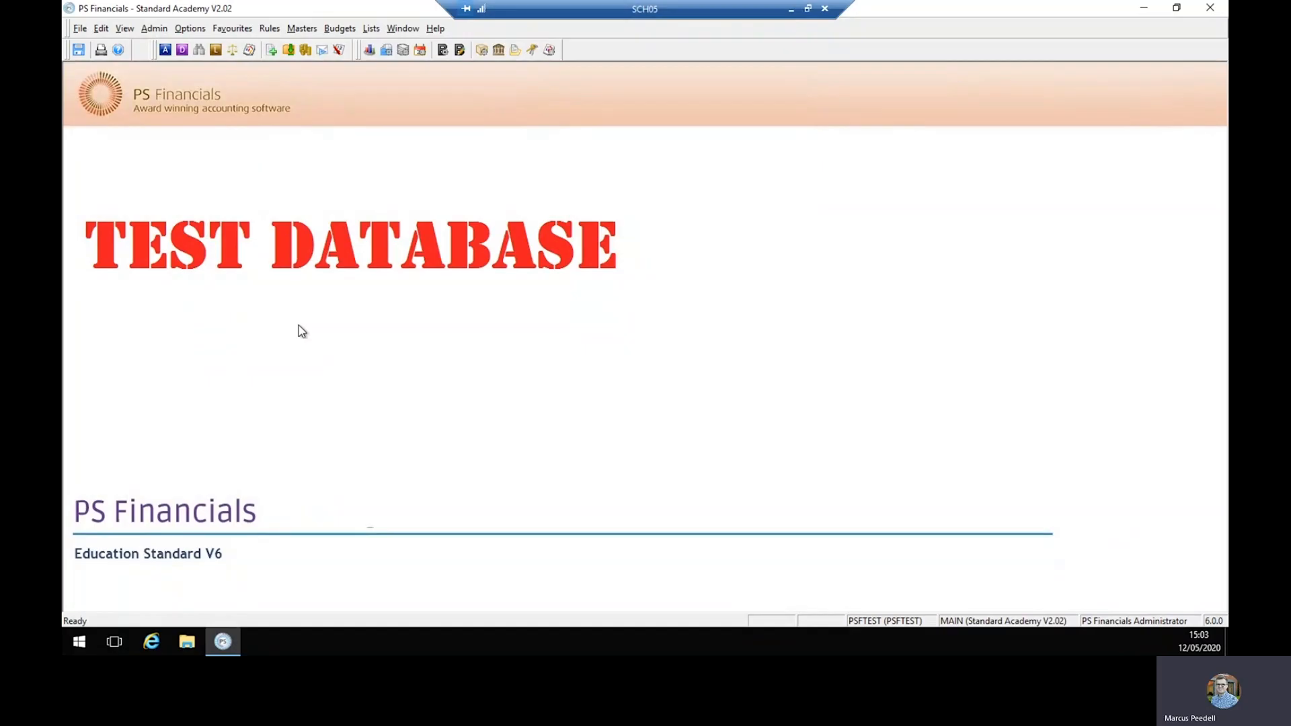
mouse_move(282, 193)
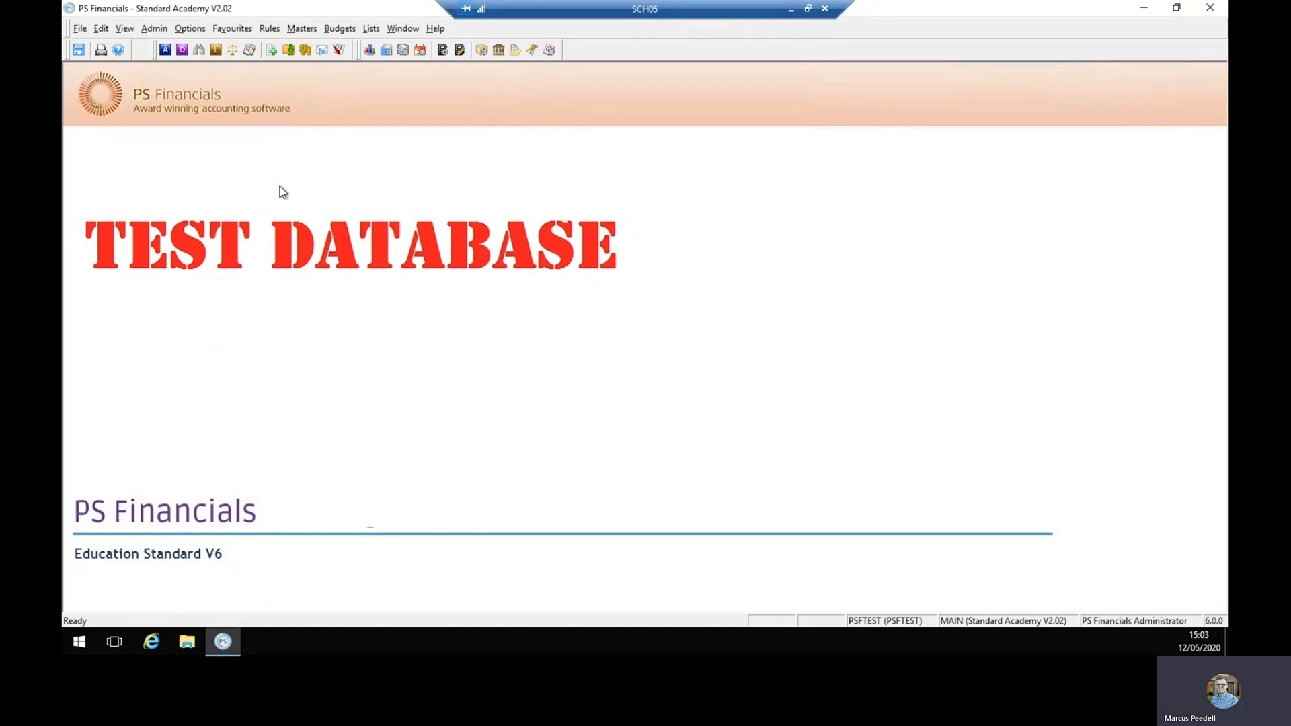
mouse_move(158, 63)
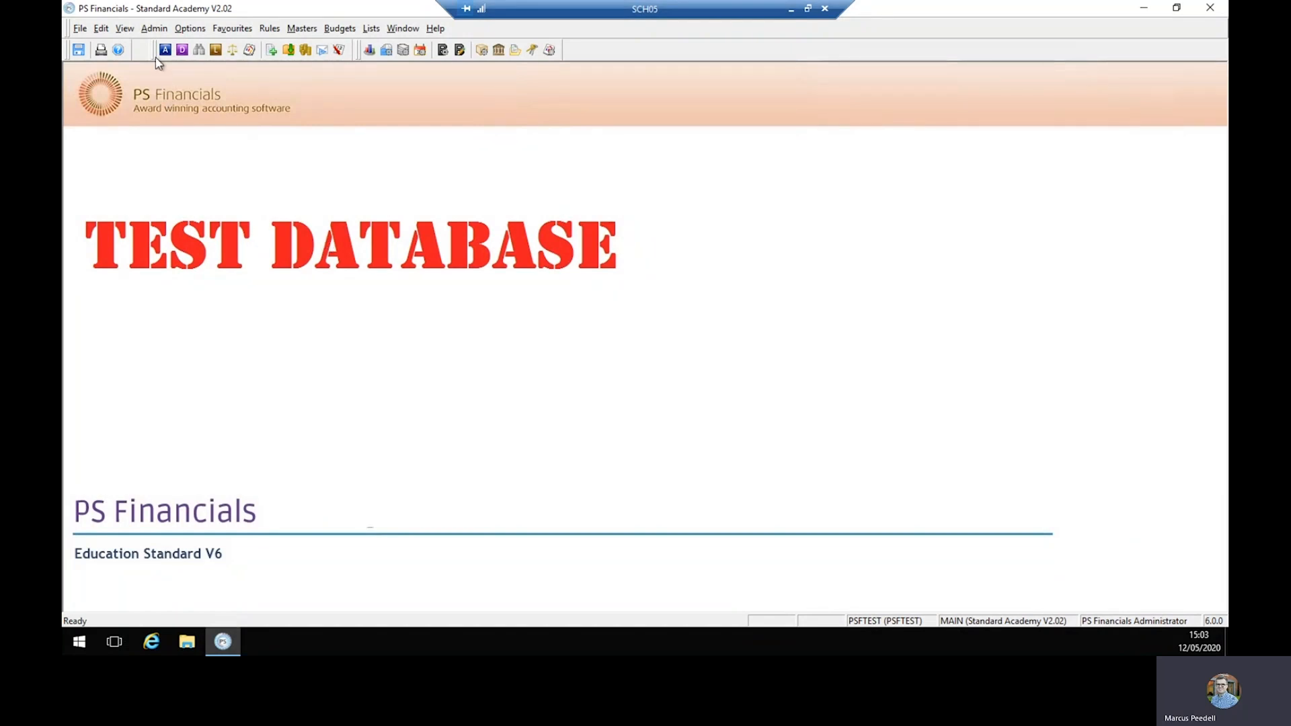
Log on to PSF Administration with the administrator password
left_click(155, 26)
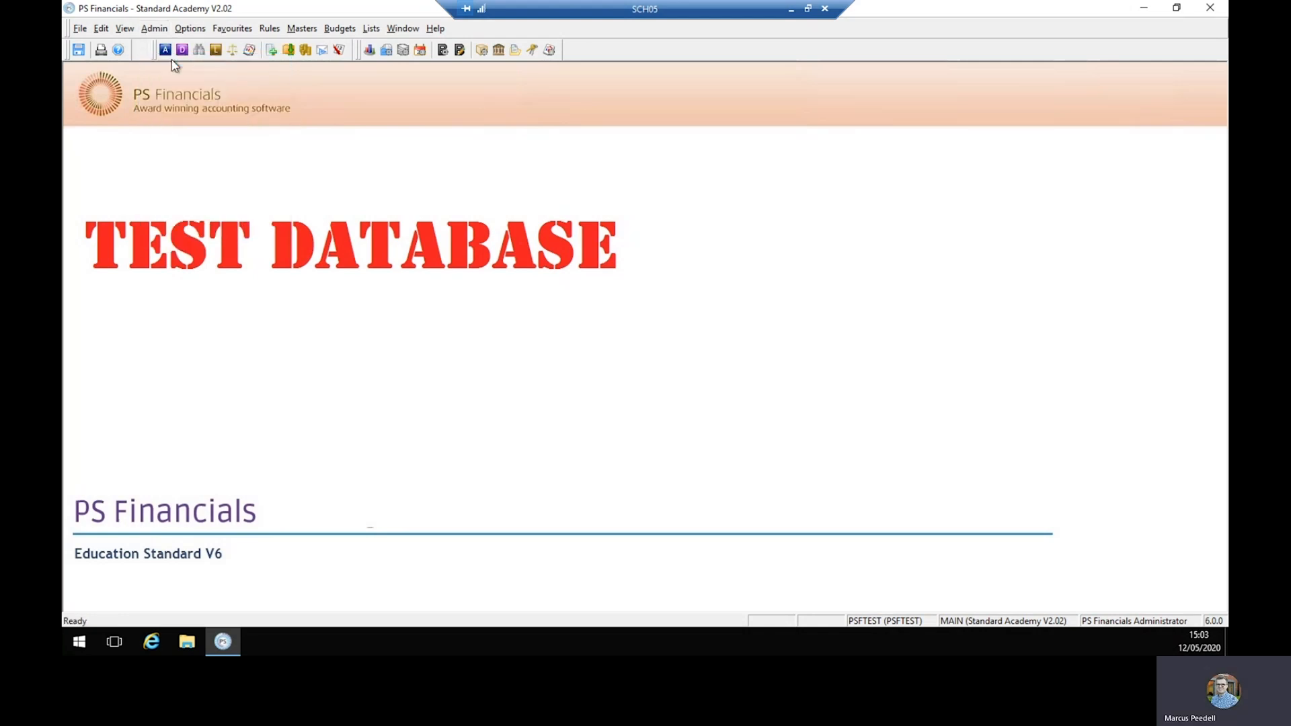
left_click(182, 49)
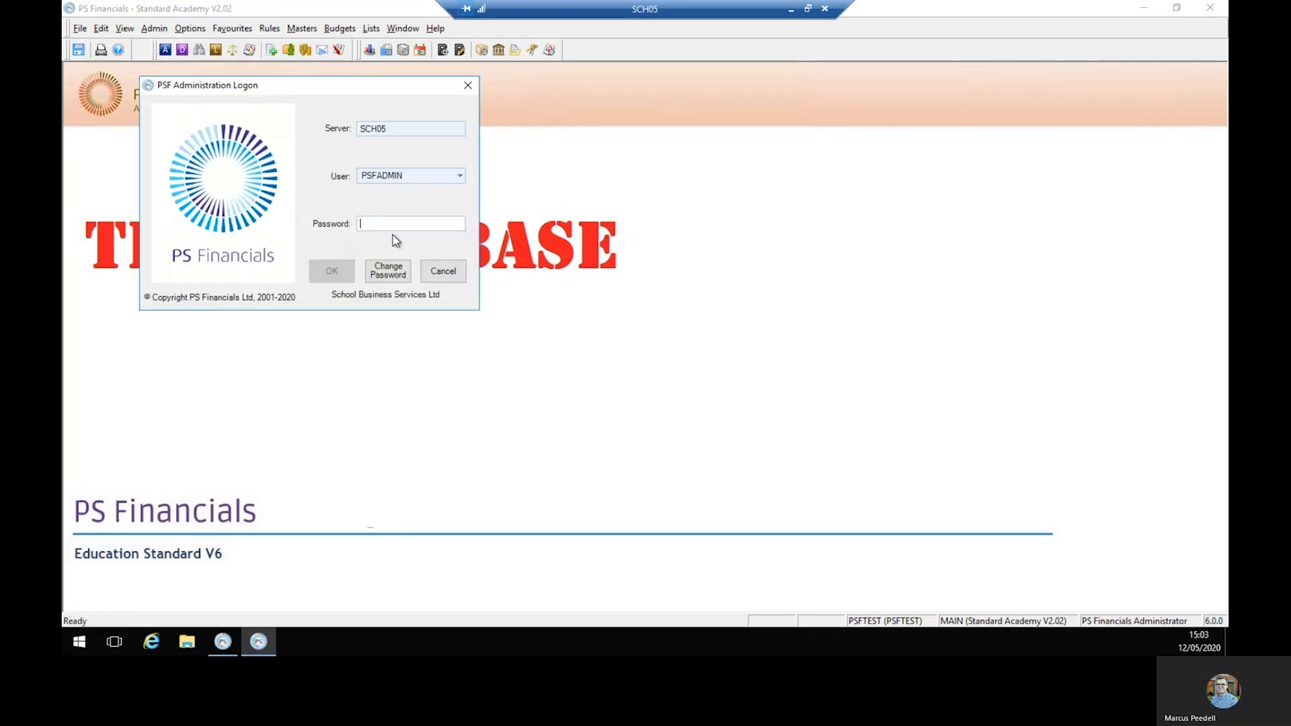
type("1")
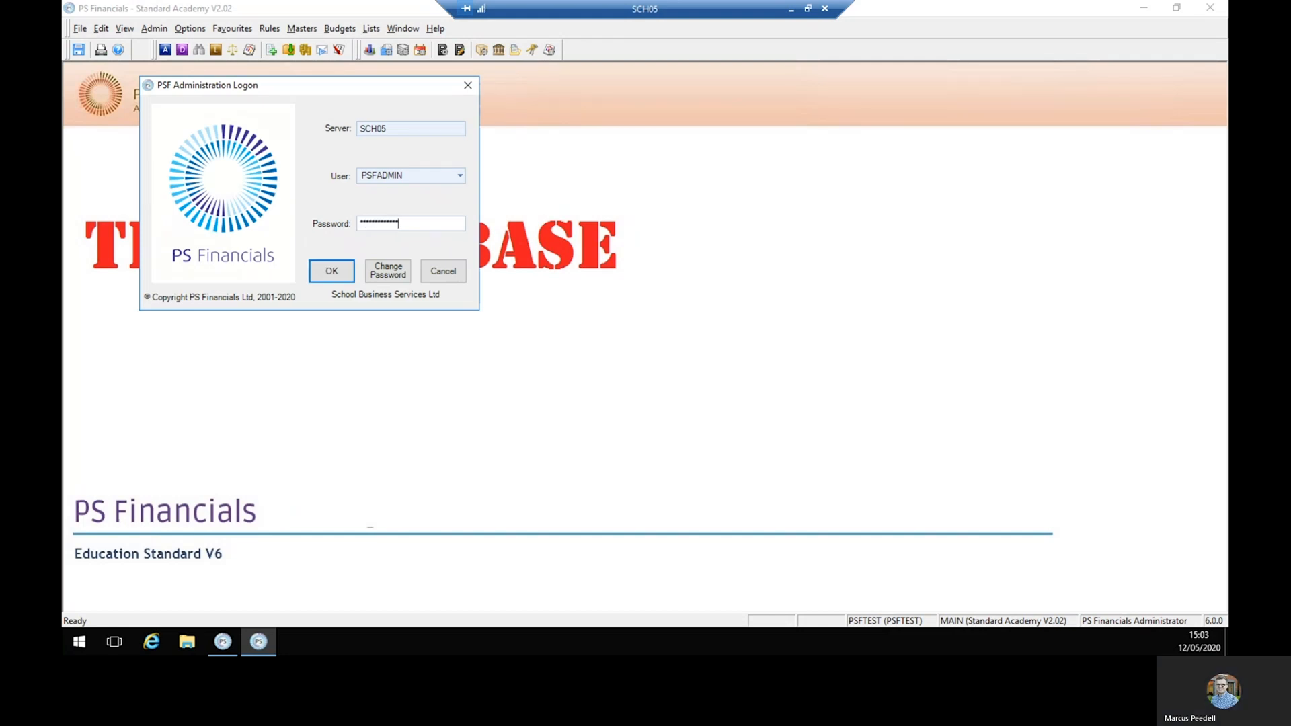
left_click(332, 270)
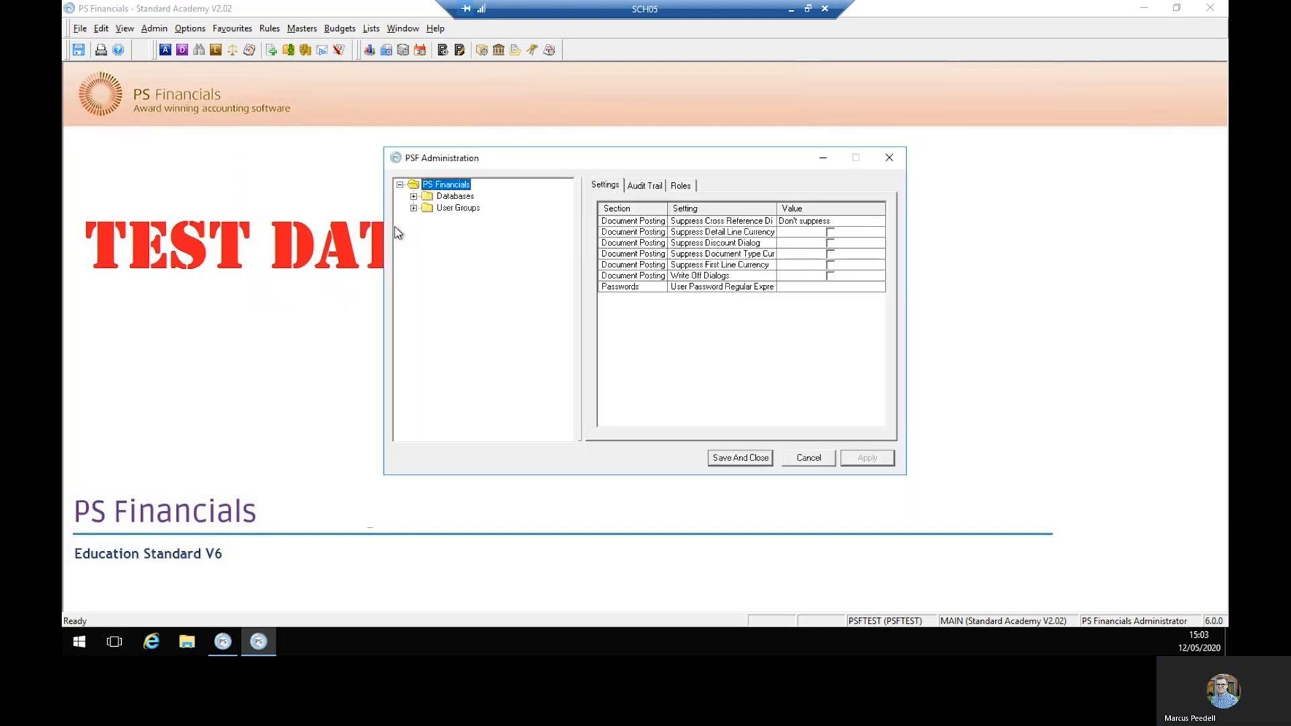
mouse_move(546, 168)
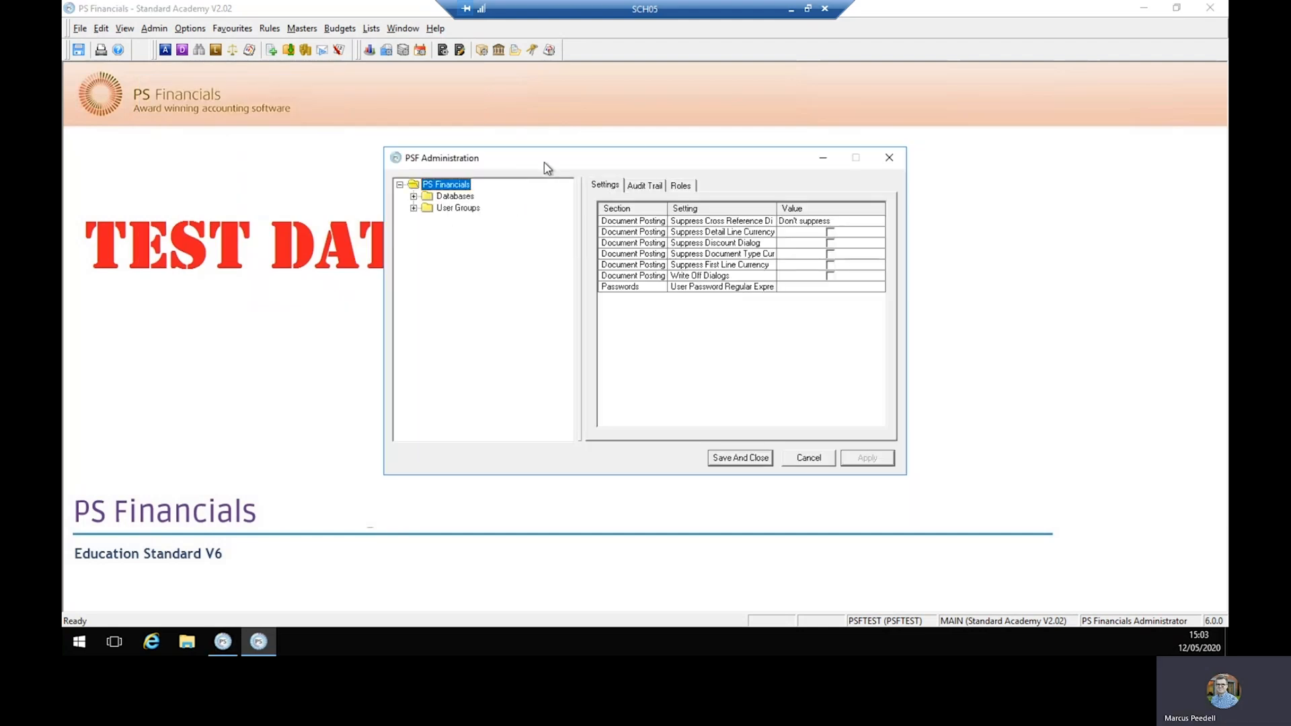
mouse_move(693, 195)
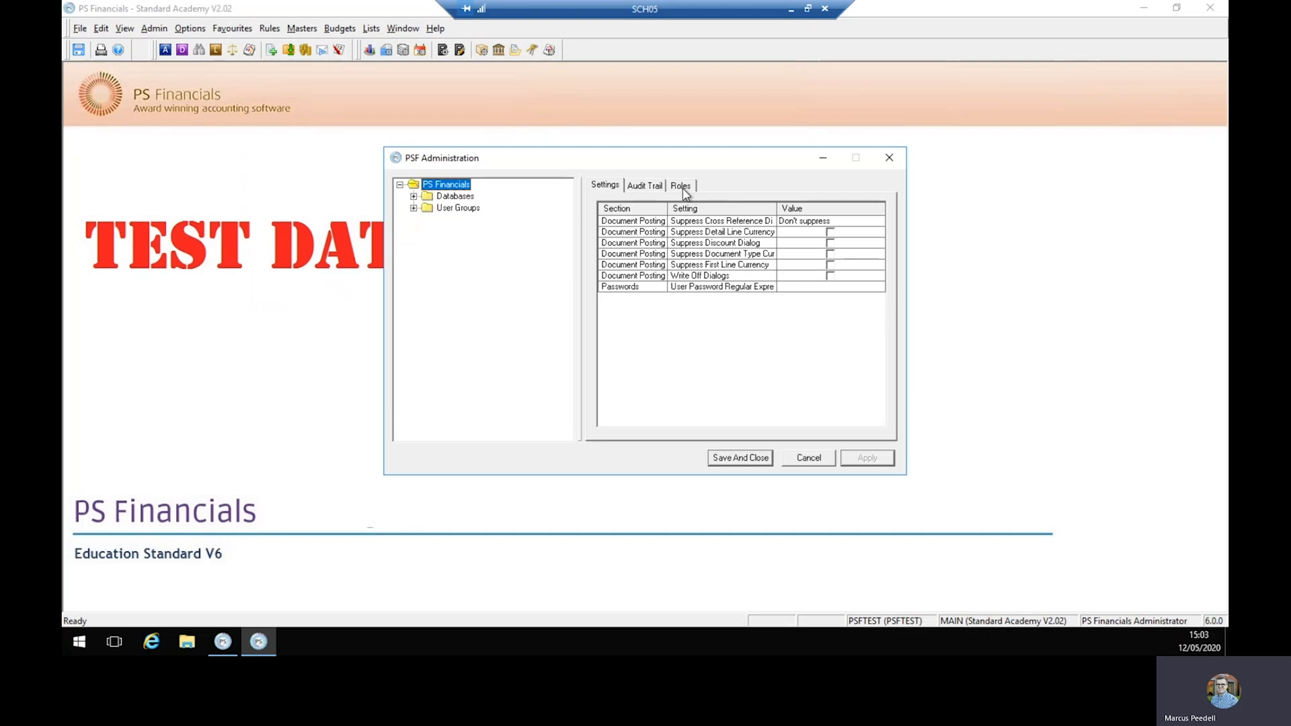
Add role TEST titled 'Test' at the bottom of the Roles list, apply, then save and close
left_click(679, 186)
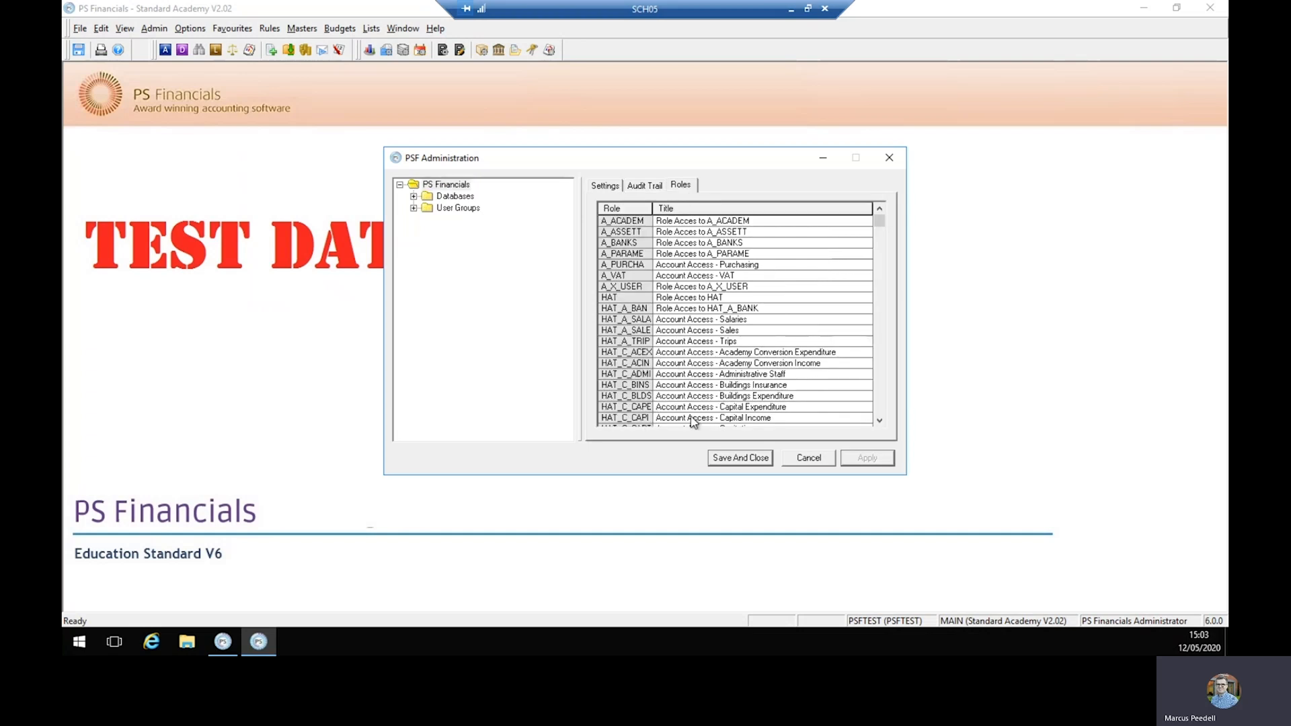
scroll("down", 3)
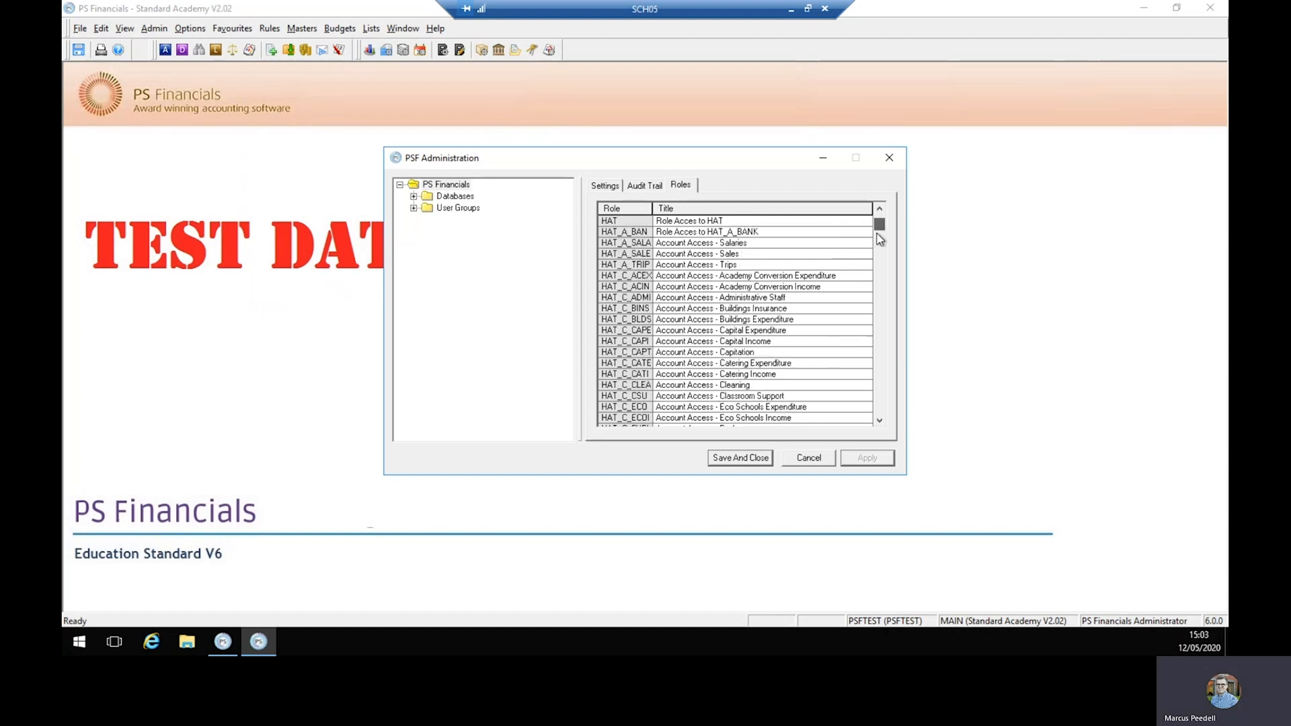
scroll("down", 3)
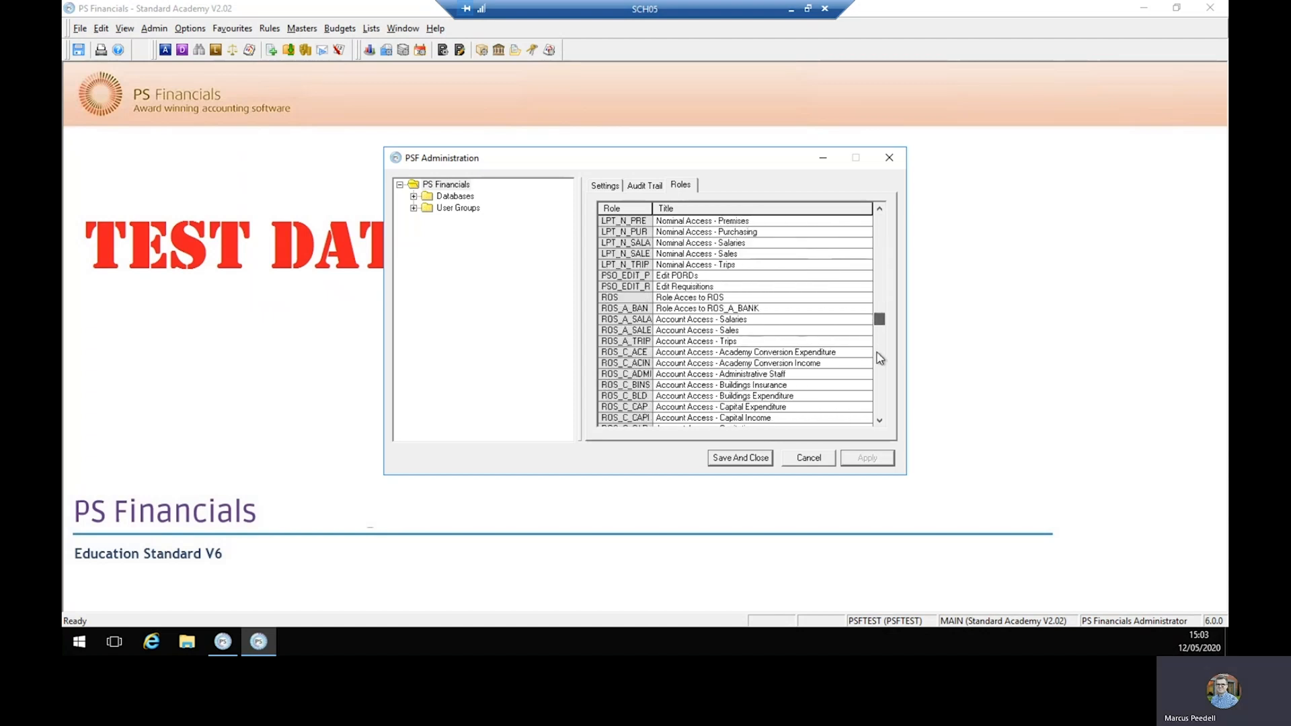
scroll("down", 3)
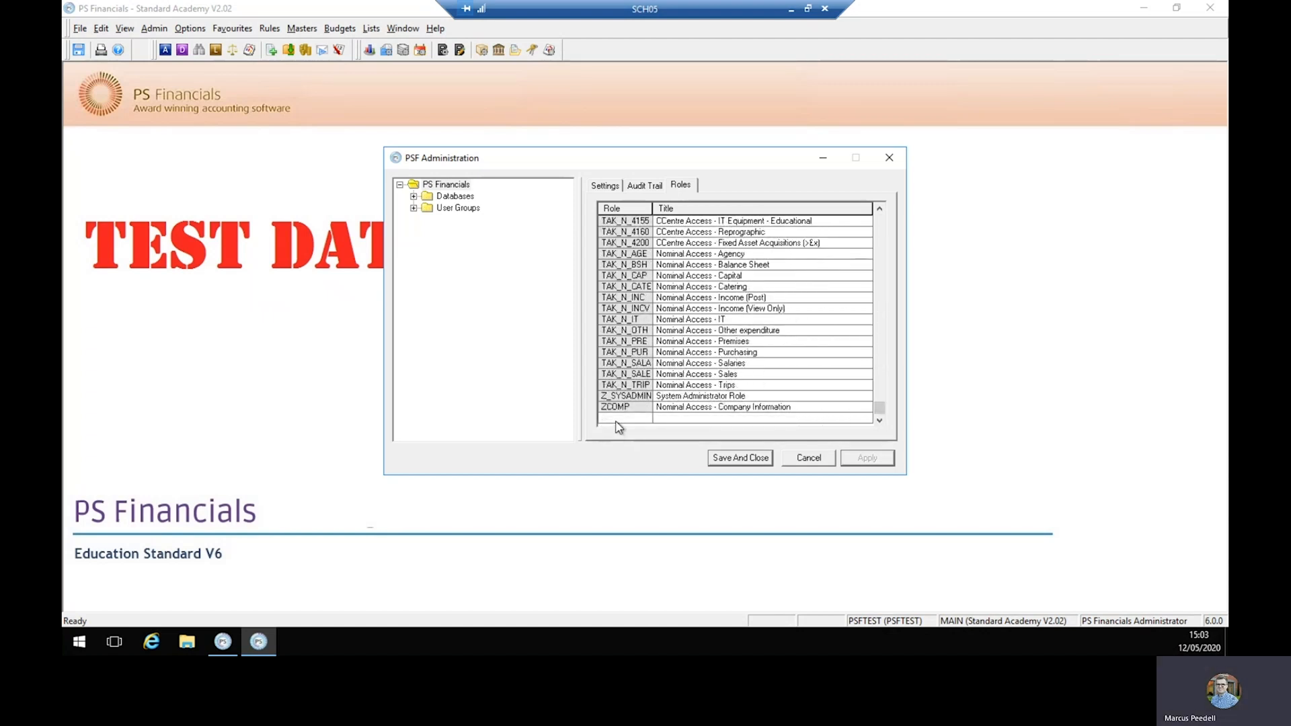
left_click(624, 417)
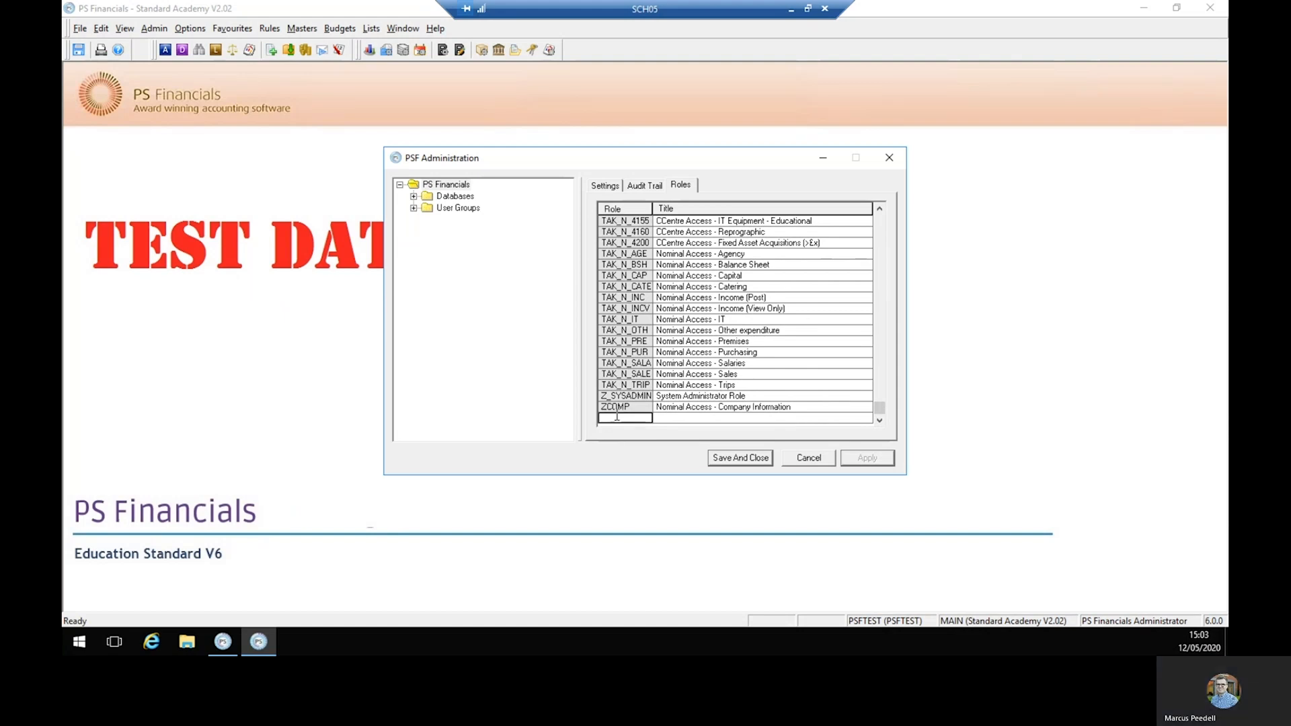
type("T")
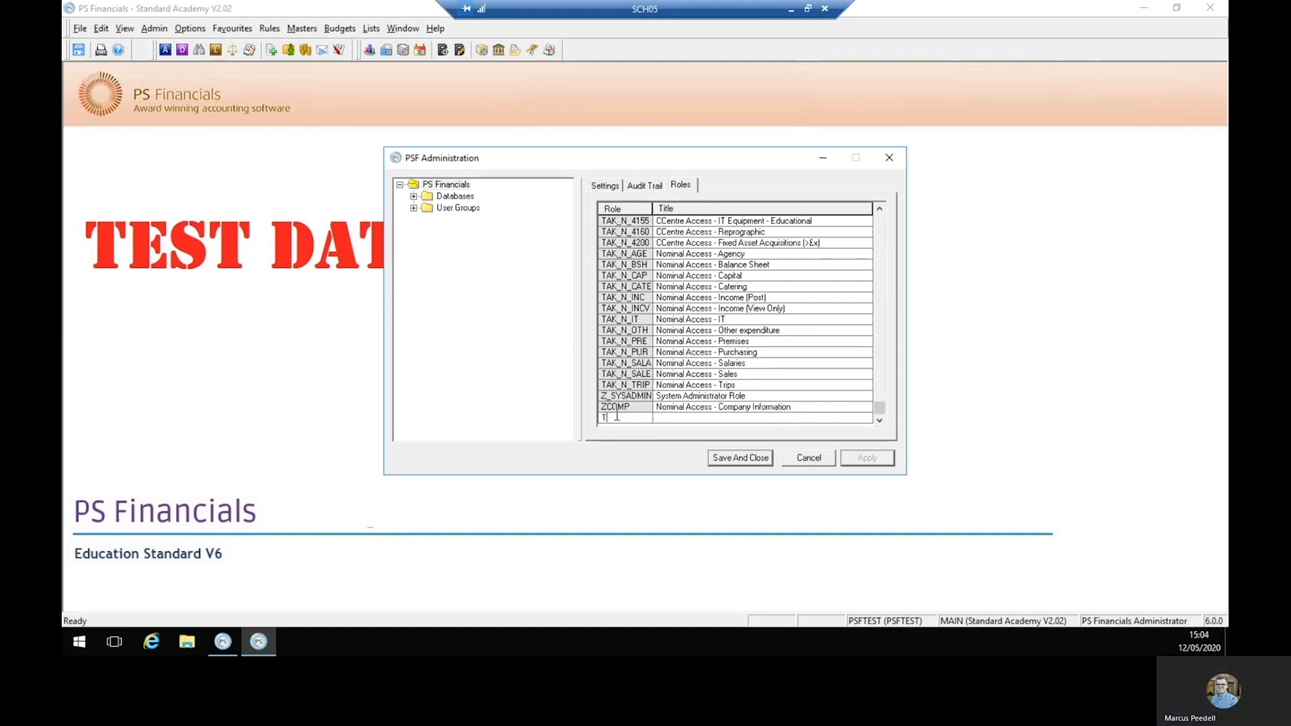
type("EST")
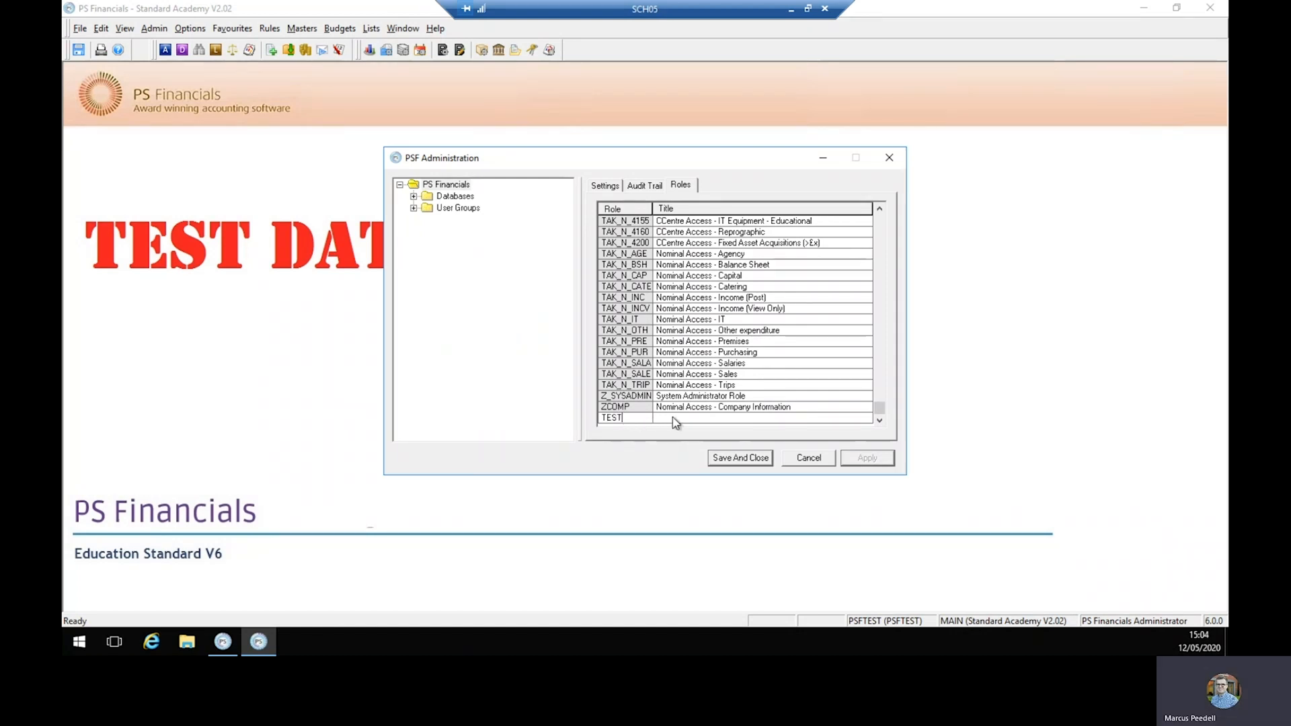
type("Te")
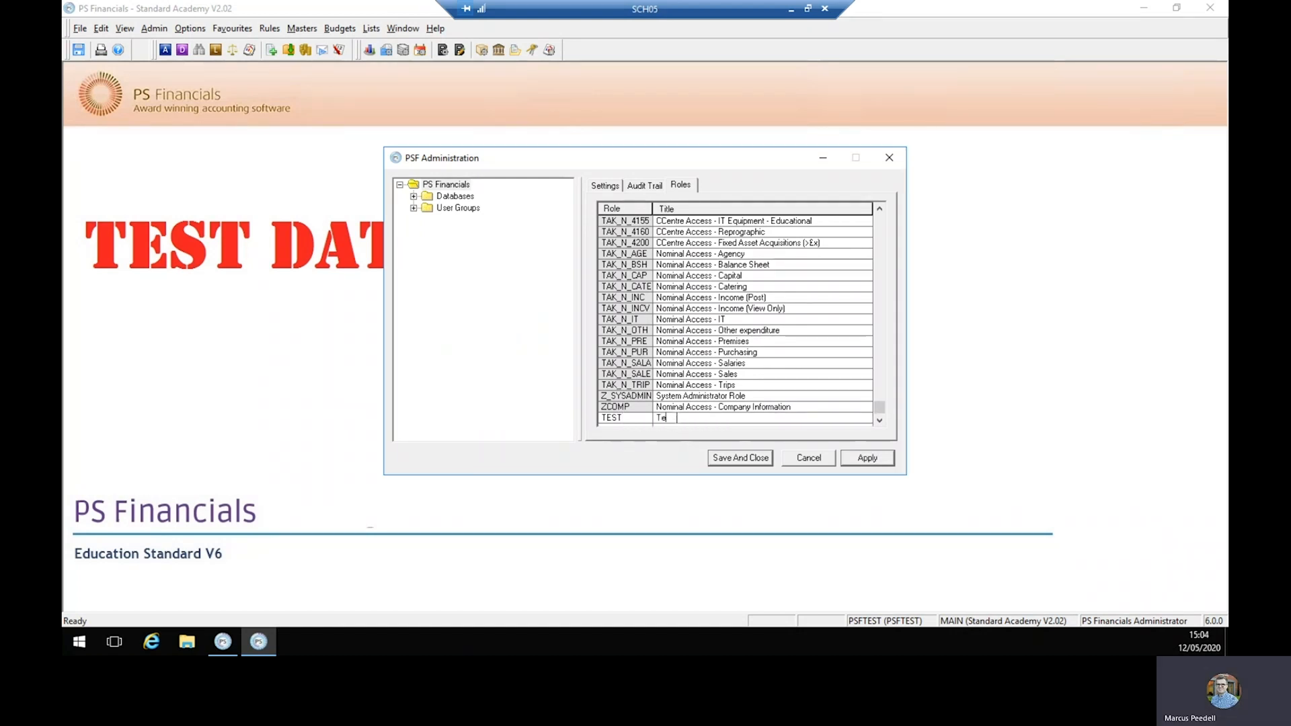
type("st")
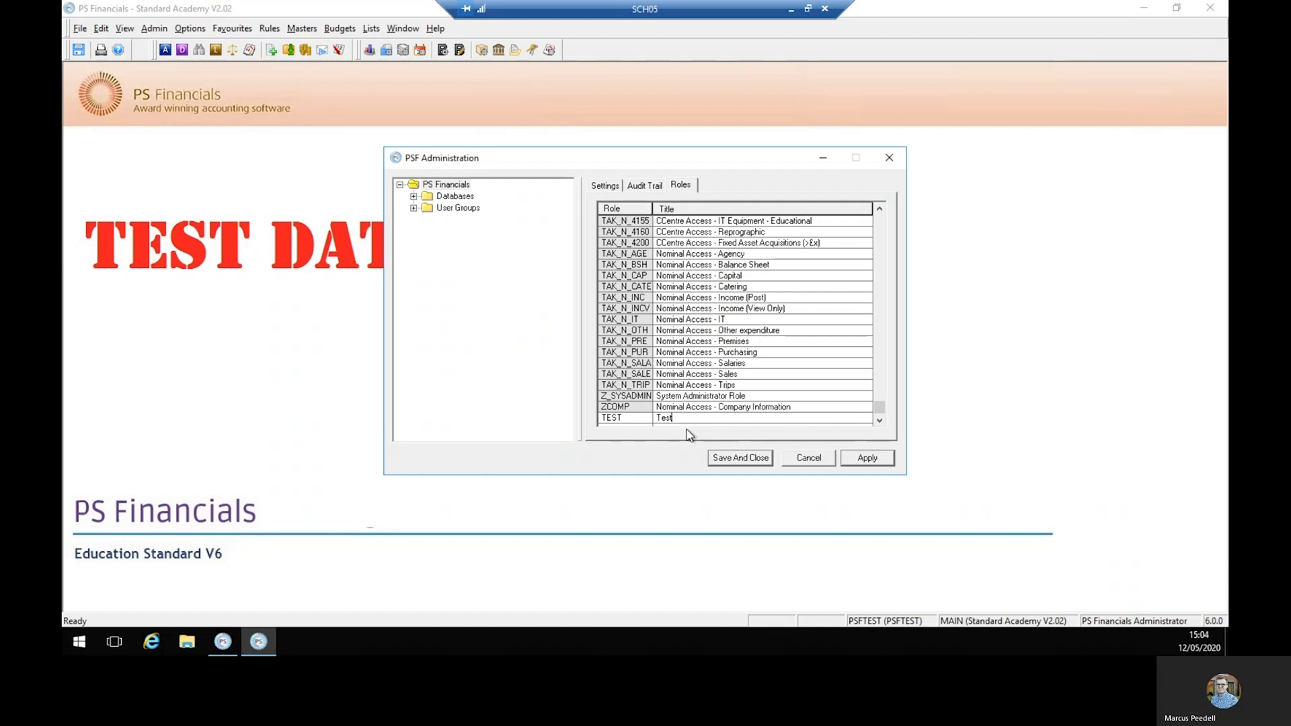
left_click(866, 458)
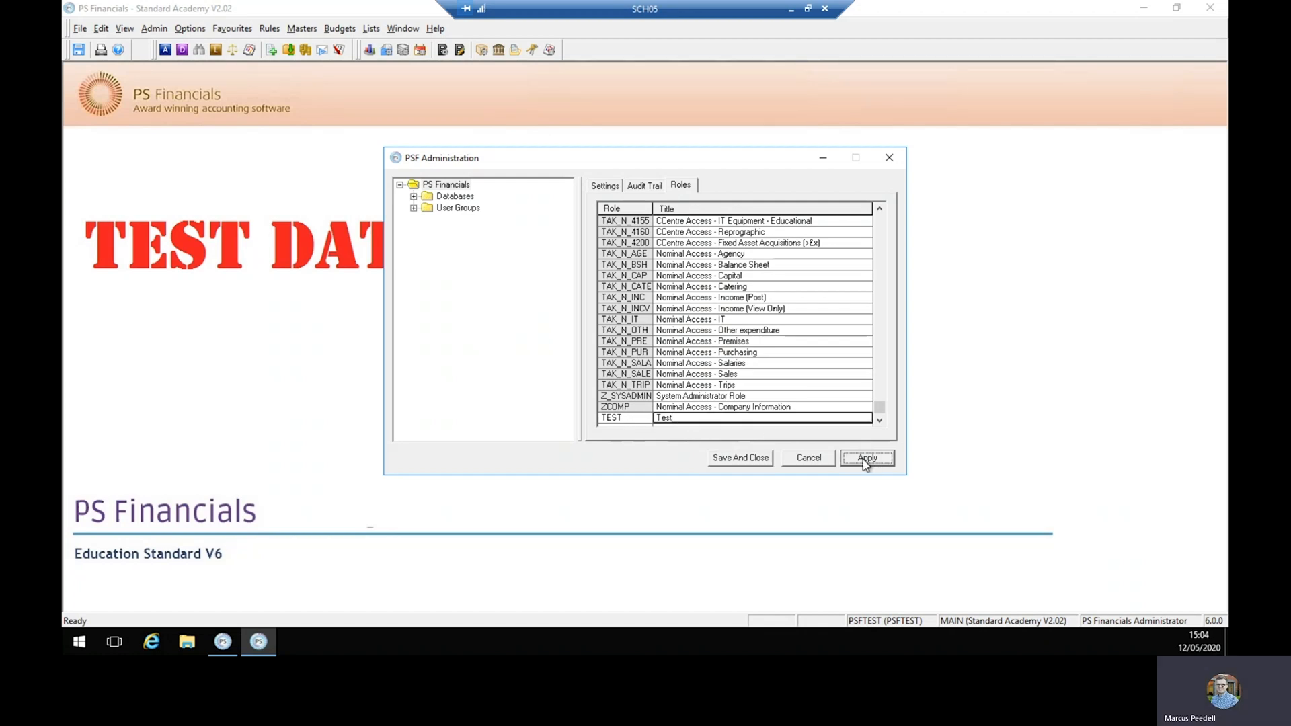
left_click(867, 458)
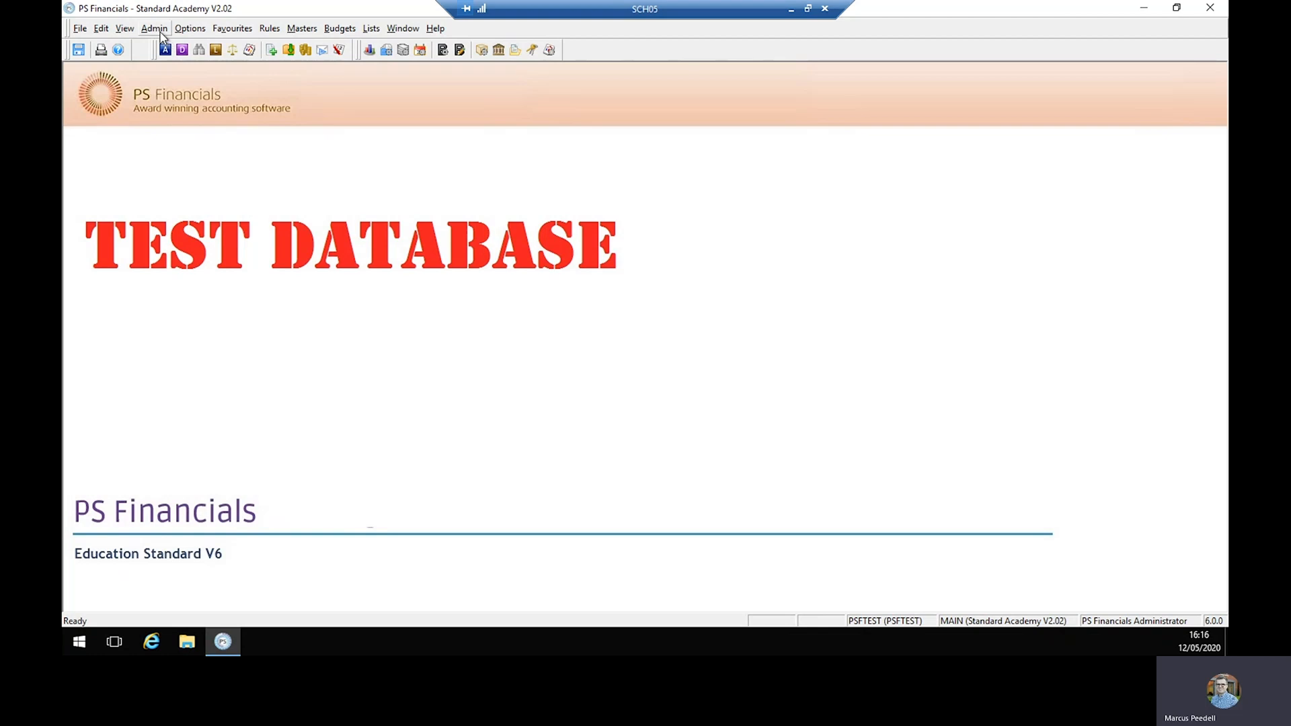
mouse_move(166, 49)
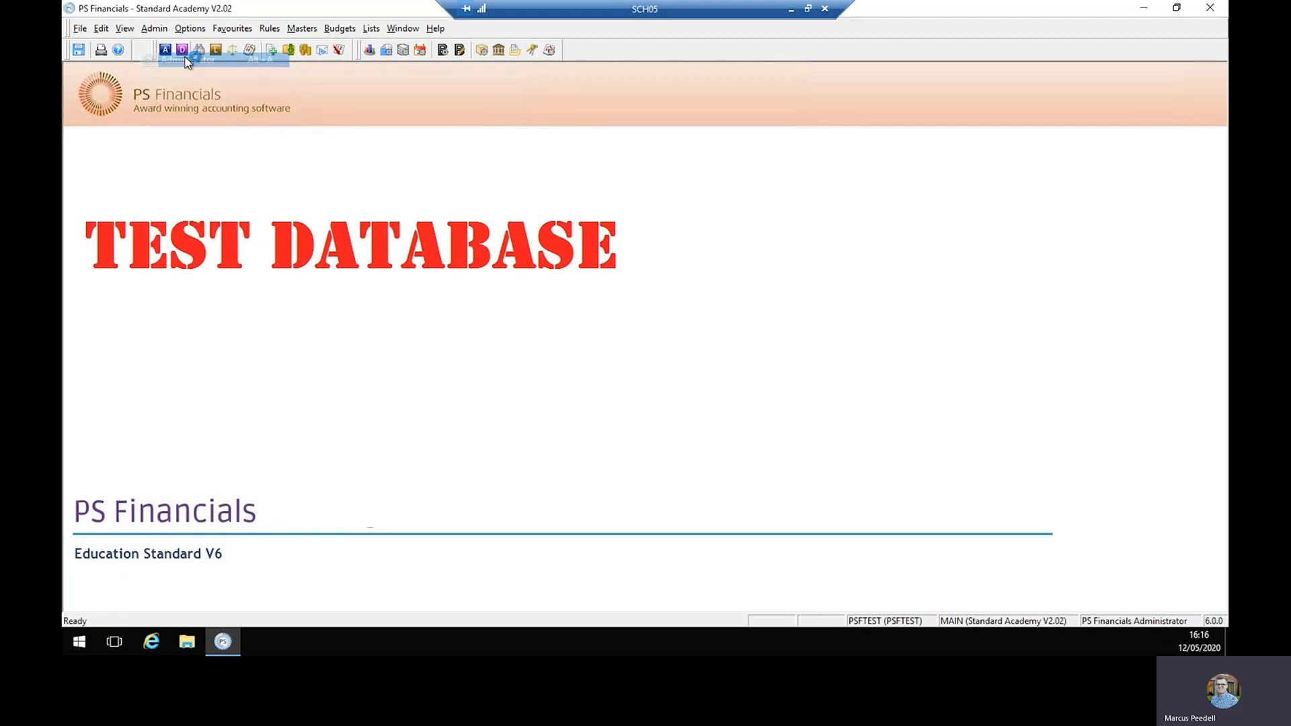
Log back on to administration, expand User Groups and select the Test group
left_click(164, 49)
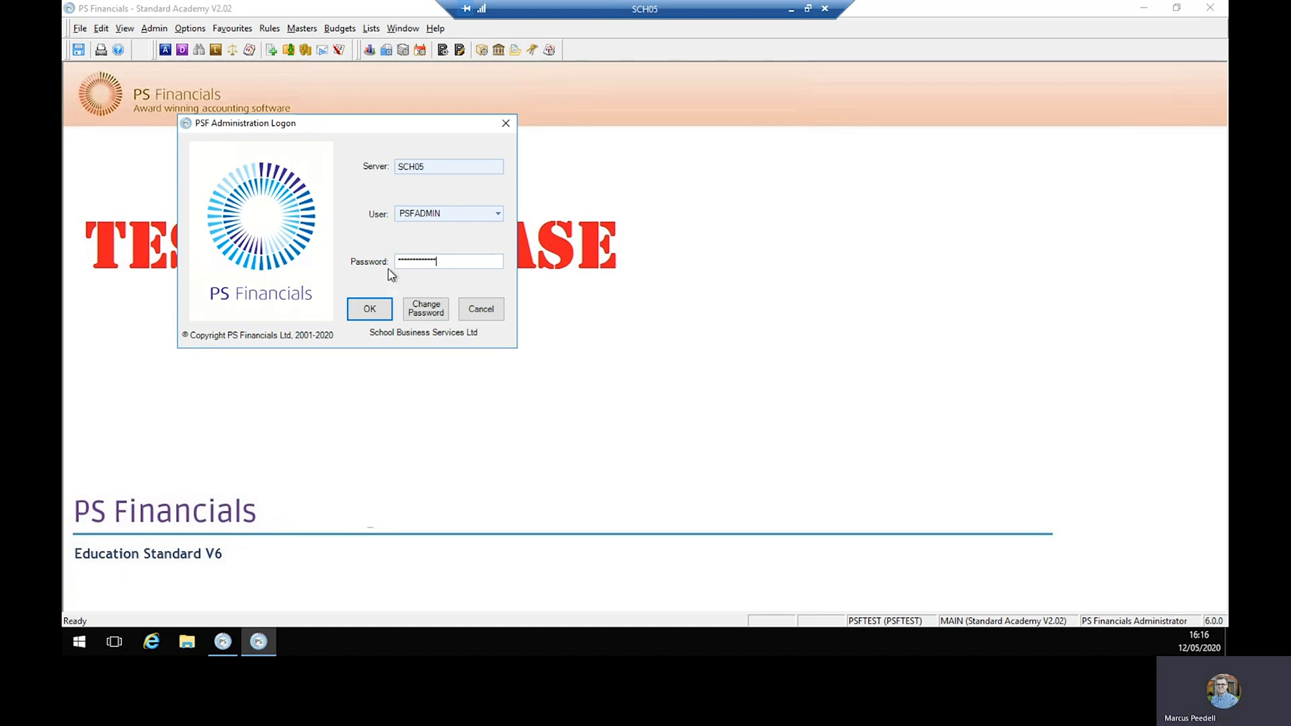
left_click(369, 309)
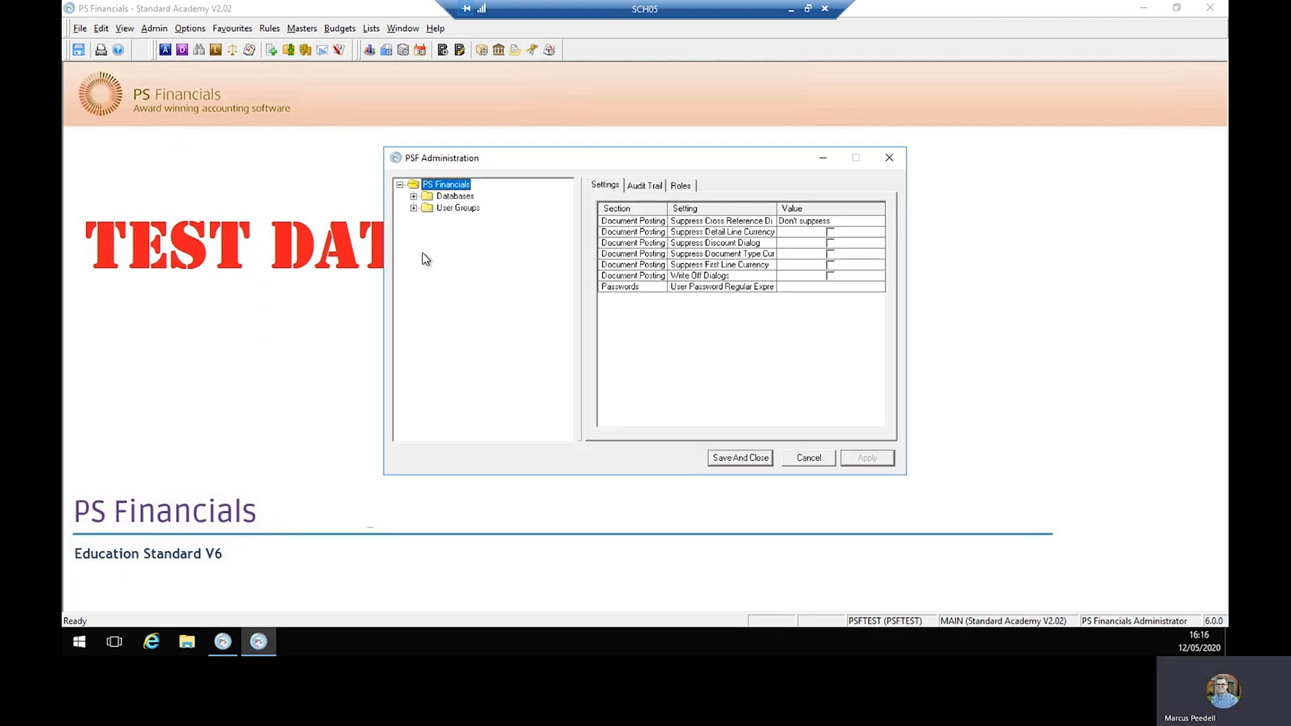
mouse_move(421, 216)
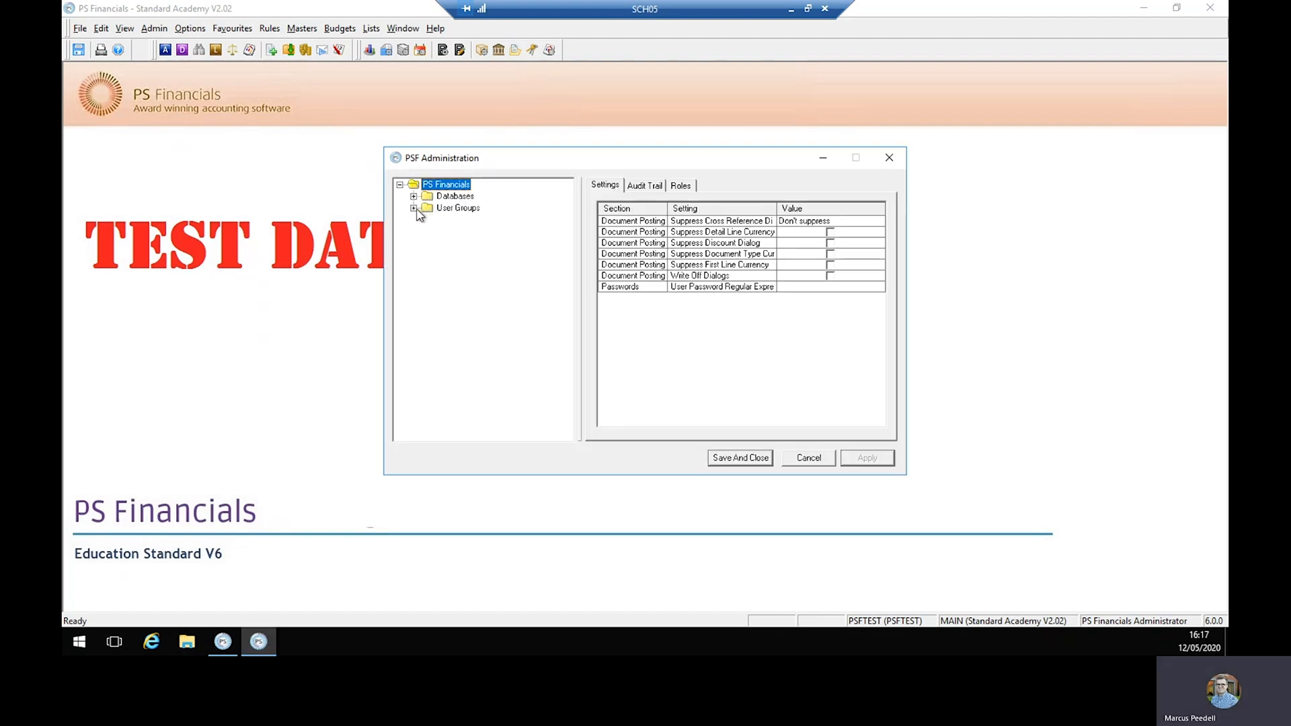
left_click(414, 207)
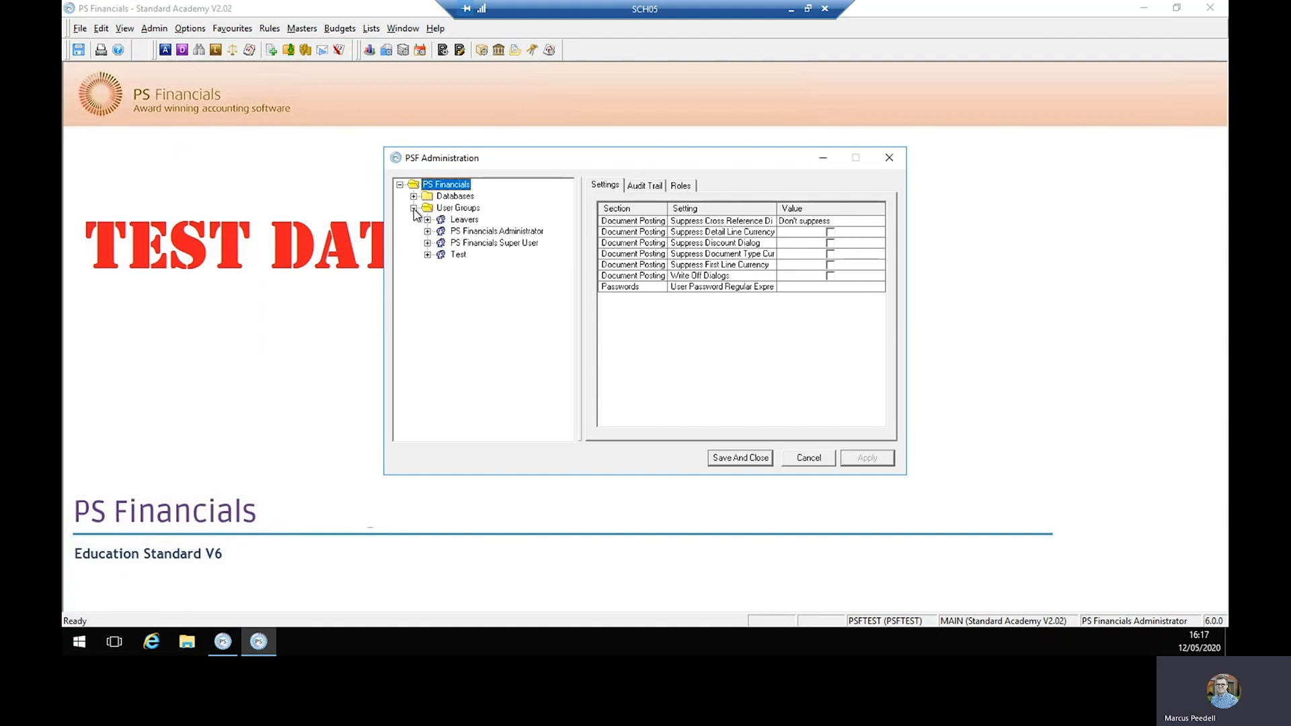
left_click(414, 208)
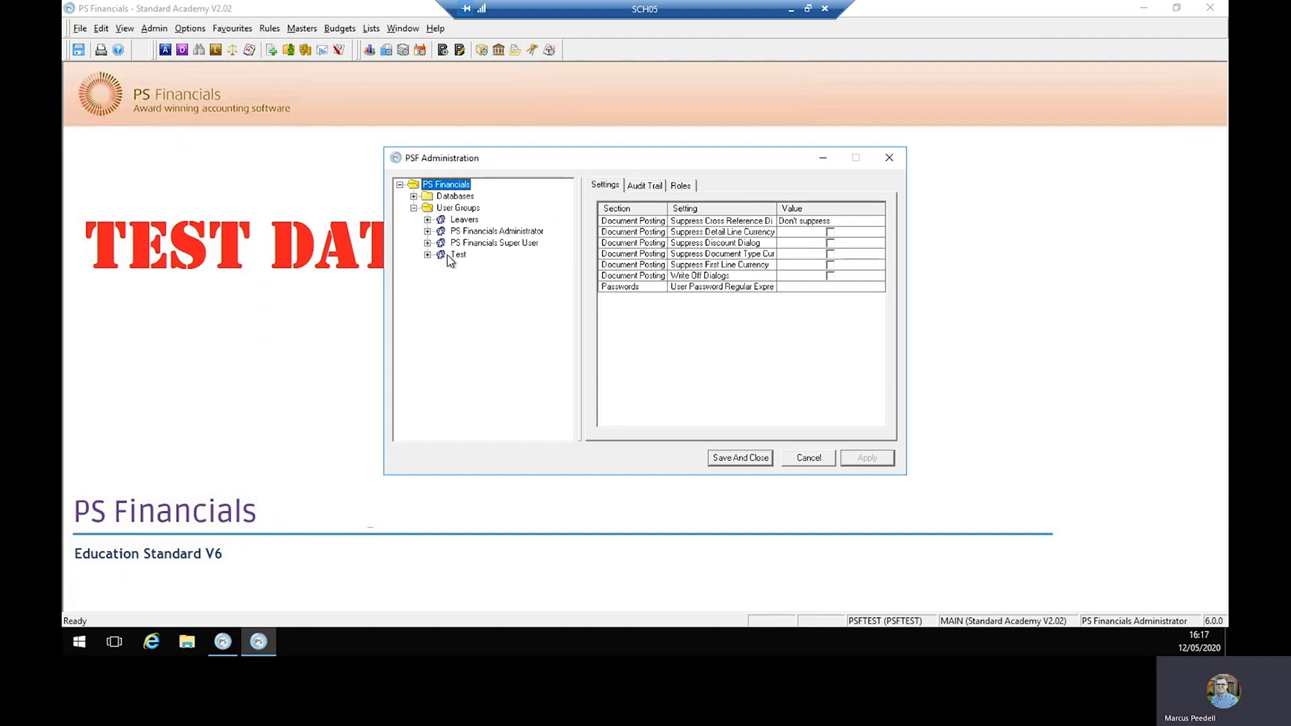
mouse_move(480, 230)
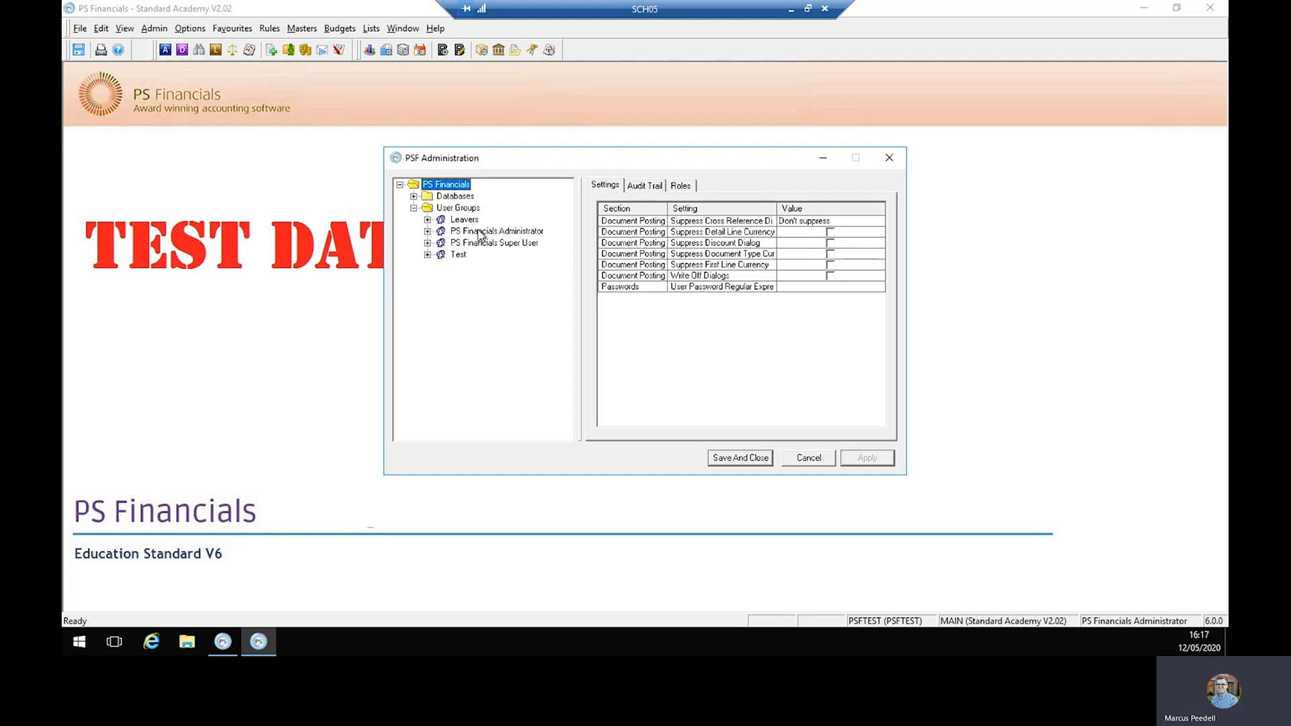
mouse_move(465, 276)
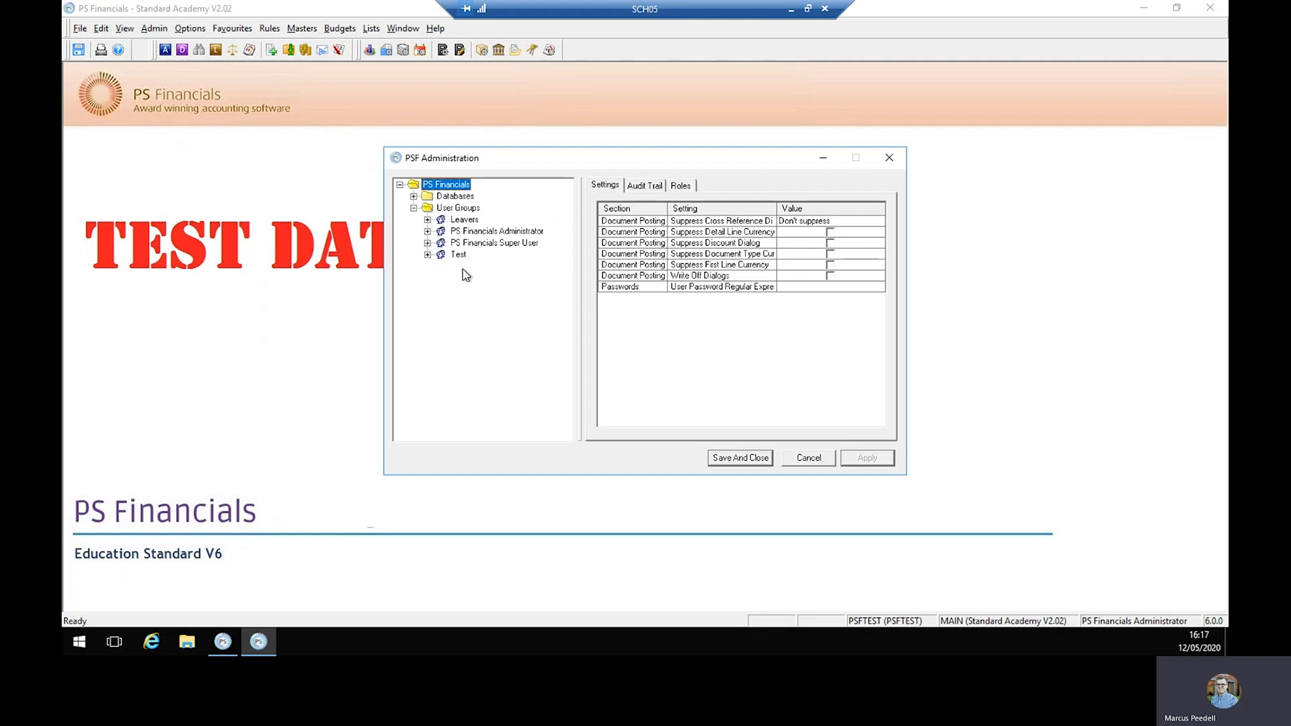
left_click(458, 254)
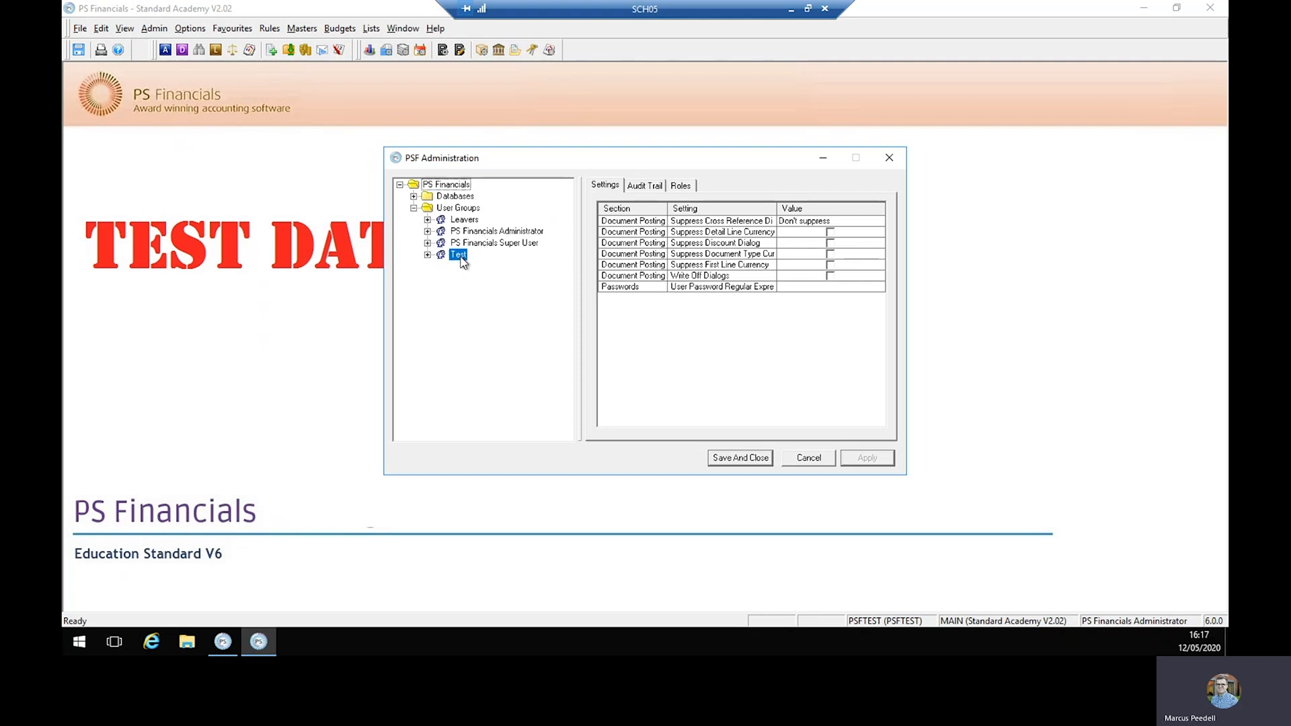
Add a new user to the Test group and mark it Active
left_click(428, 253)
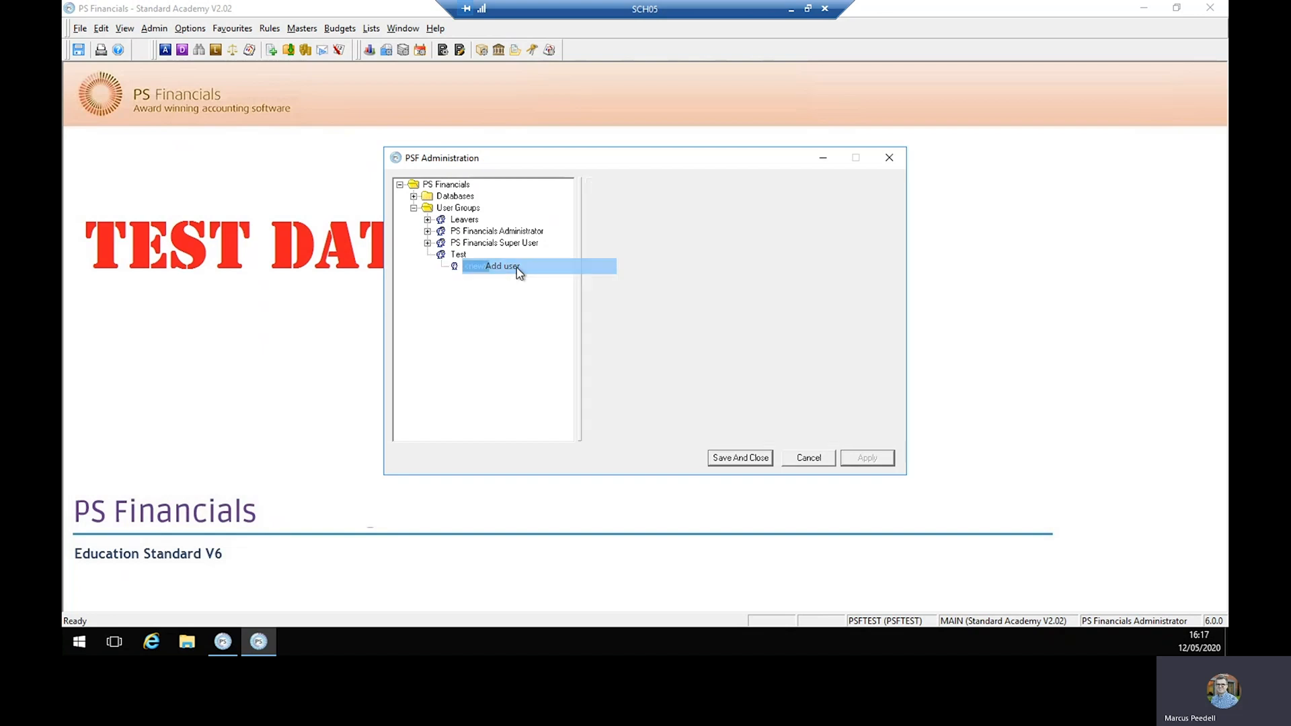
left_click(494, 266)
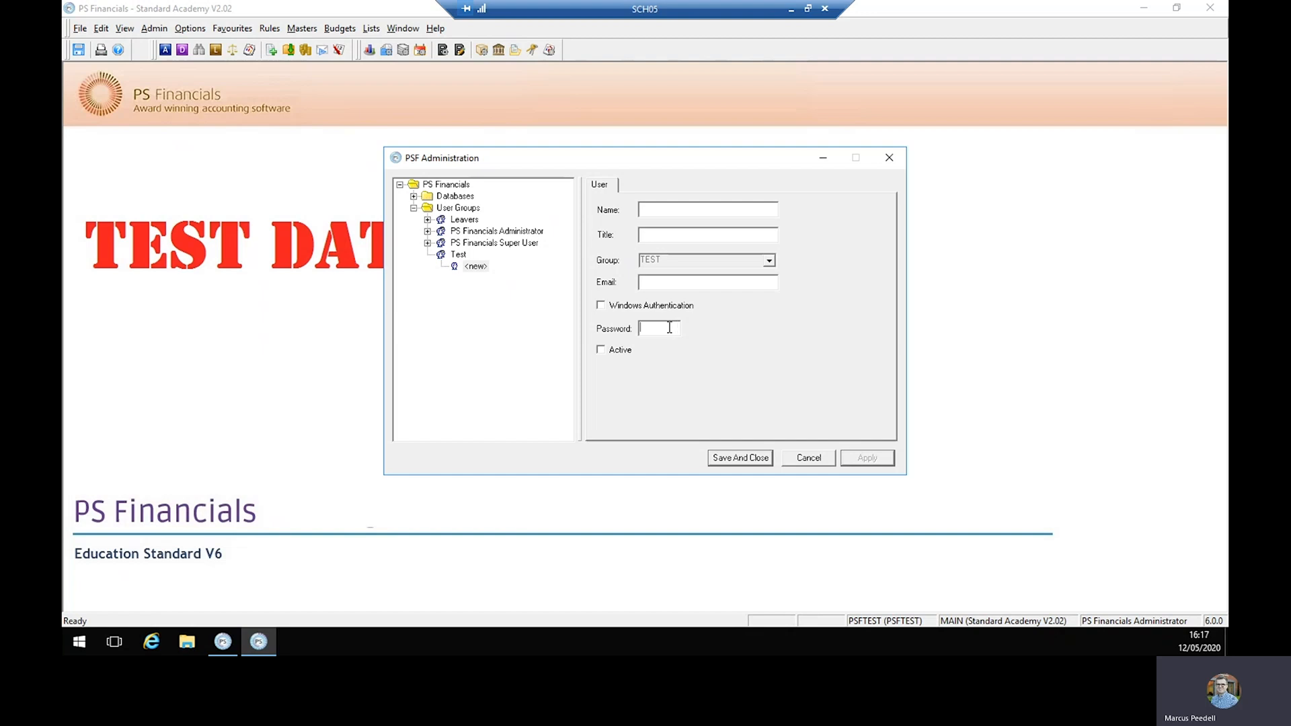
mouse_move(601, 358)
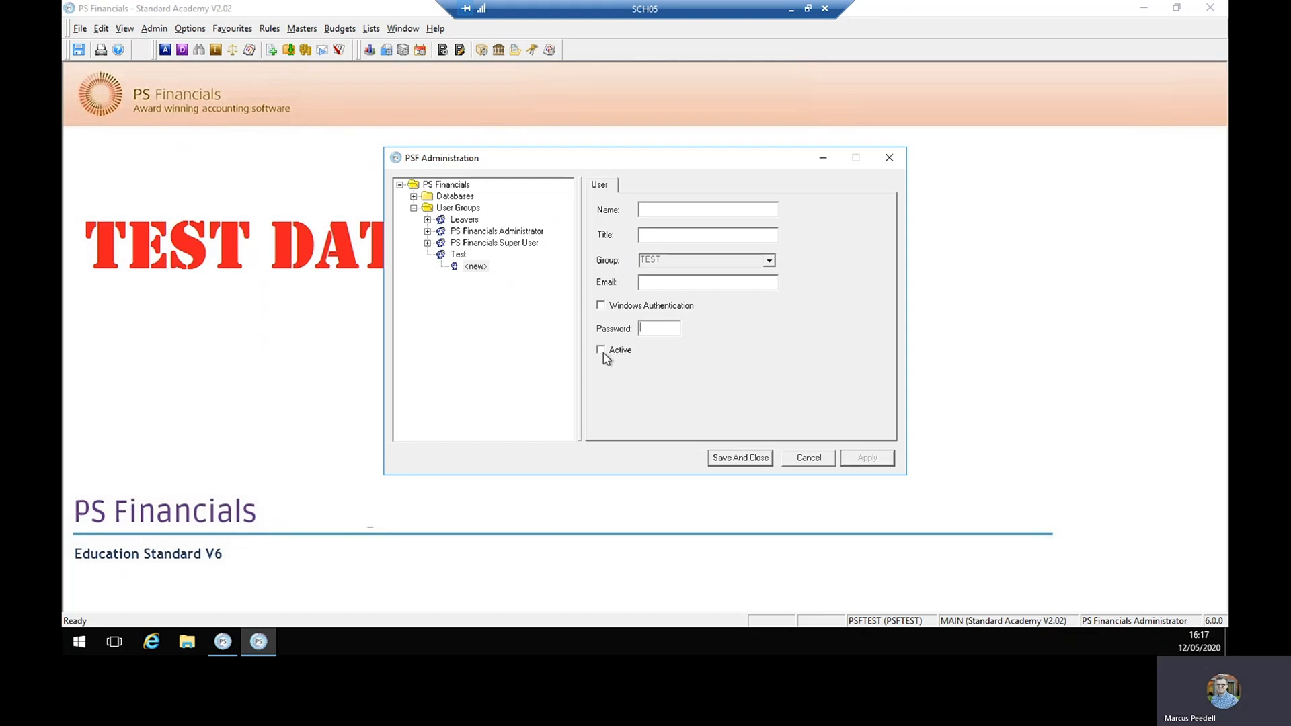
left_click(600, 349)
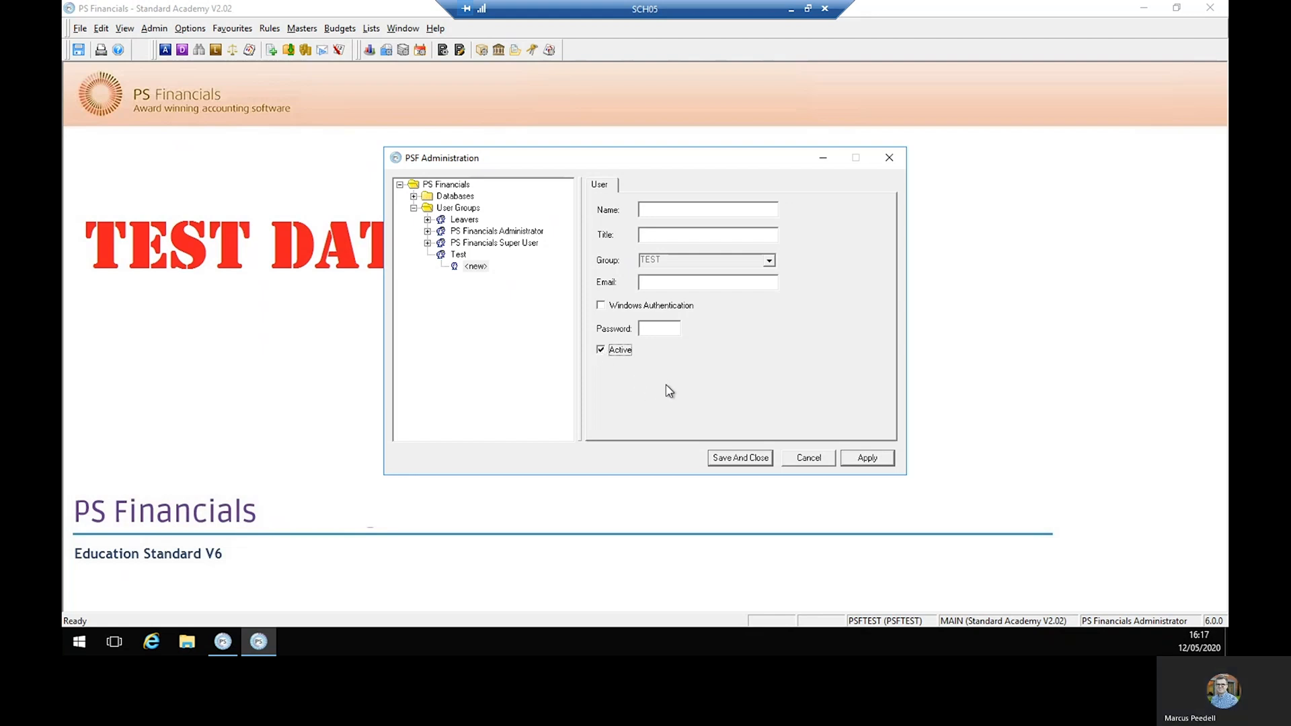
mouse_move(665, 364)
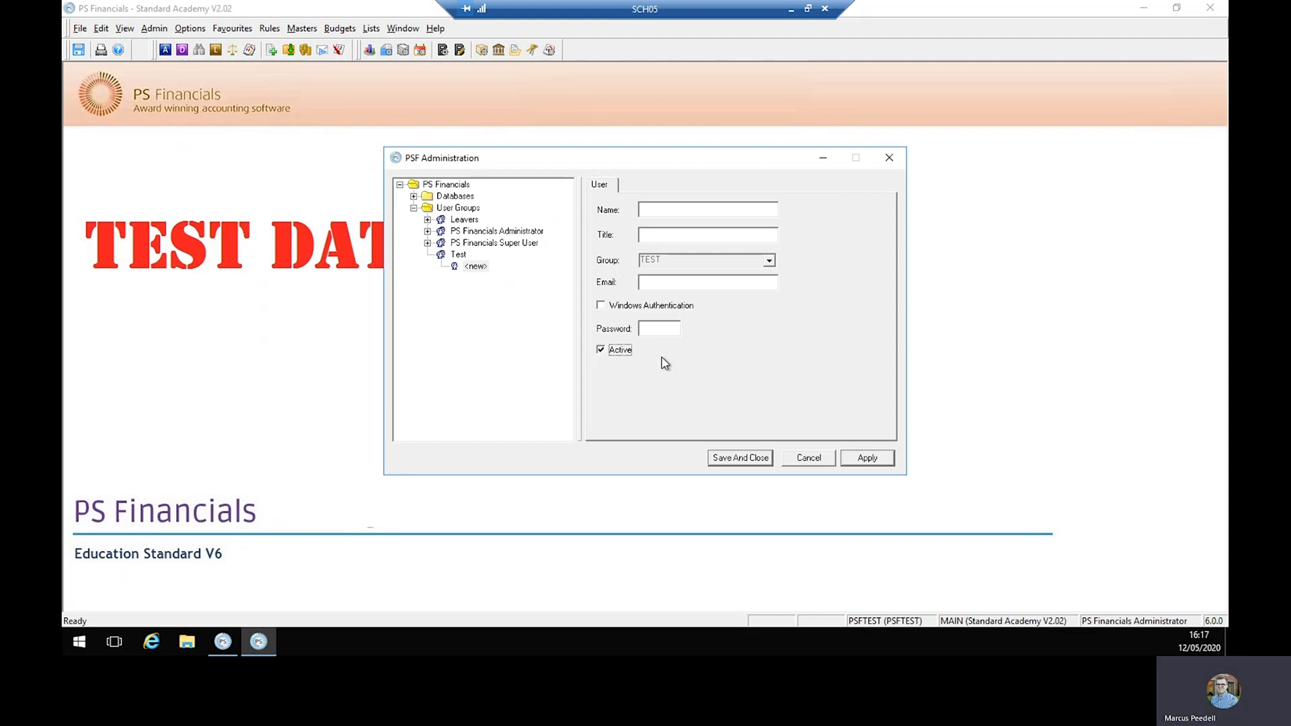
mouse_move(866, 458)
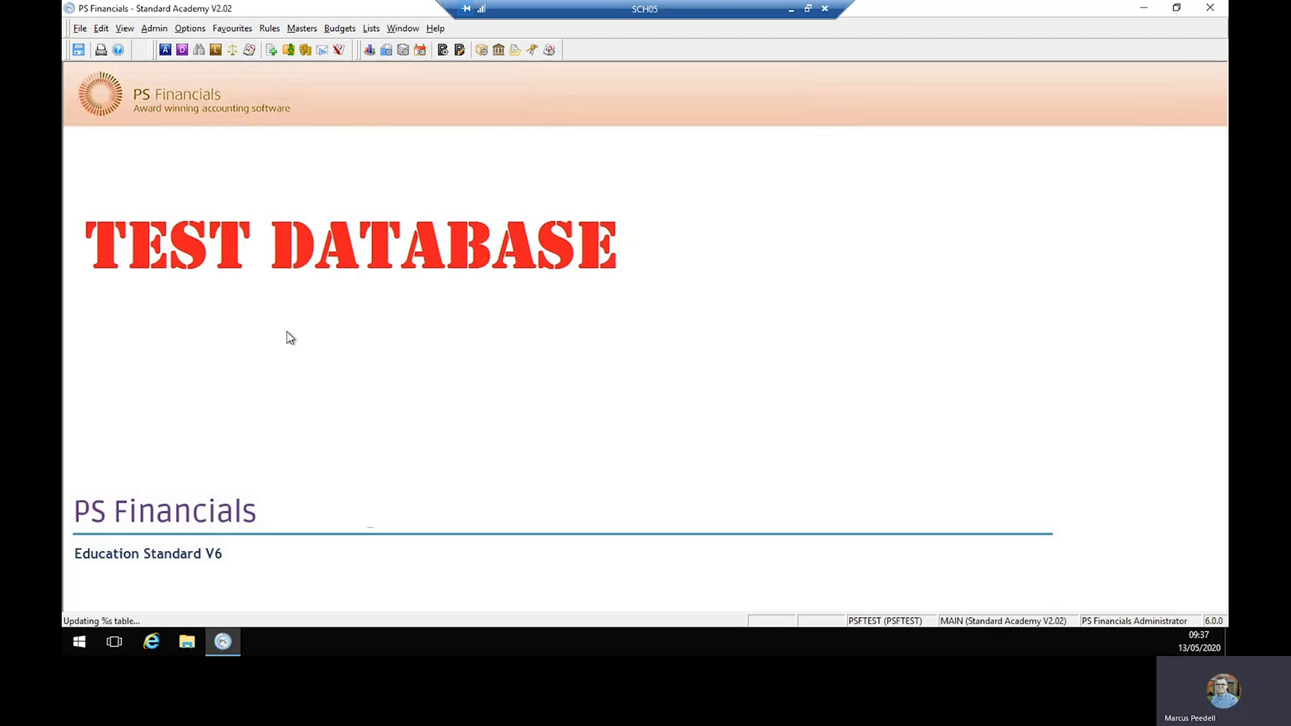
mouse_move(308, 347)
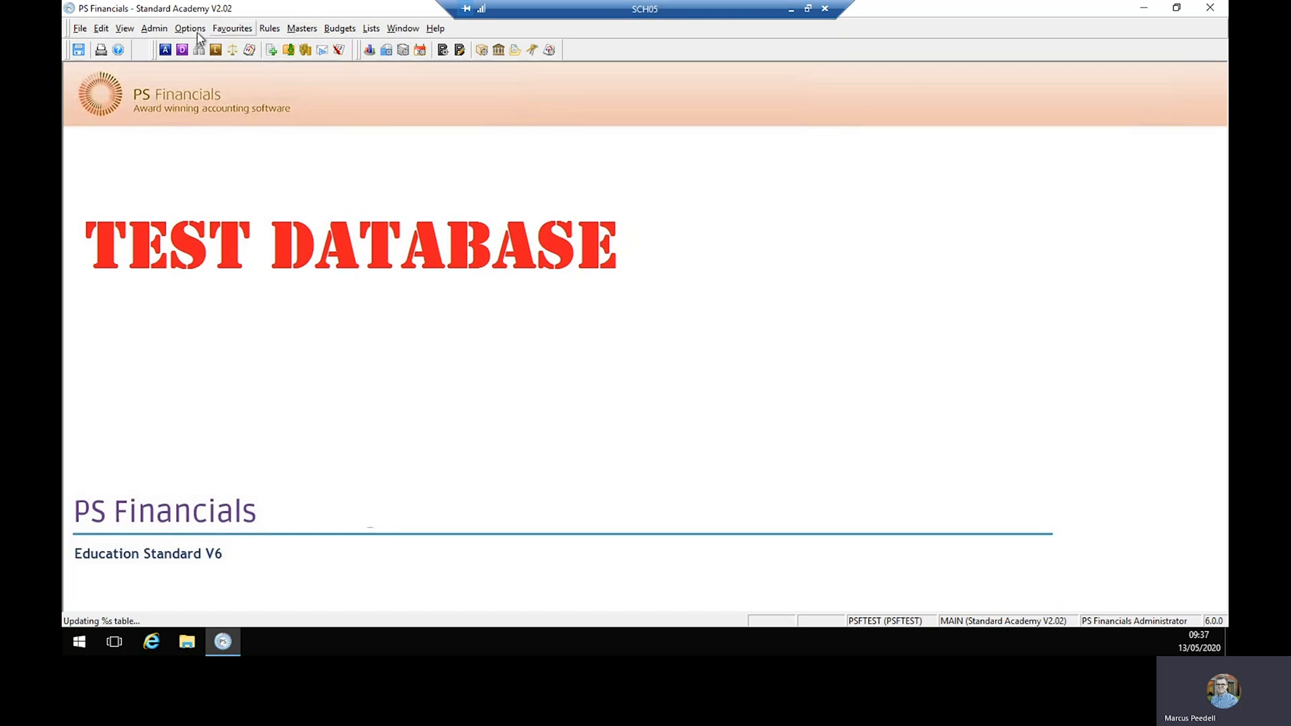
Choose Rename Nominal... from the Admin menu
left_click(155, 29)
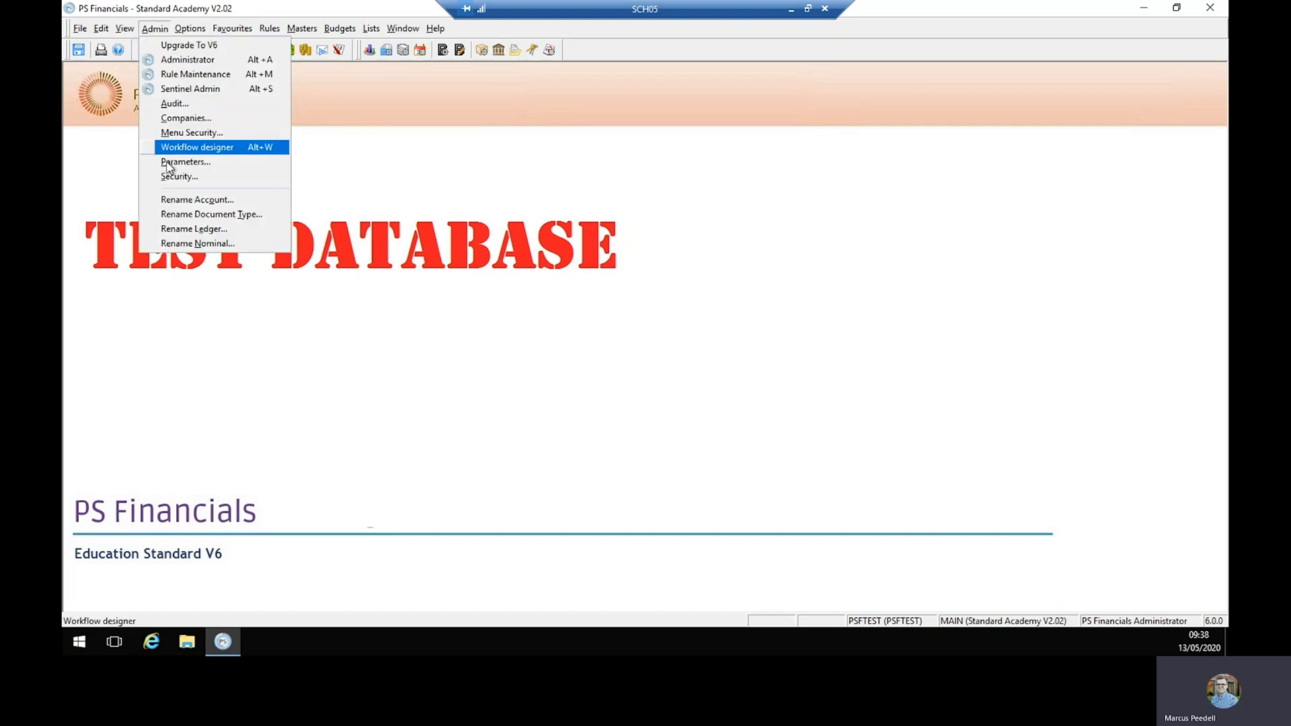
mouse_move(198, 242)
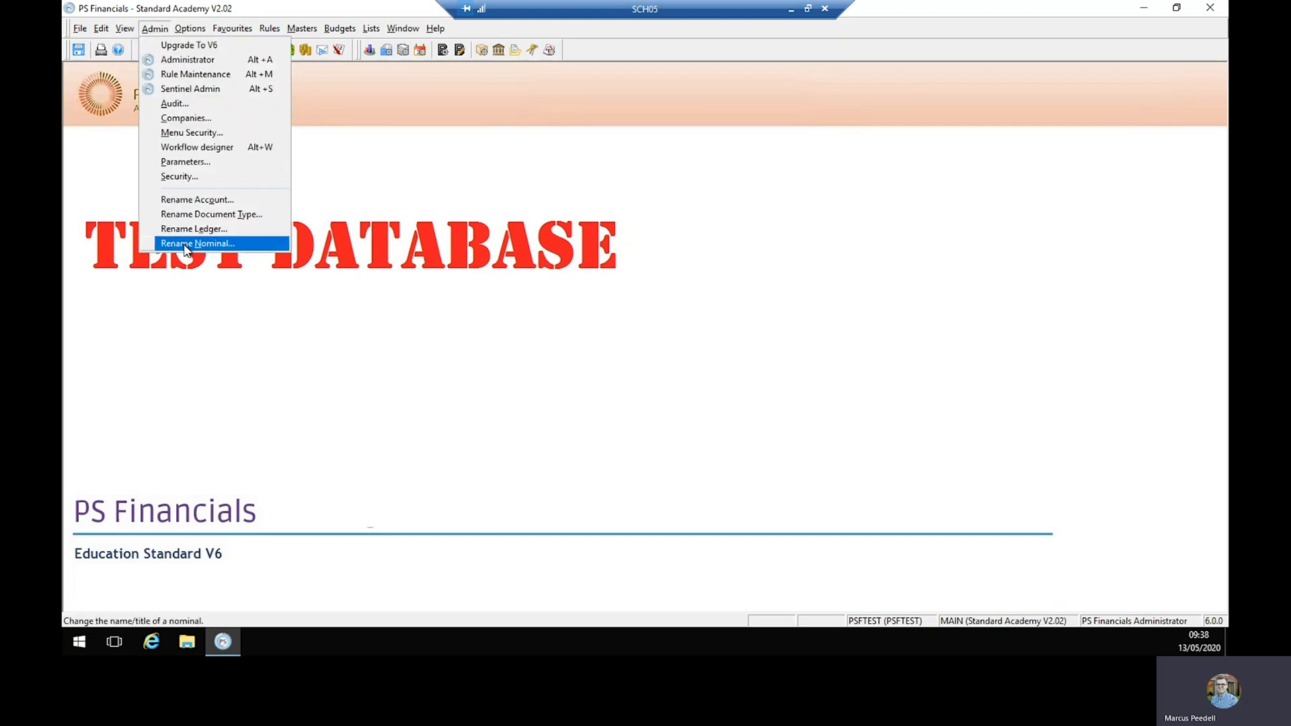
left_click(198, 243)
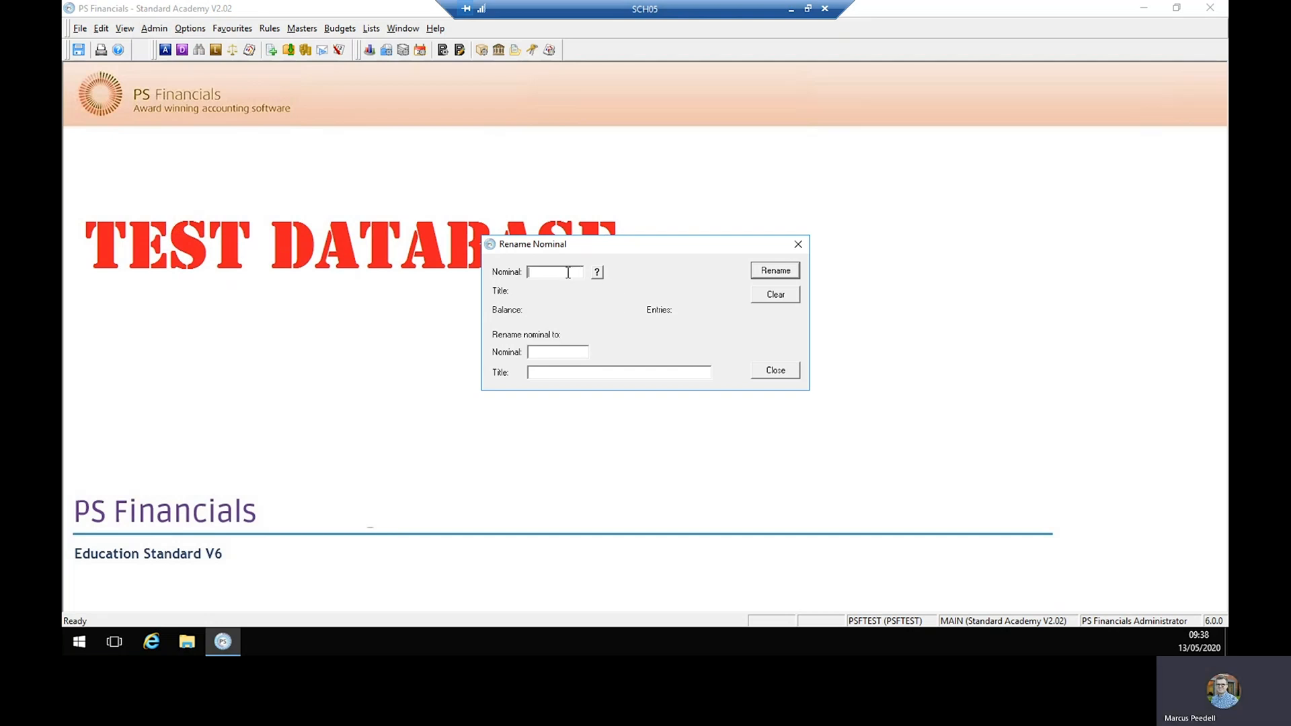
mouse_move(596, 277)
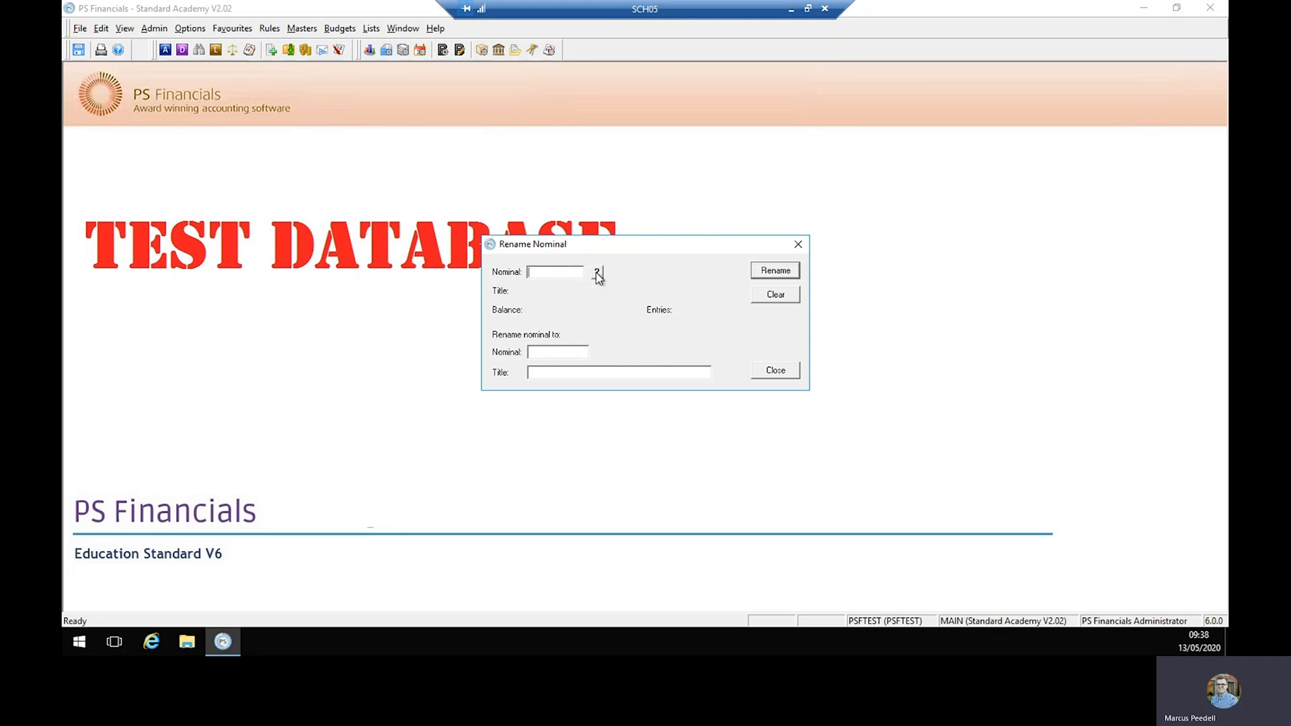
Load nominal ACA1041 Insurance into Rename Nominal and enter BCA1041 as the new code
left_click(596, 272)
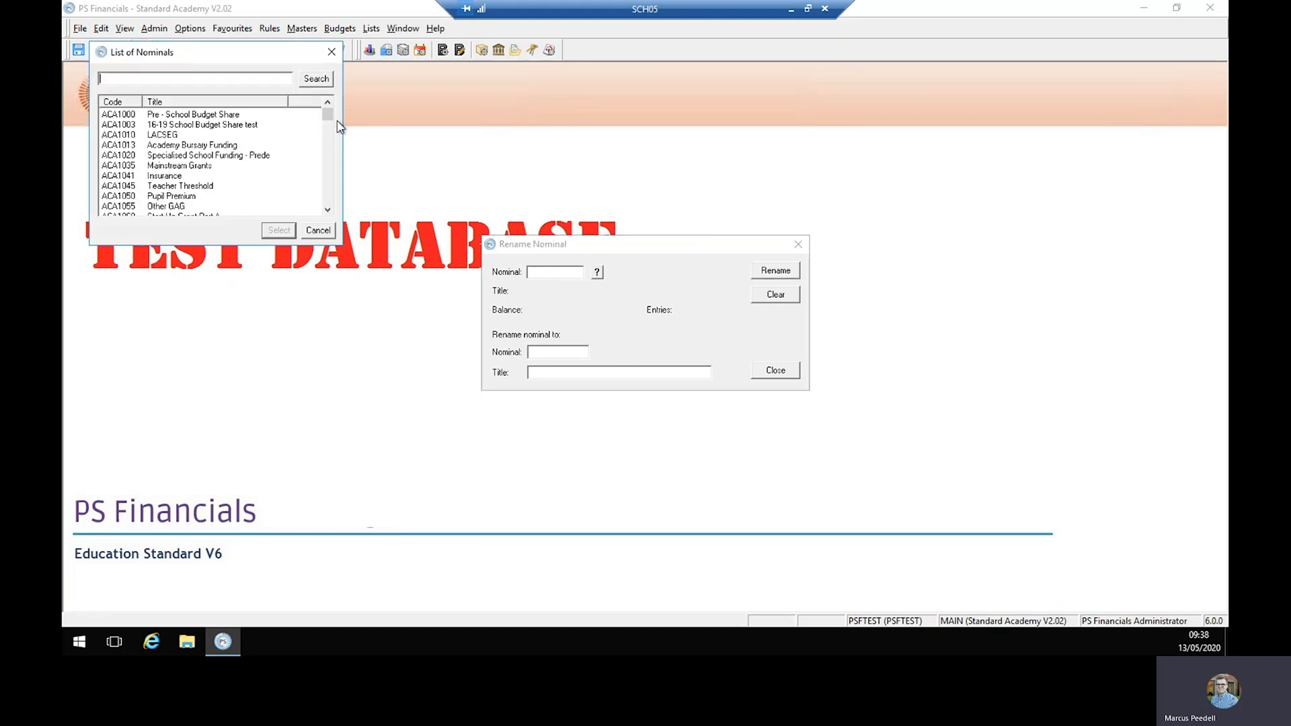
scroll("down", 3)
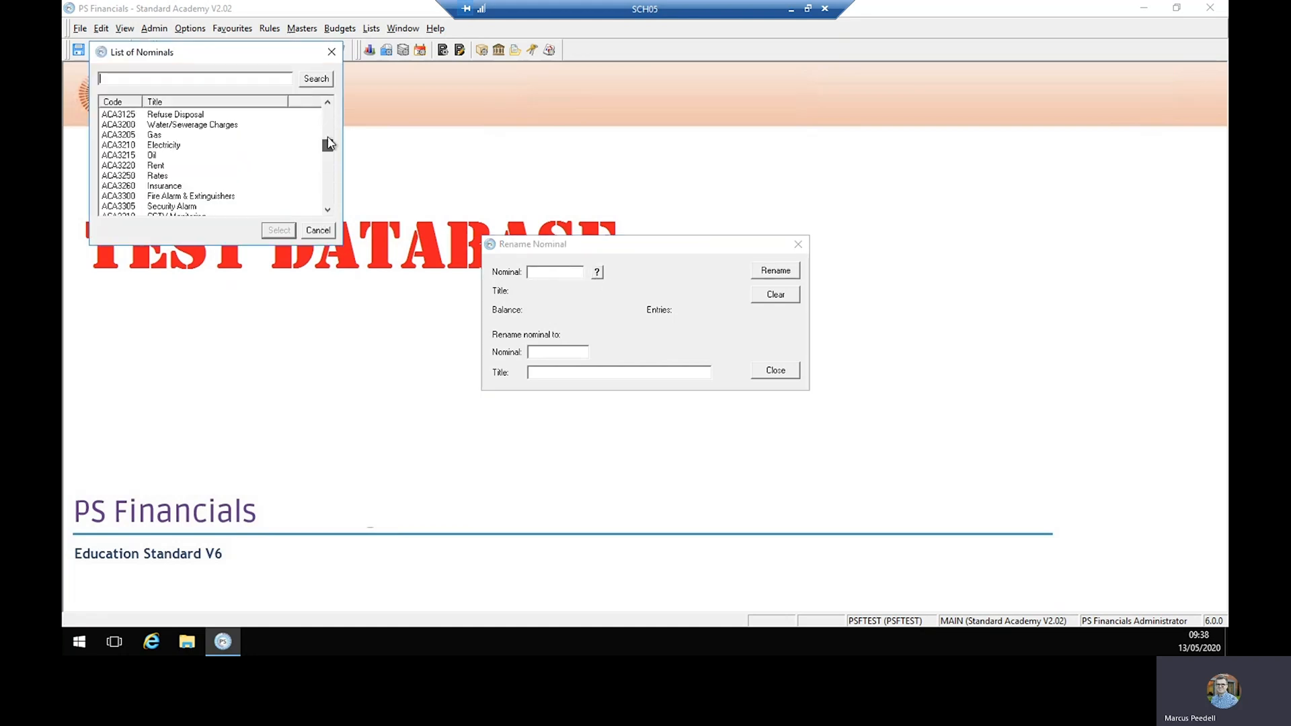
scroll("up", 3)
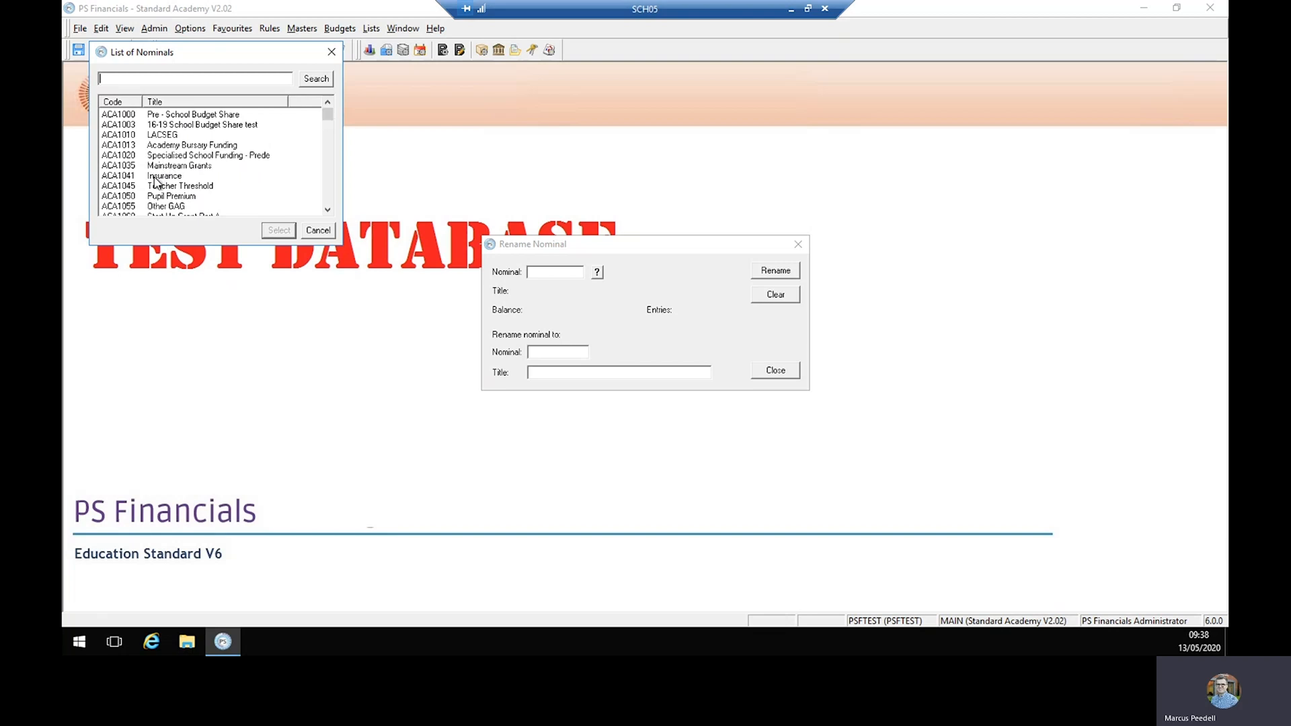
left_click(164, 175)
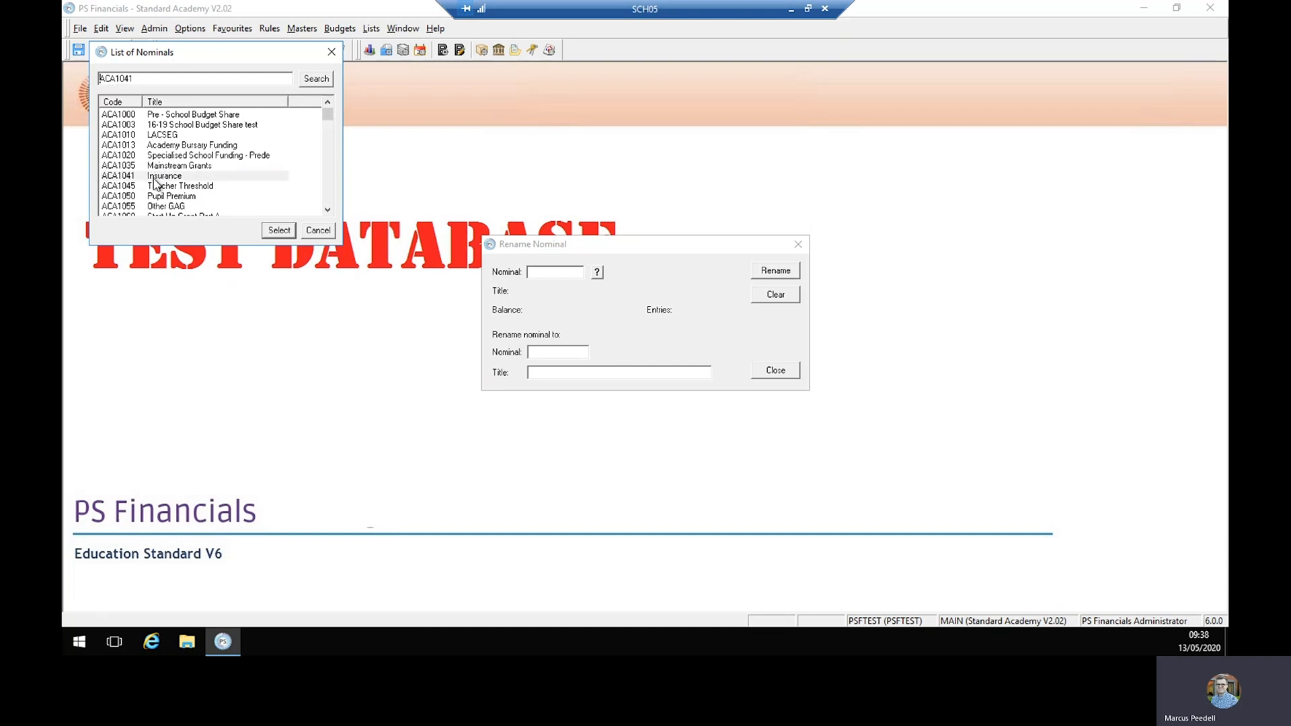
left_click(279, 230)
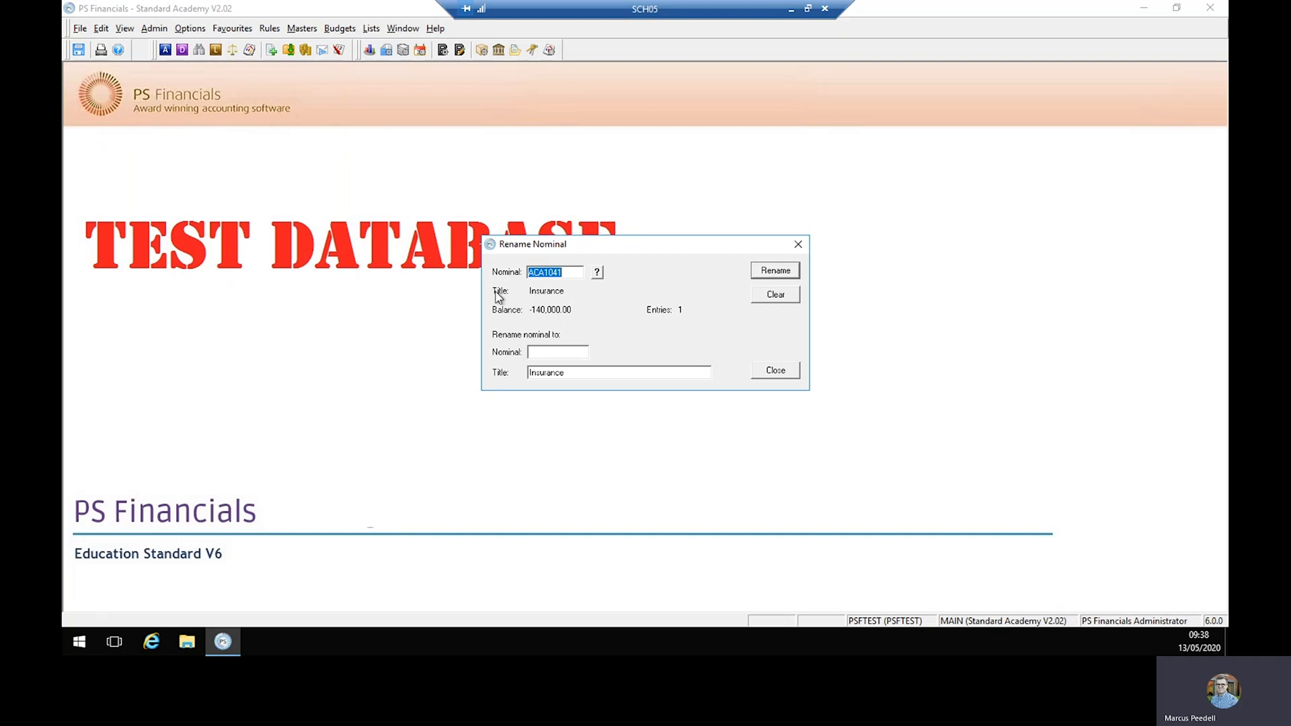
mouse_move(523, 353)
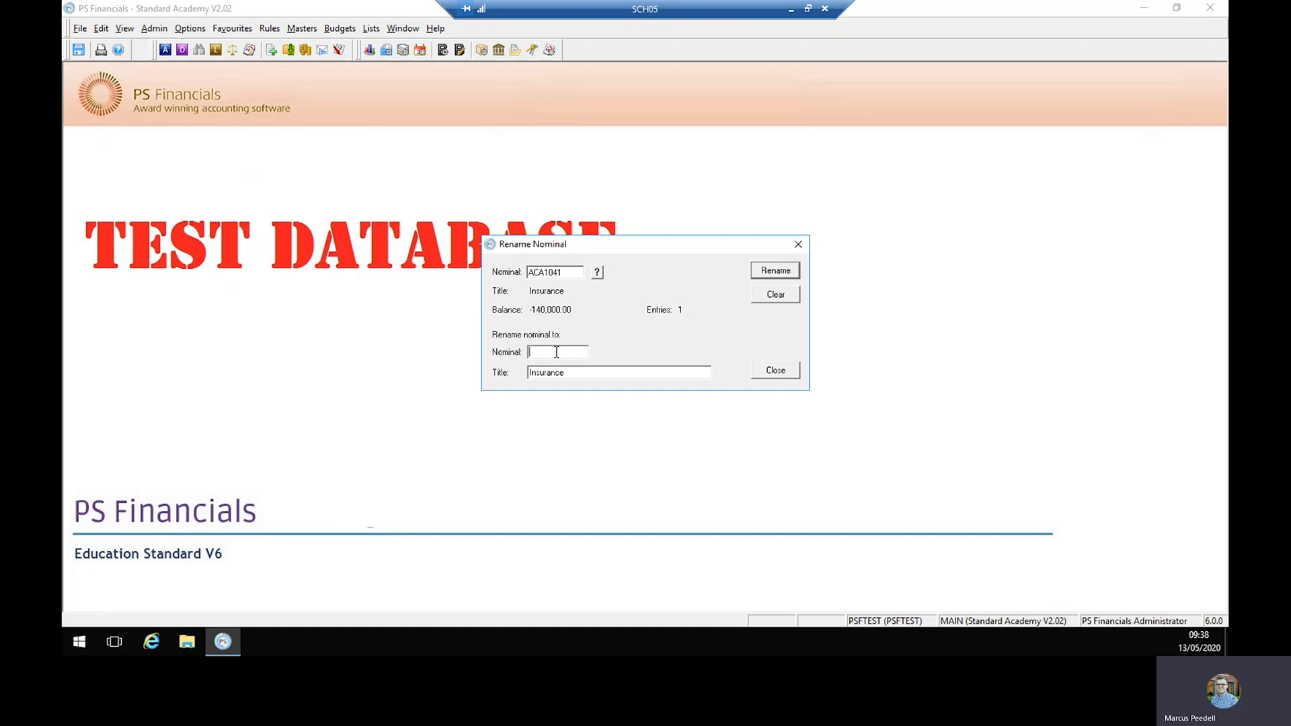
type("BCA104")
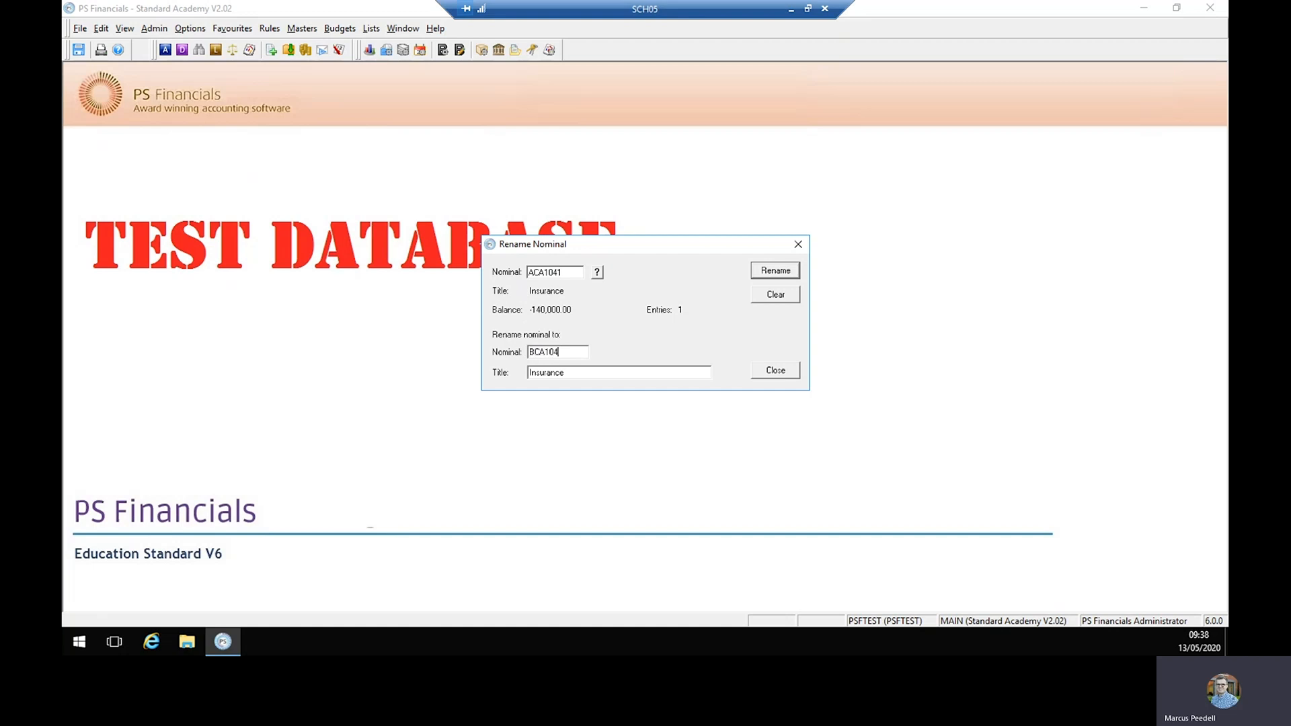
type("1")
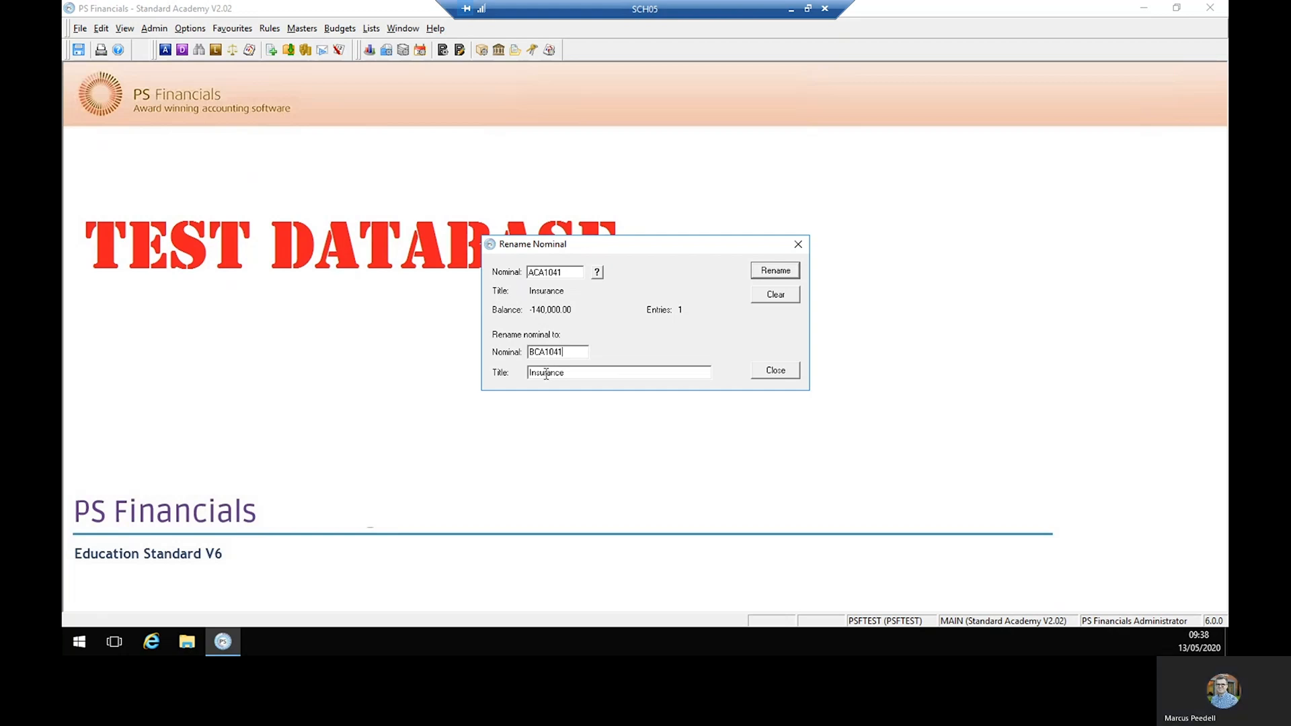
mouse_move(700, 341)
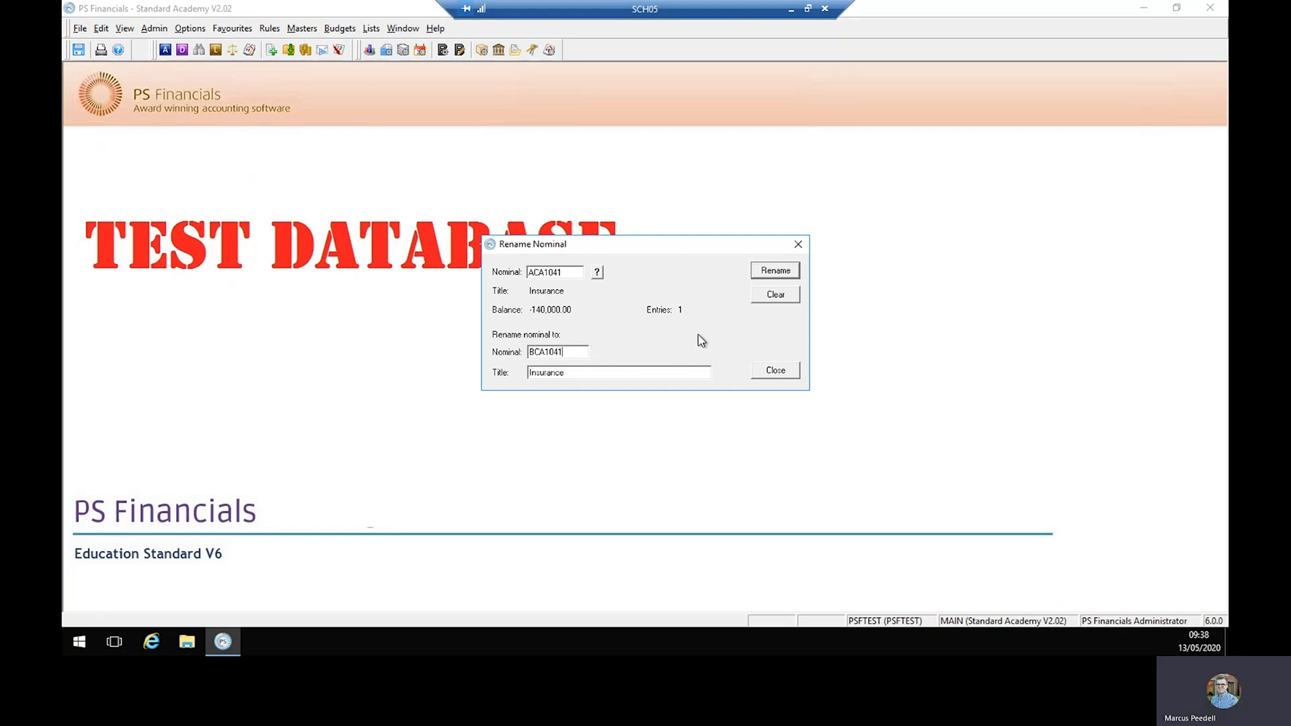
mouse_move(589, 302)
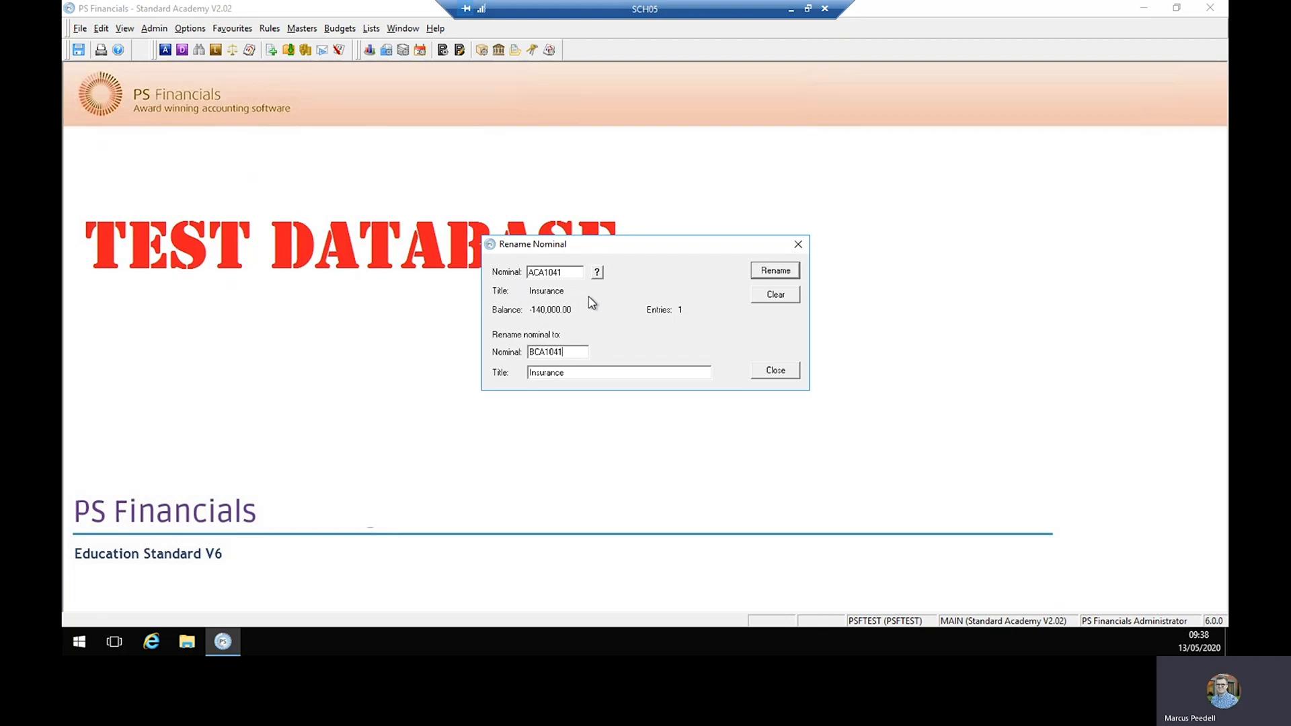
mouse_move(780, 279)
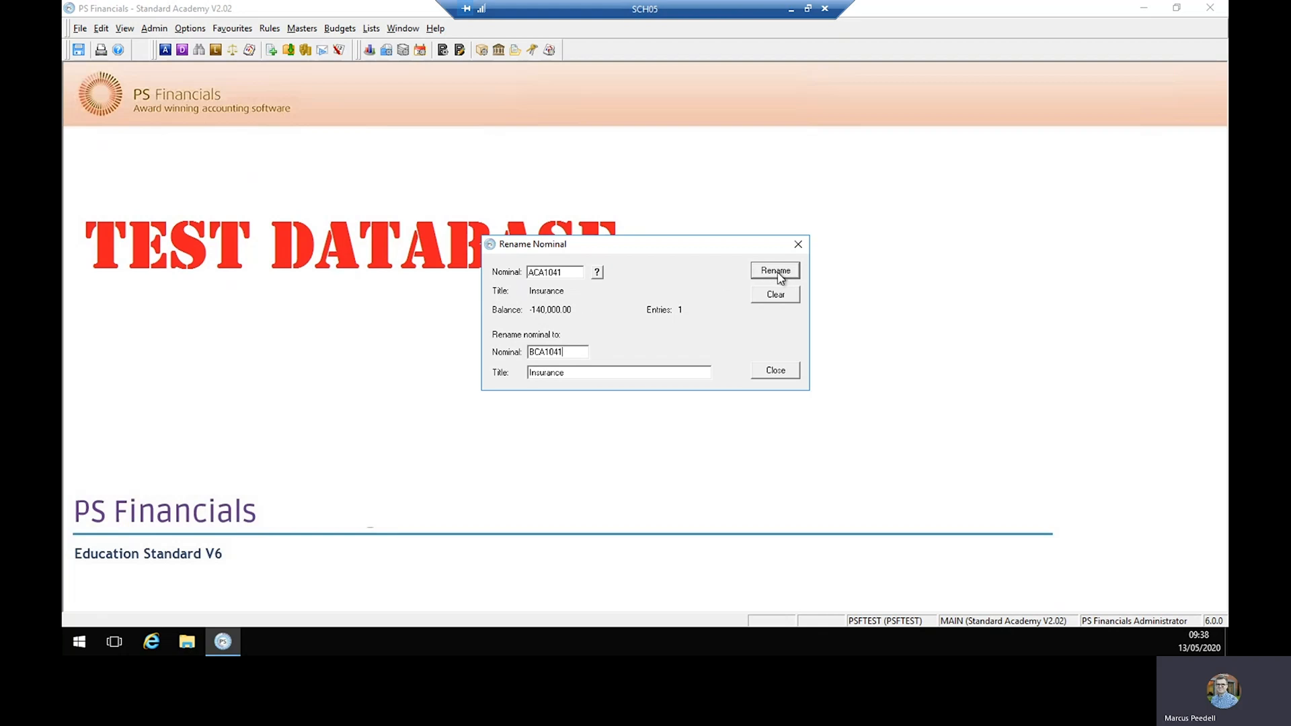
Apply the rename of ACA1041 to BCA1041 and confirm it
left_click(774, 271)
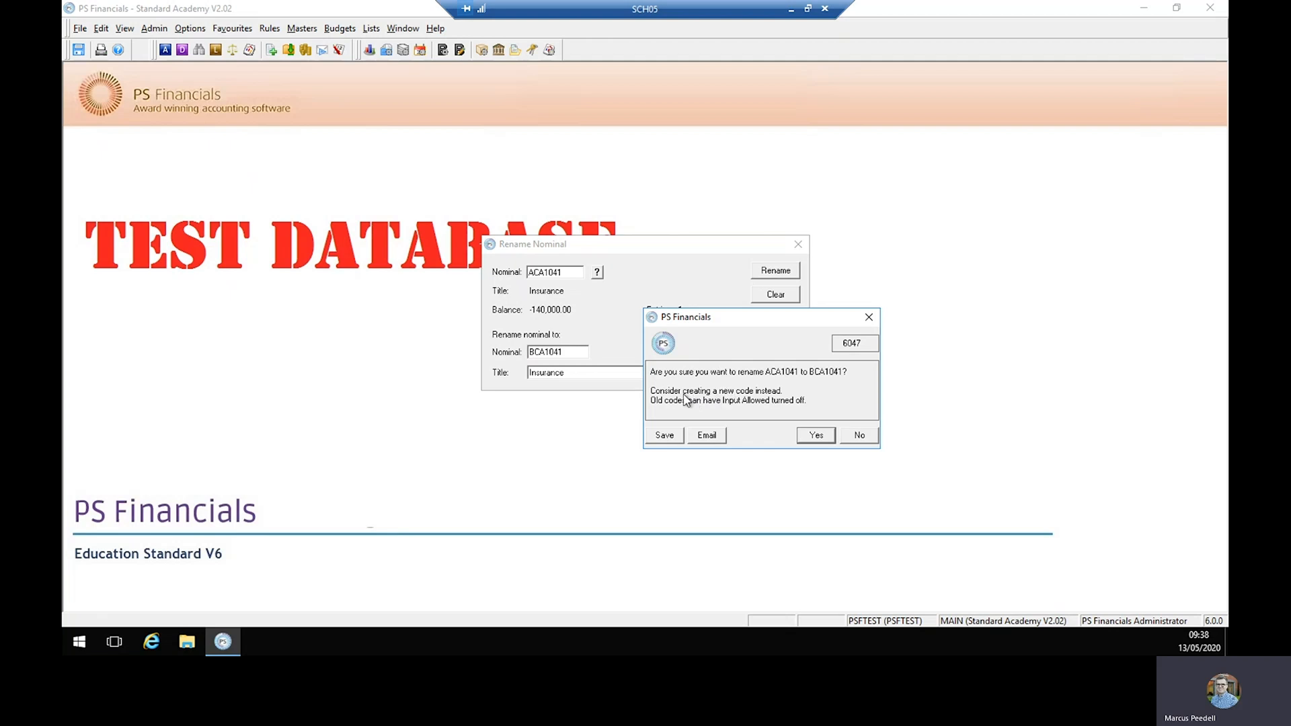
mouse_move(757, 399)
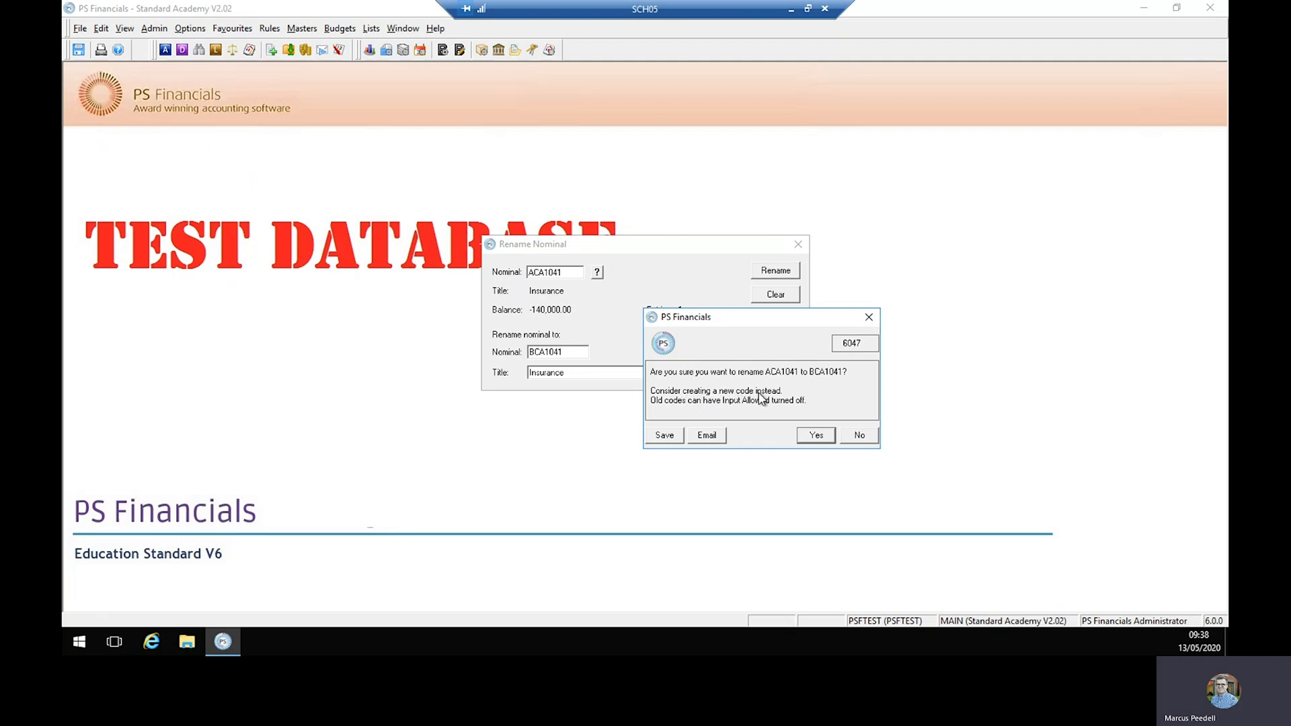
mouse_move(755, 402)
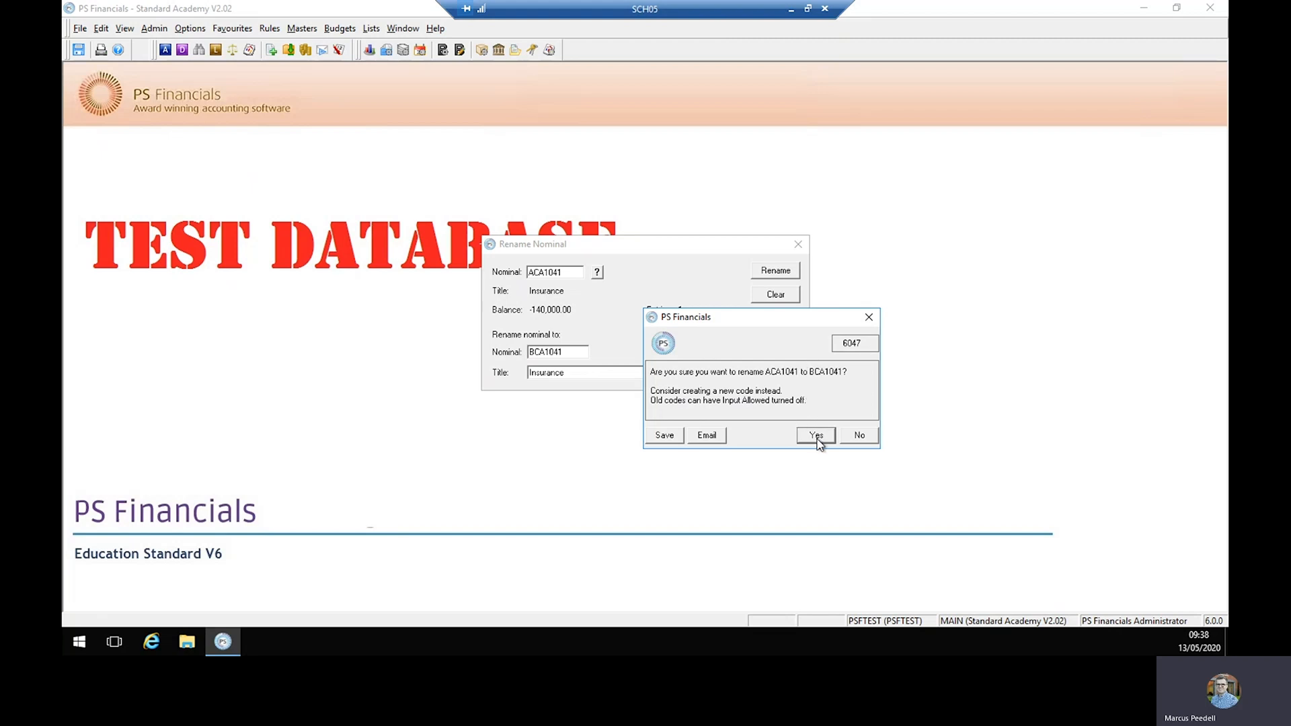
left_click(814, 435)
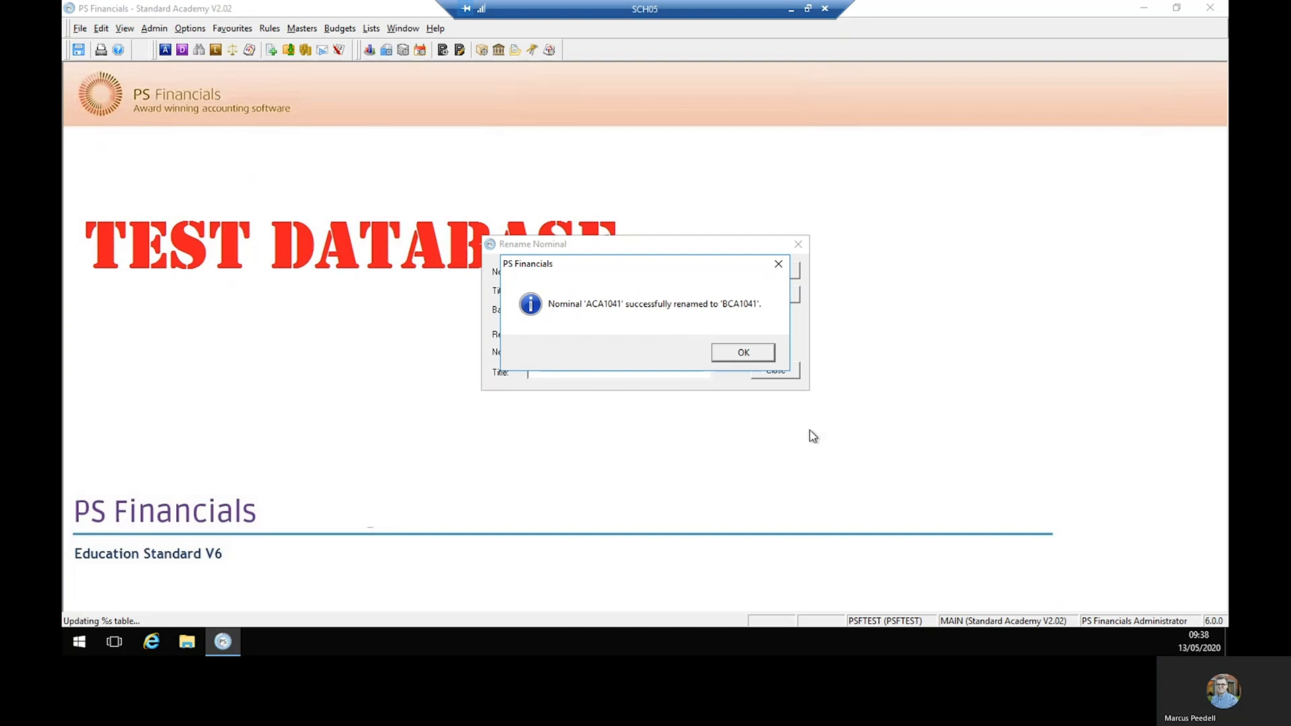